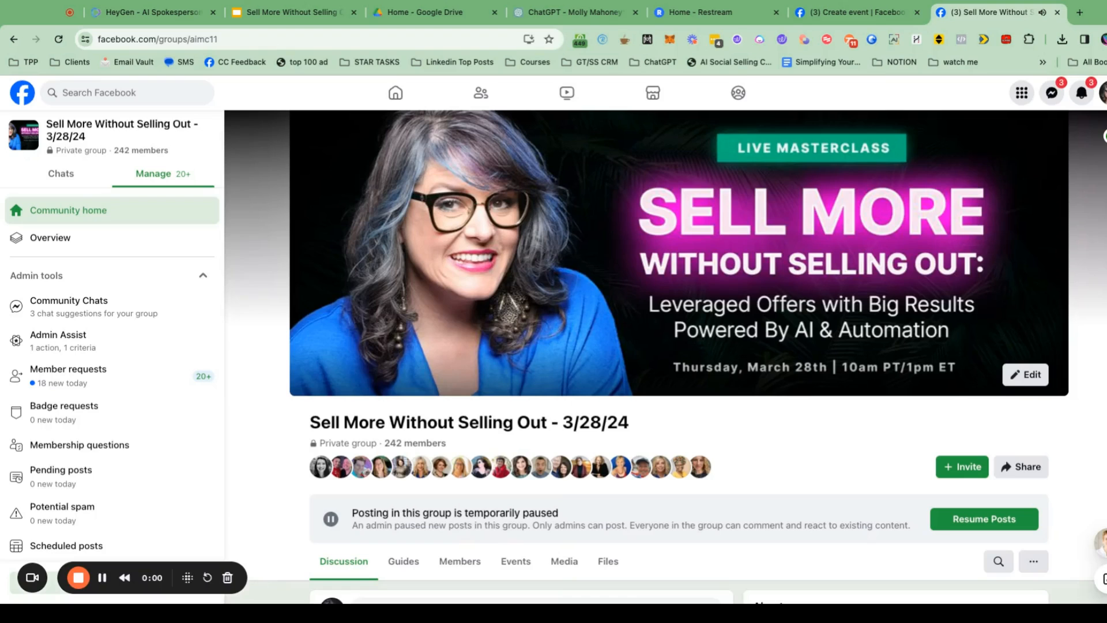
Open the group's post composer, look through its add-on options, then close it without posting.
scroll("down", 3)
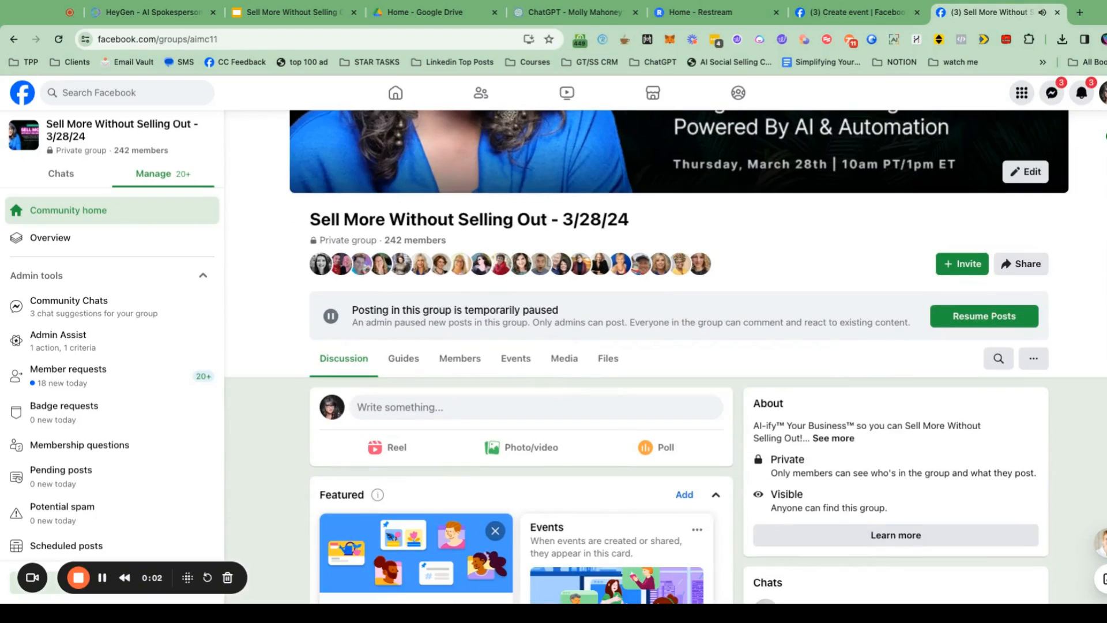
scroll("down", 3)
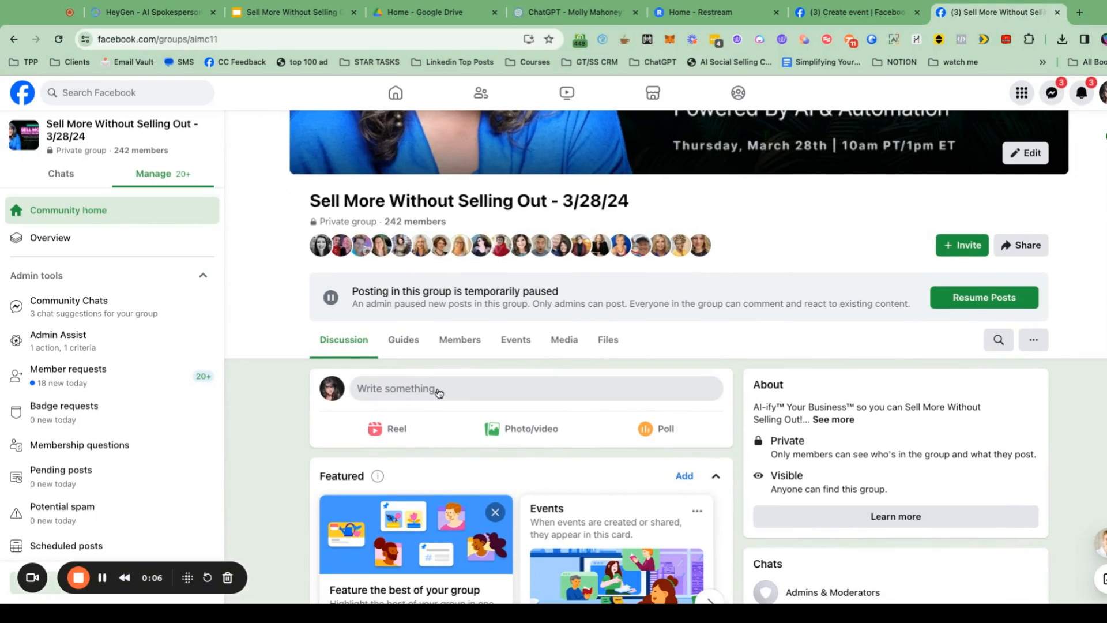
left_click(438, 388)
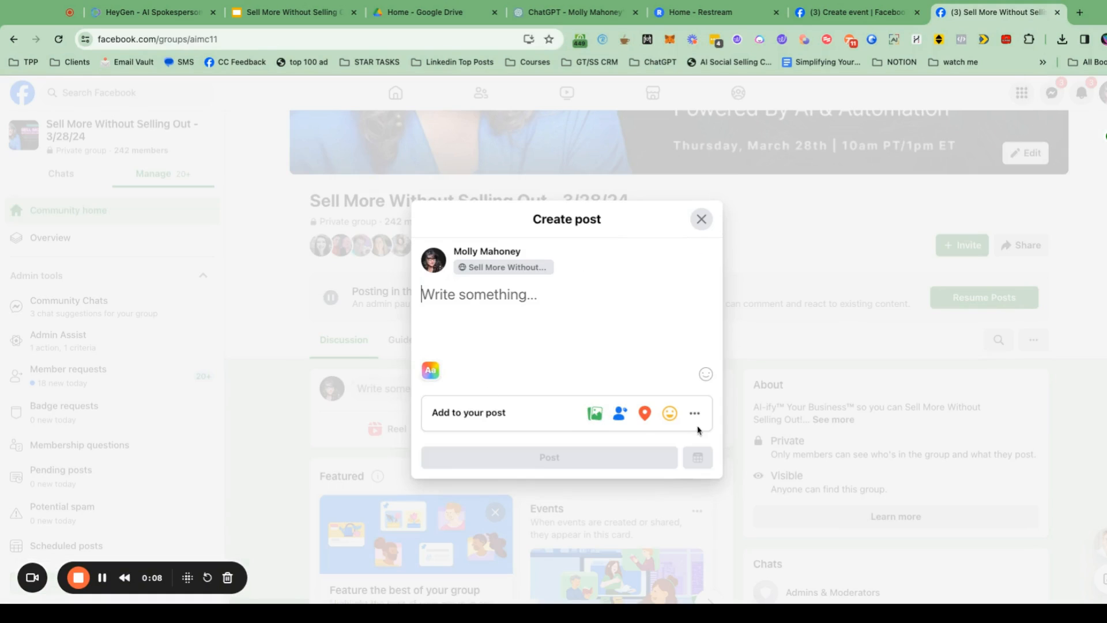
left_click(694, 413)
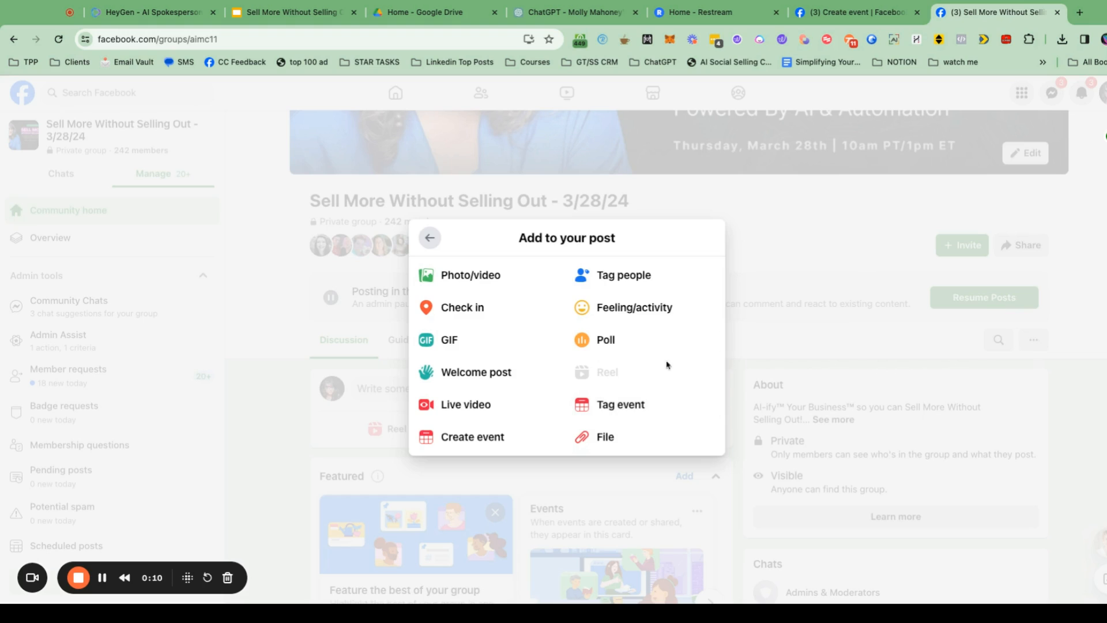
mouse_move(464, 404)
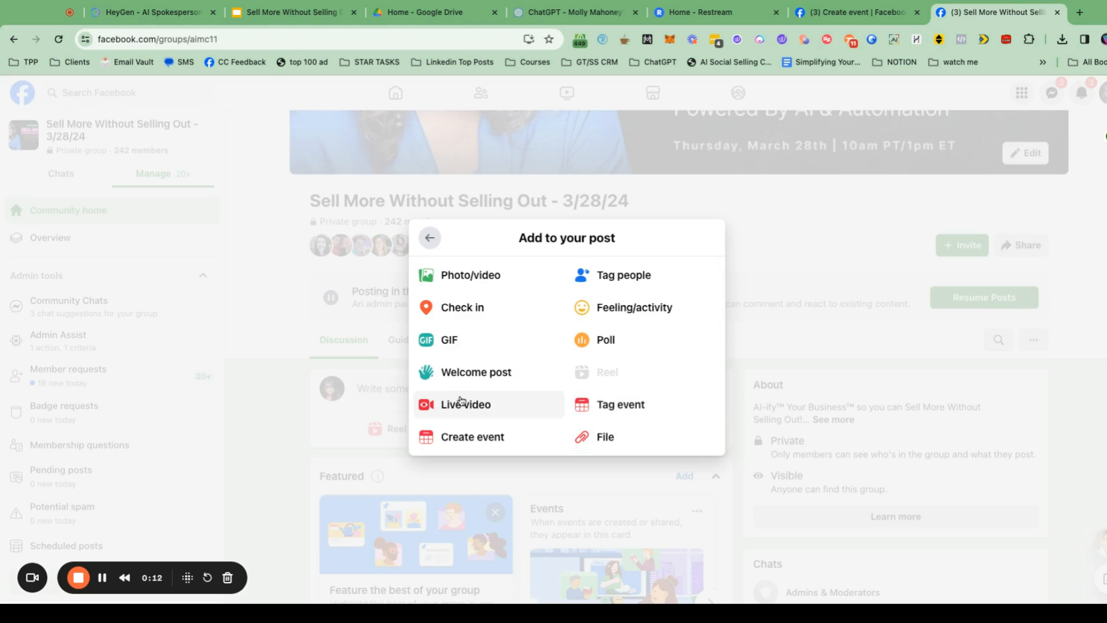
mouse_move(460, 404)
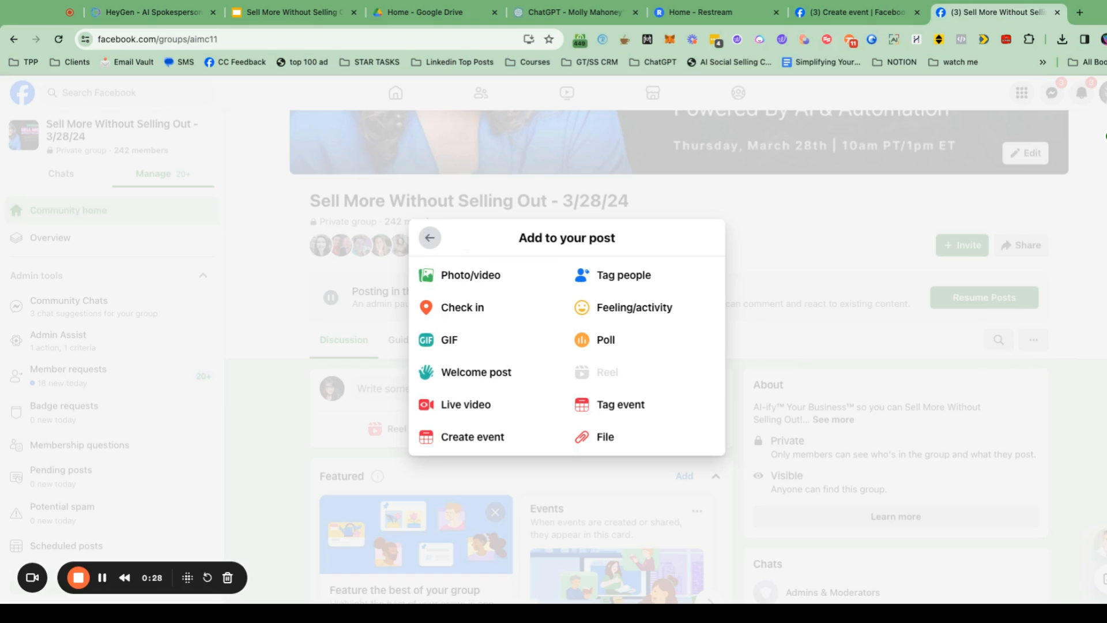
left_click(430, 237)
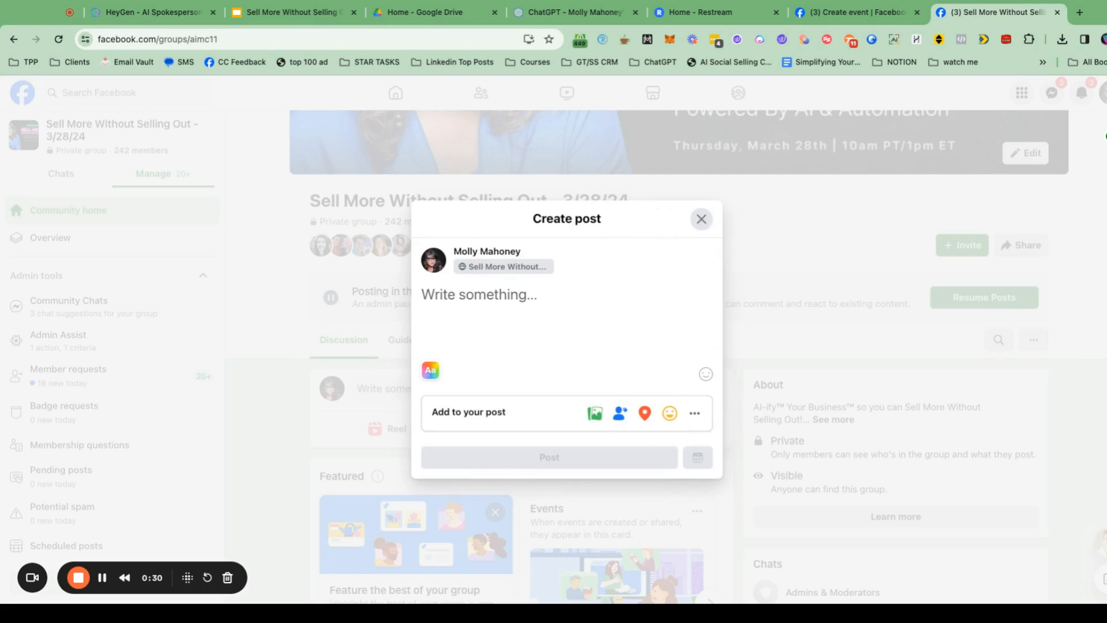
left_click(699, 220)
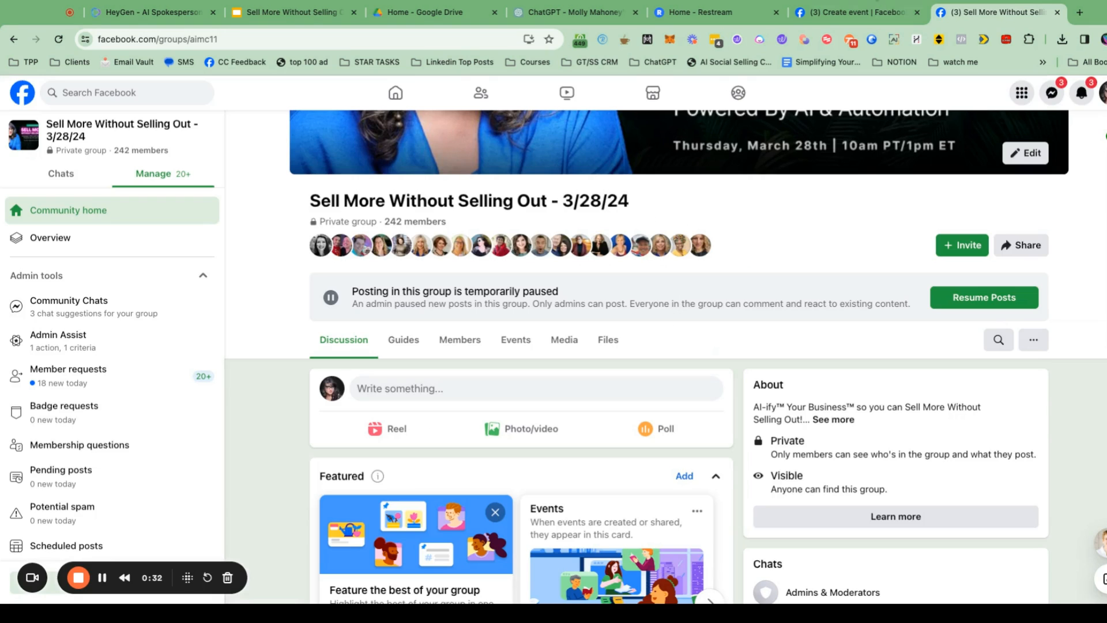
mouse_move(640, 328)
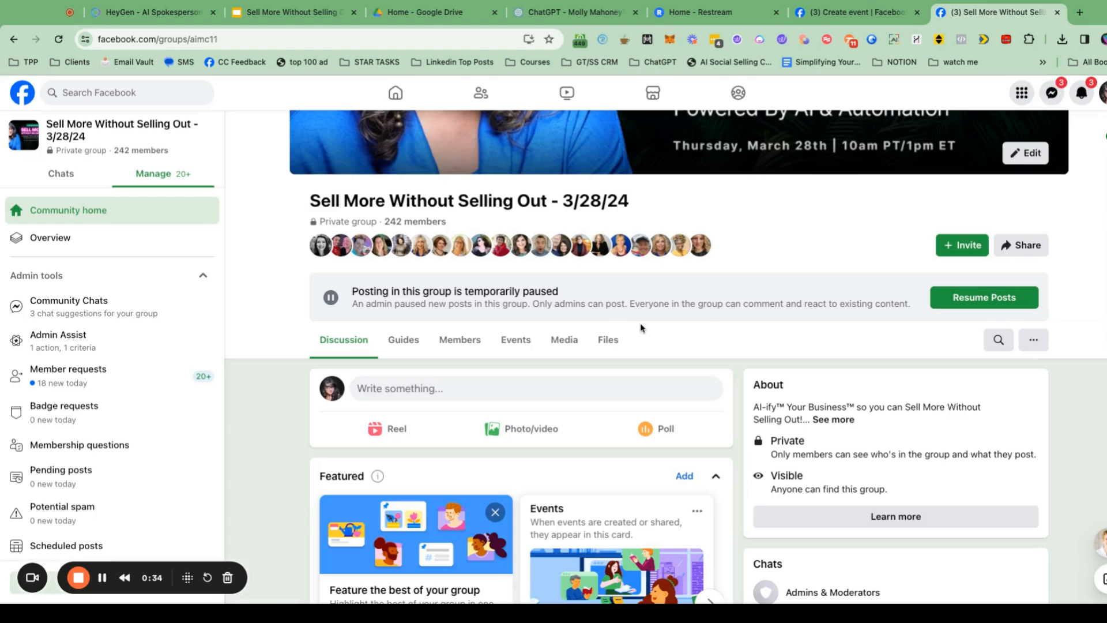
Open the Create event form and review its Mar 27, 7:00 PM Facebook Live details.
scroll("down", 3)
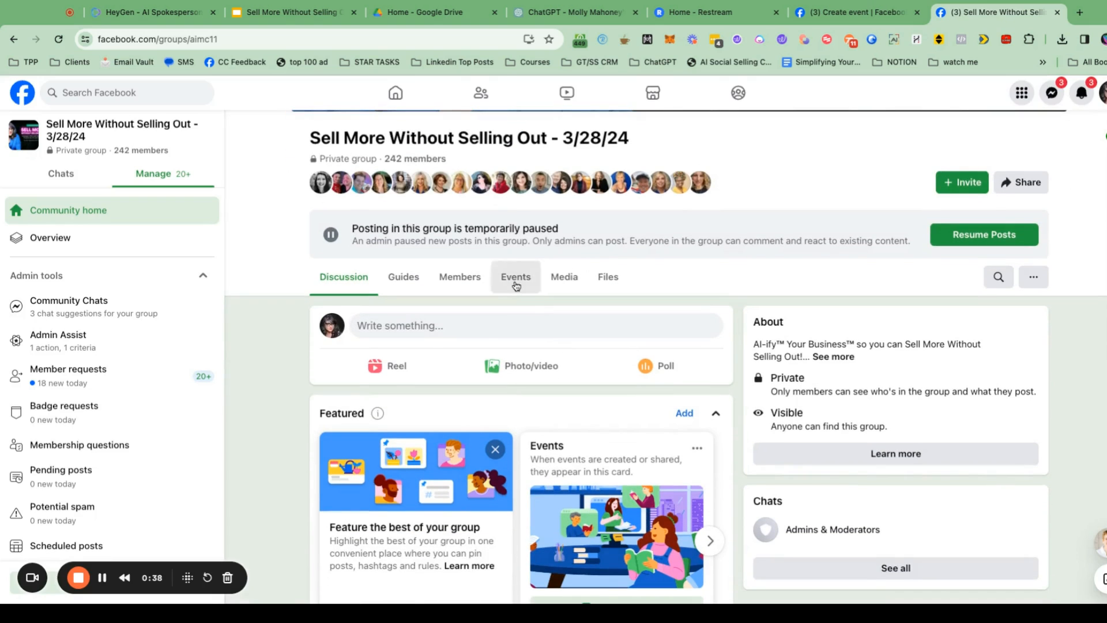
left_click(515, 276)
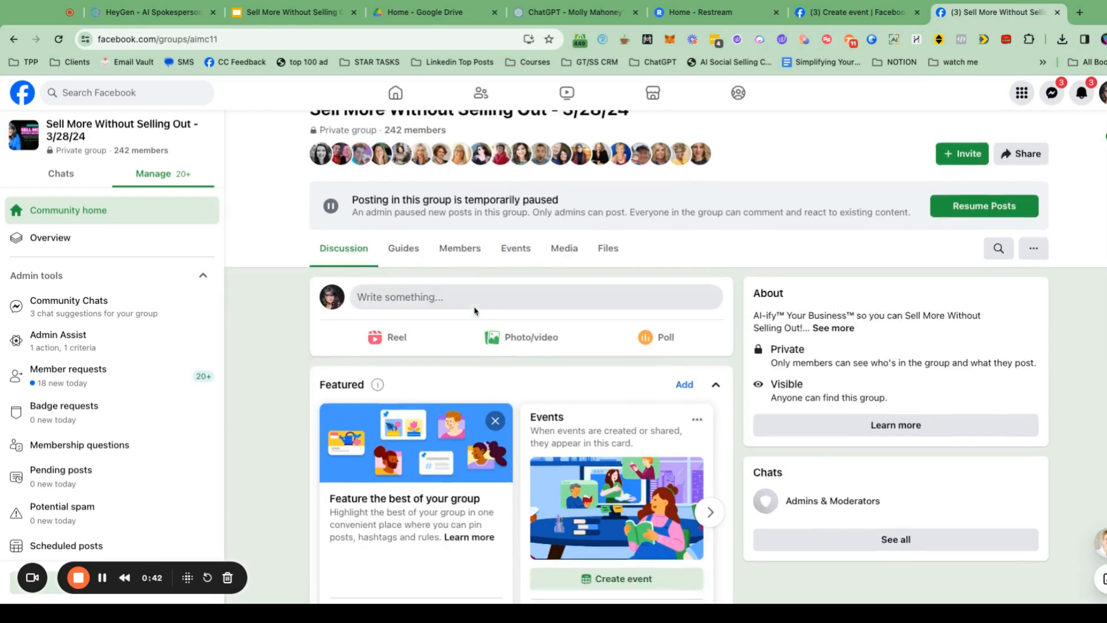
scroll("down", 3)
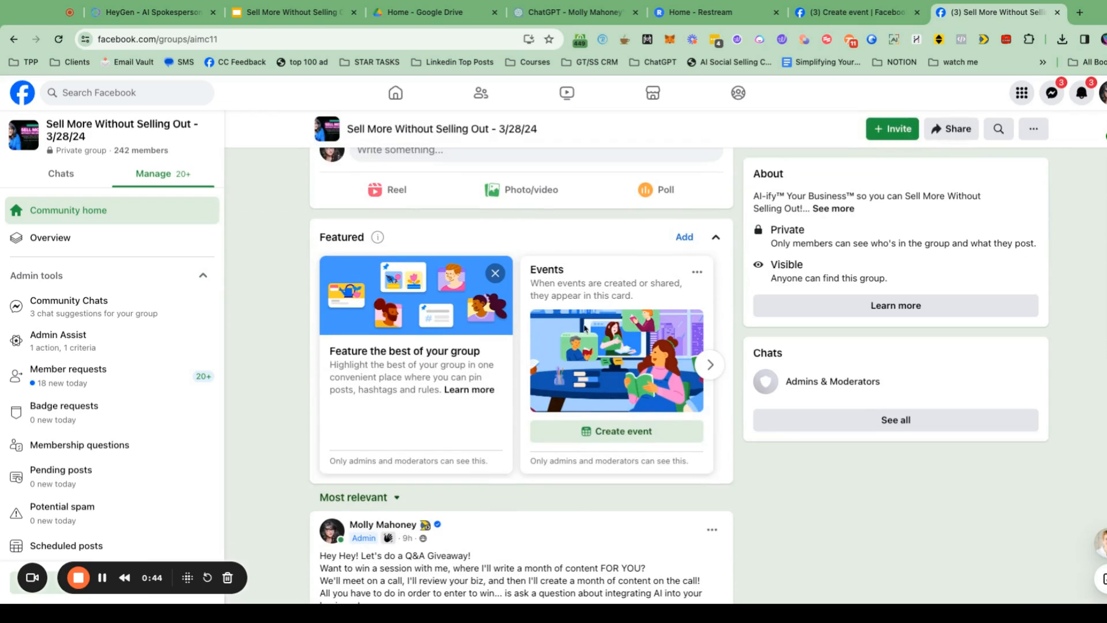
scroll("up", 3)
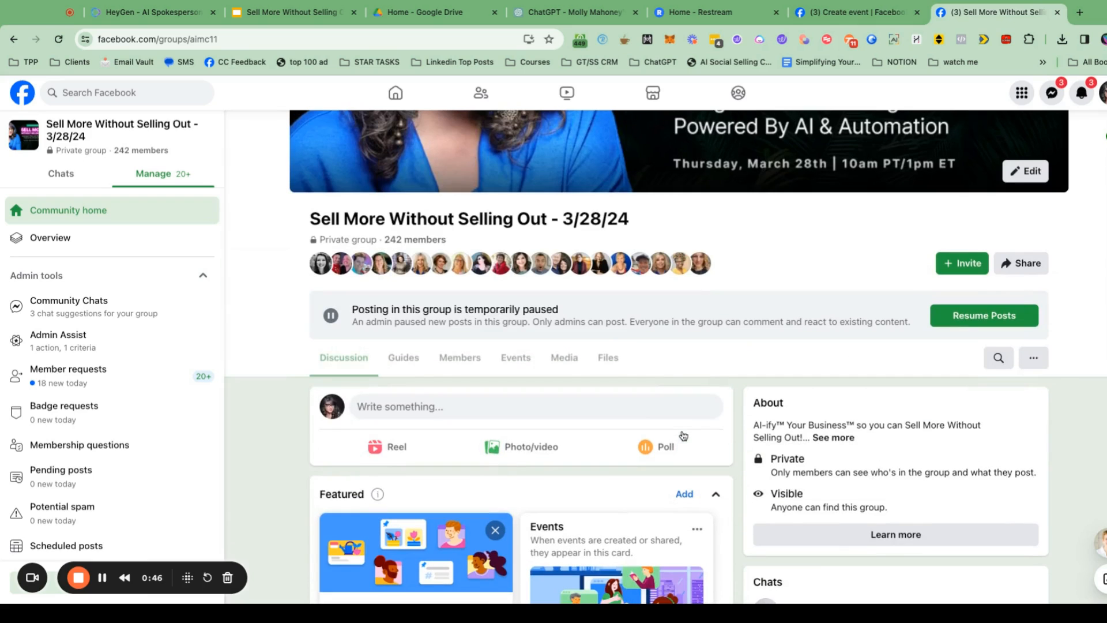
mouse_move(515, 358)
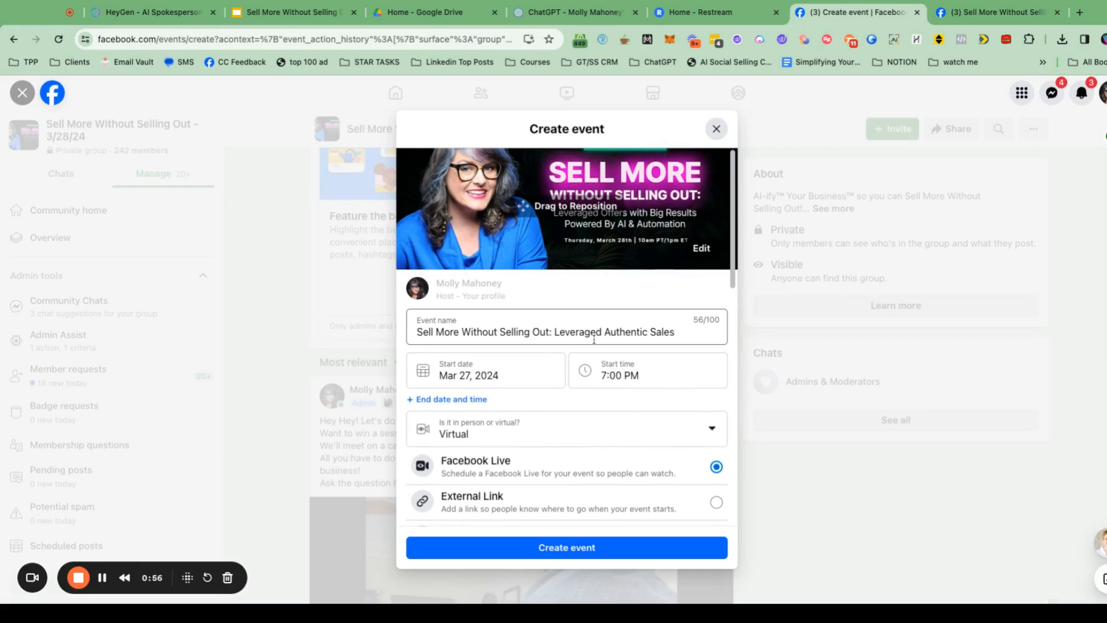
scroll("down", 3)
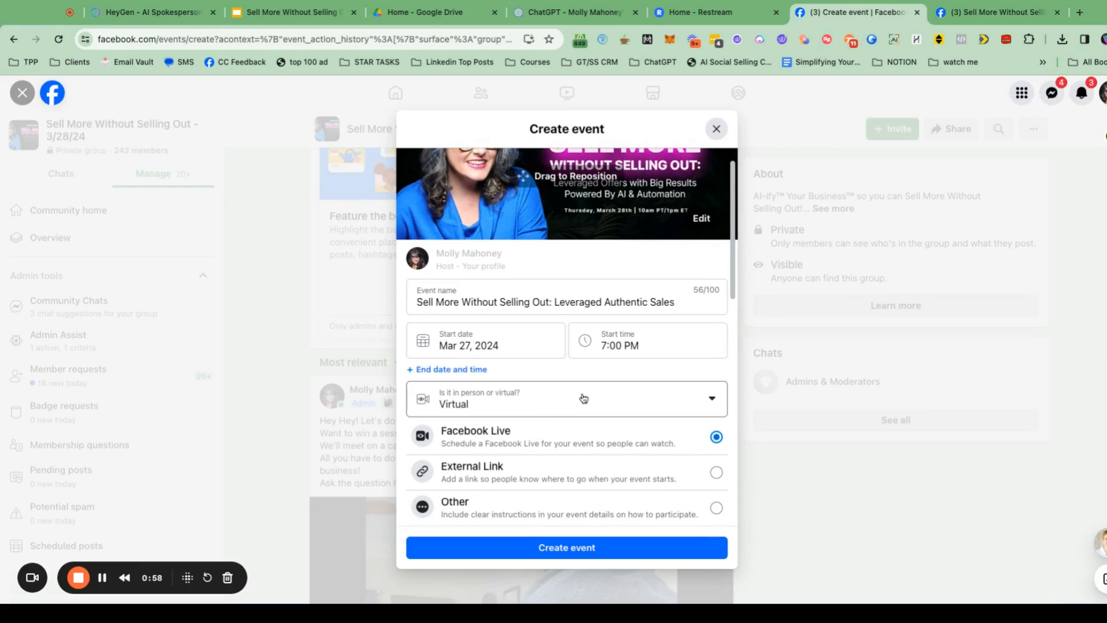
scroll("down", 3)
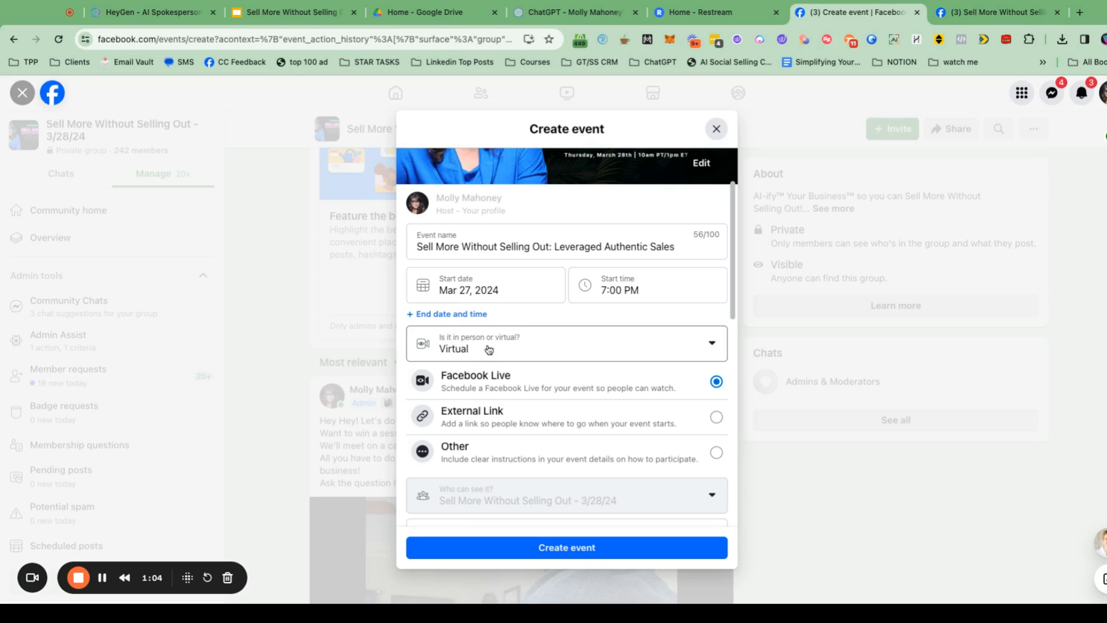
mouse_move(517, 346)
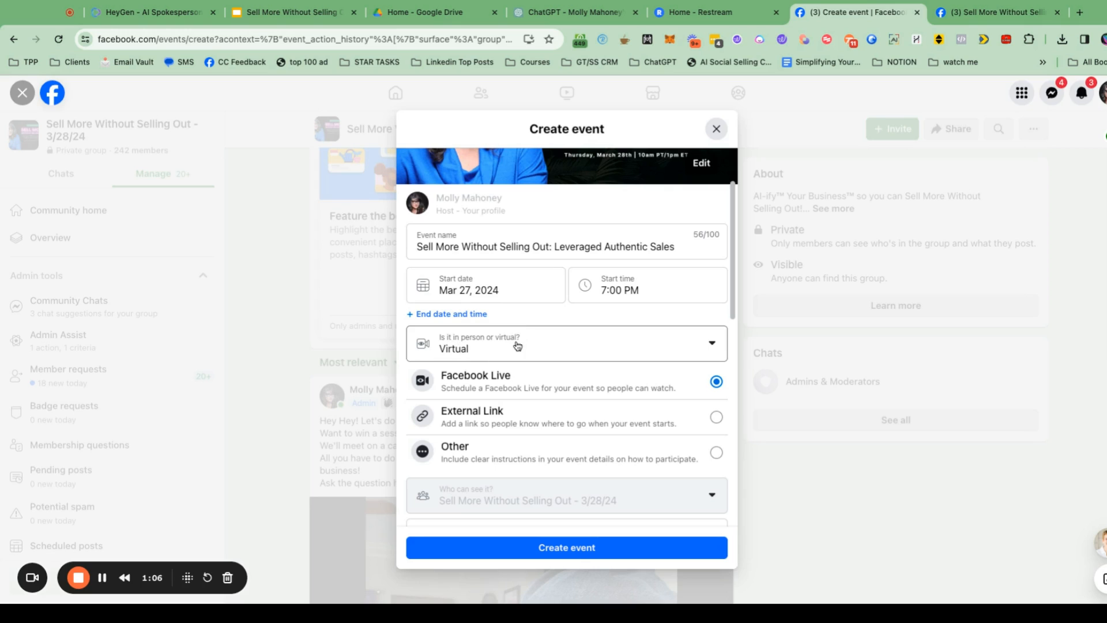
mouse_move(487, 390)
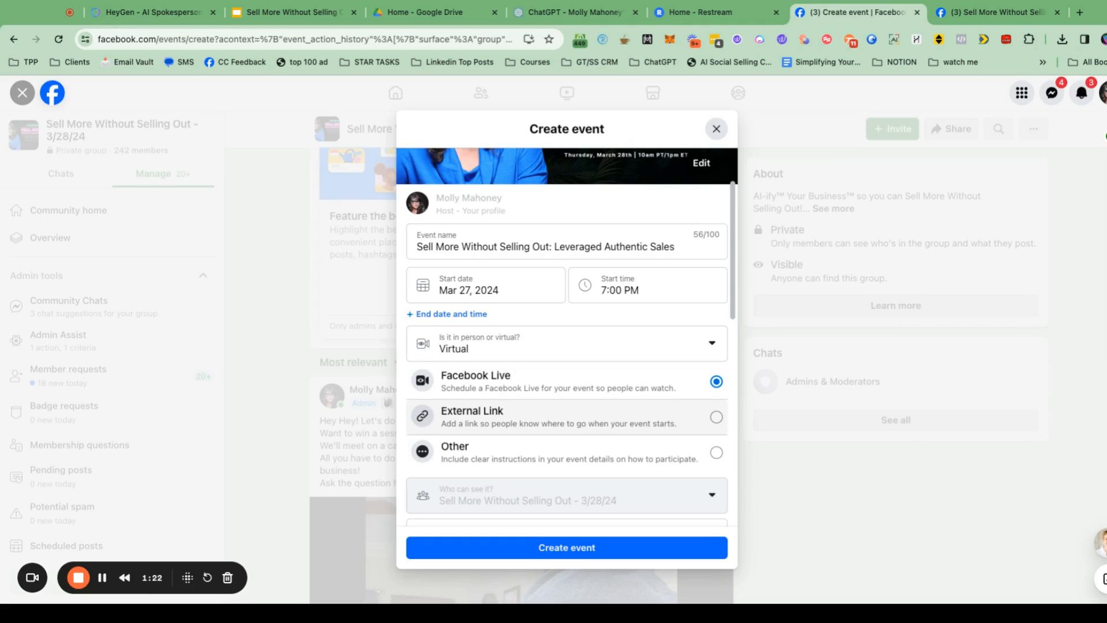
Pick Mar 28 as the start date and 10:00 AM as the start time.
left_click(486, 289)
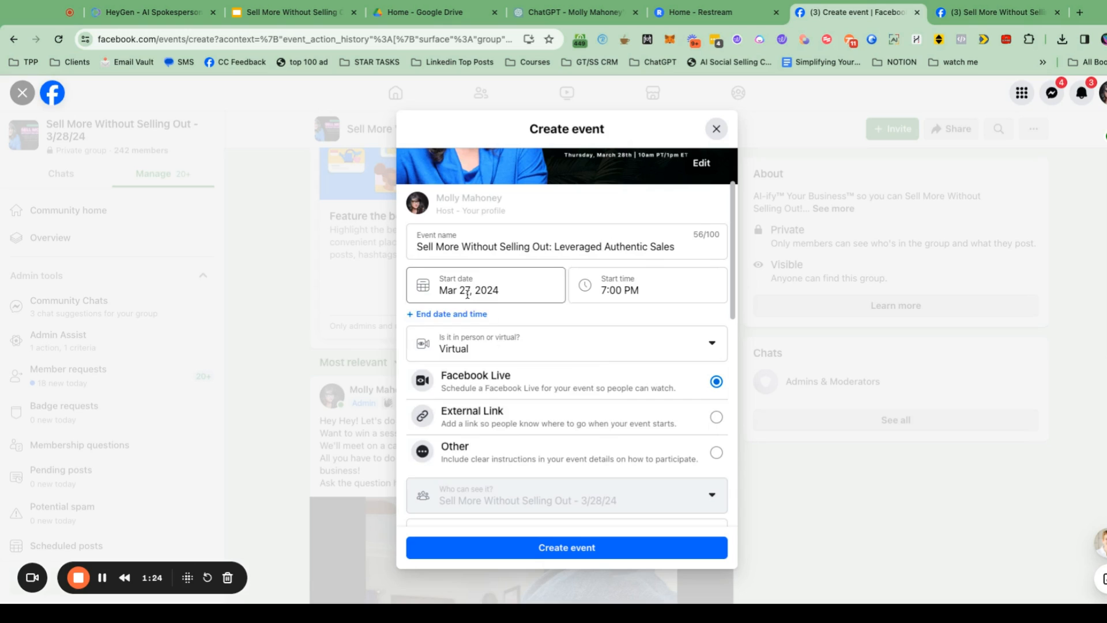
left_click(486, 289)
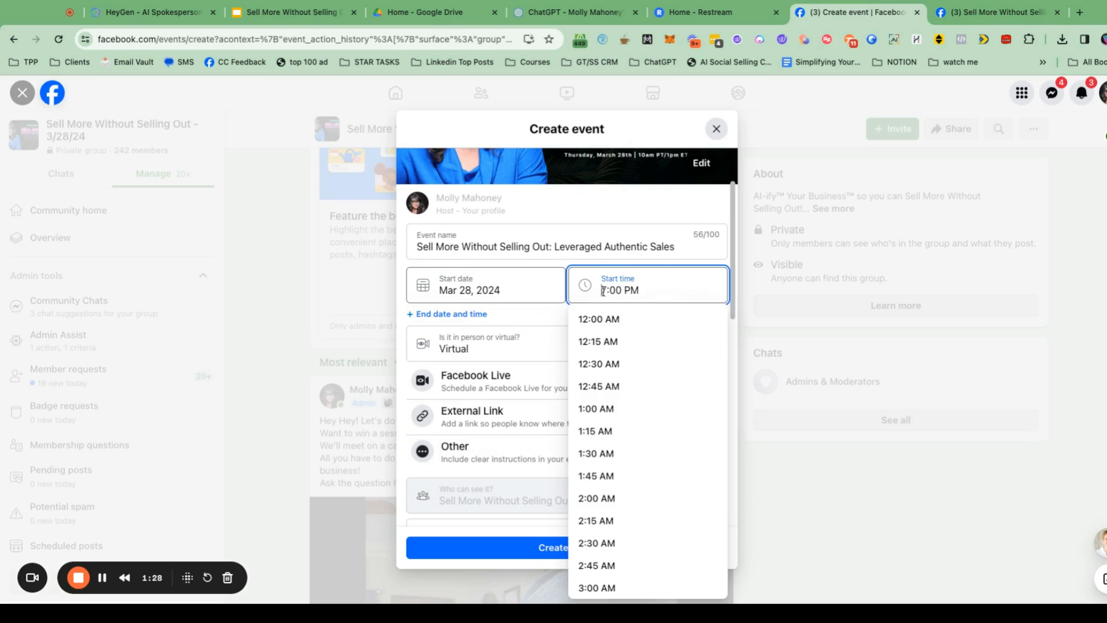
scroll("down", 3)
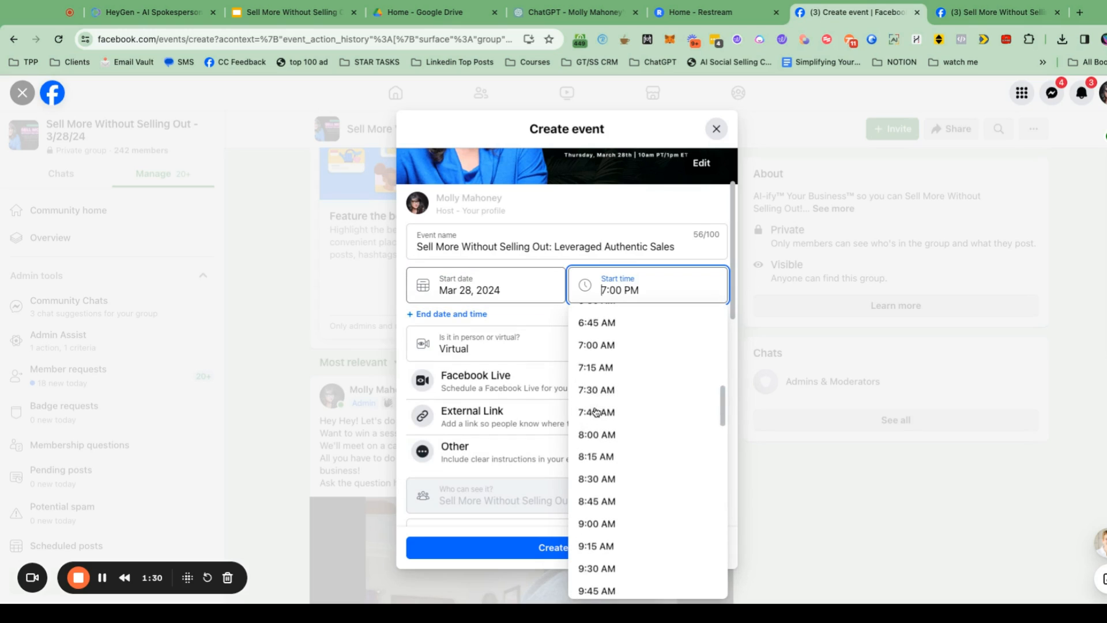
scroll("down", 3)
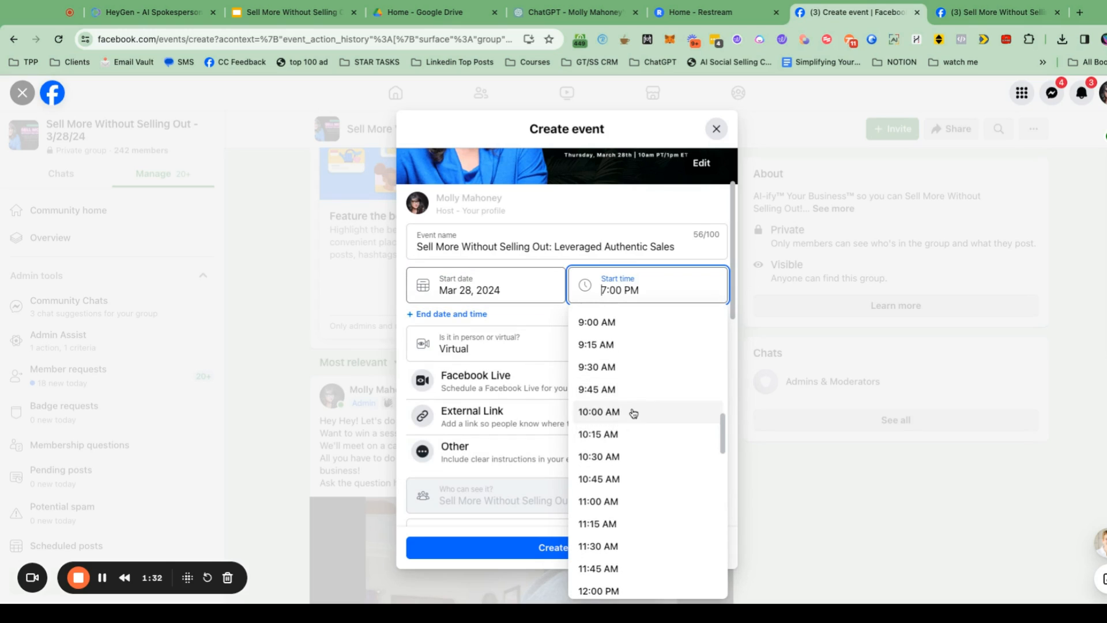
left_click(599, 412)
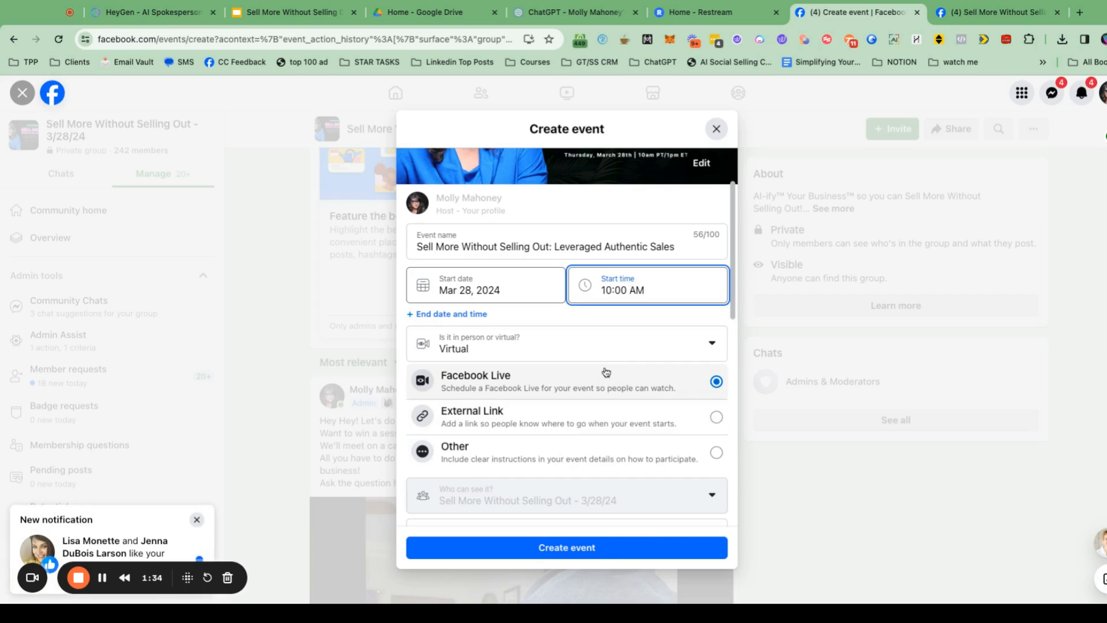
Turn on inviting all group members to the event.
scroll("down", 3)
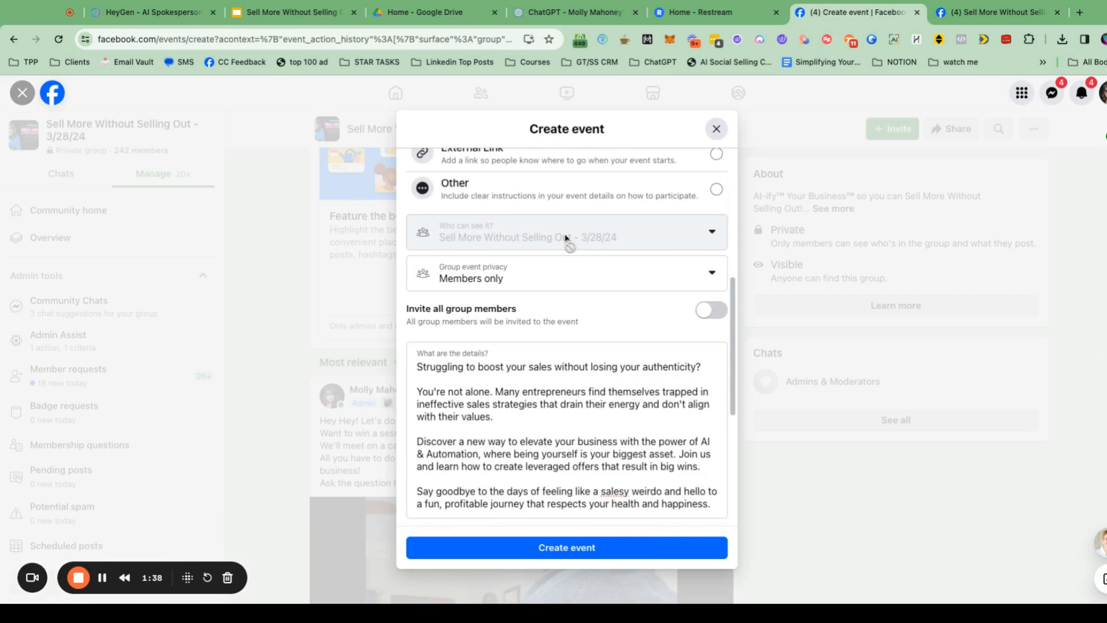
scroll("down", 3)
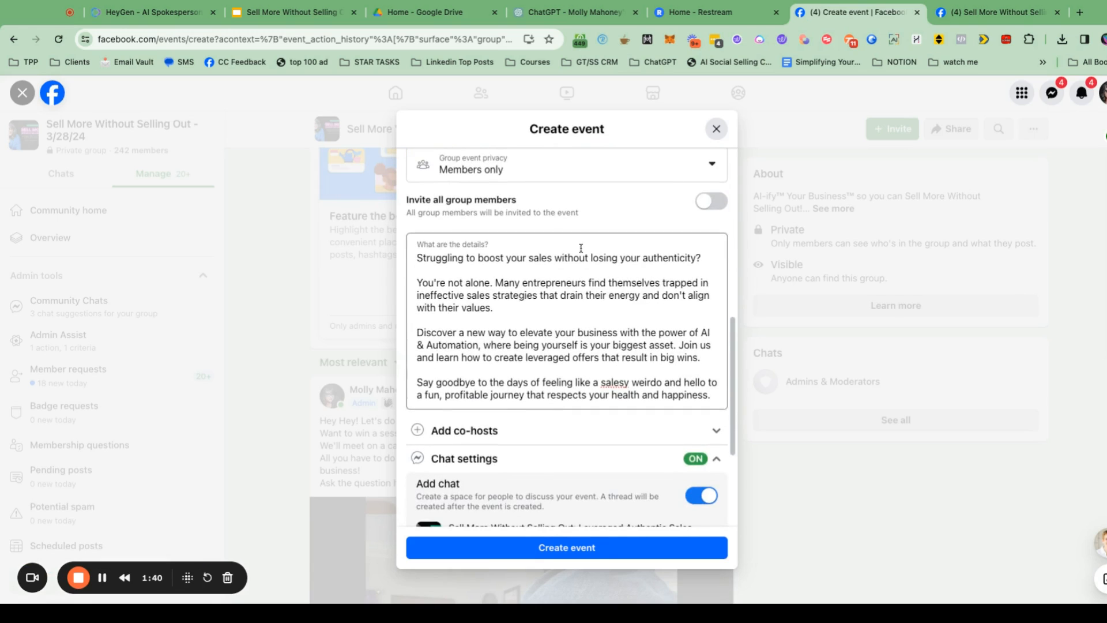
left_click(710, 201)
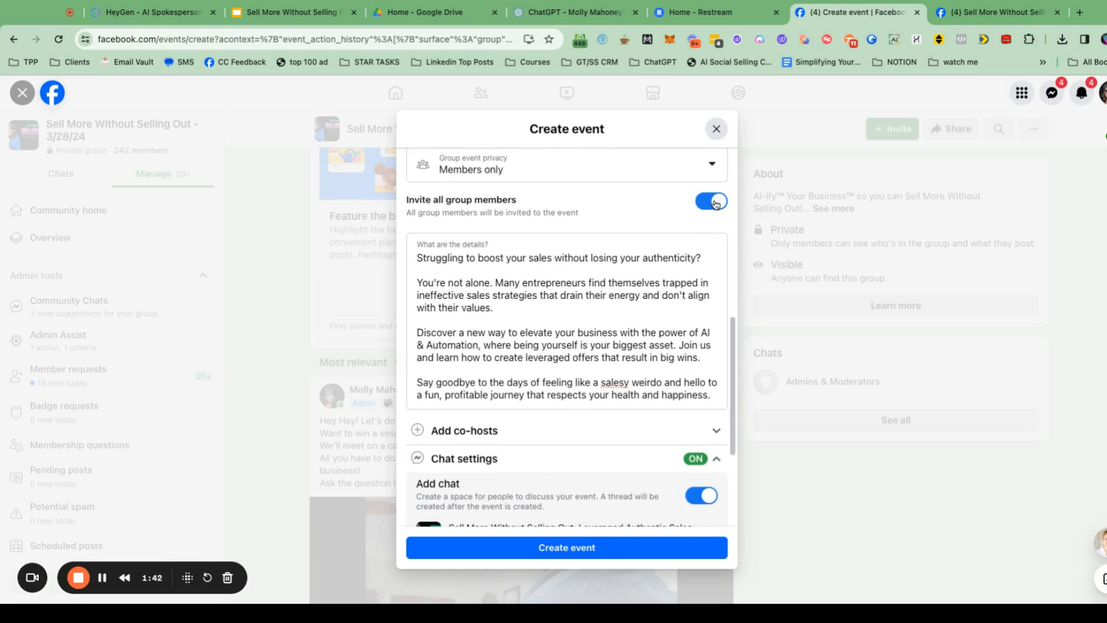
Write the first chat message, beginning 'we', about making sales feel great.
scroll("down", 3)
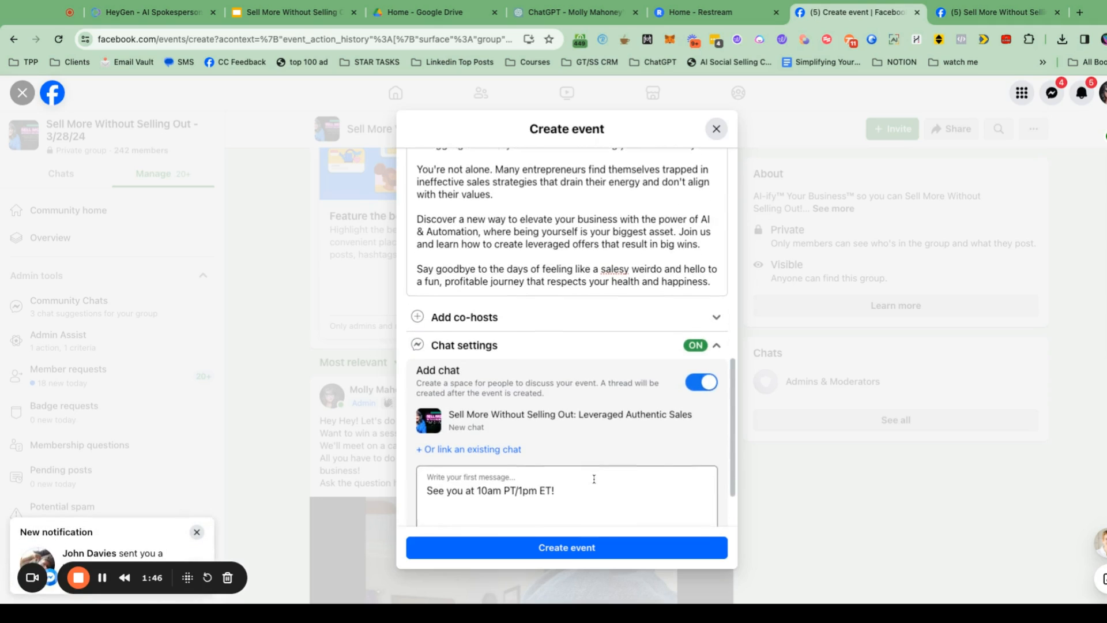
scroll("down", 3)
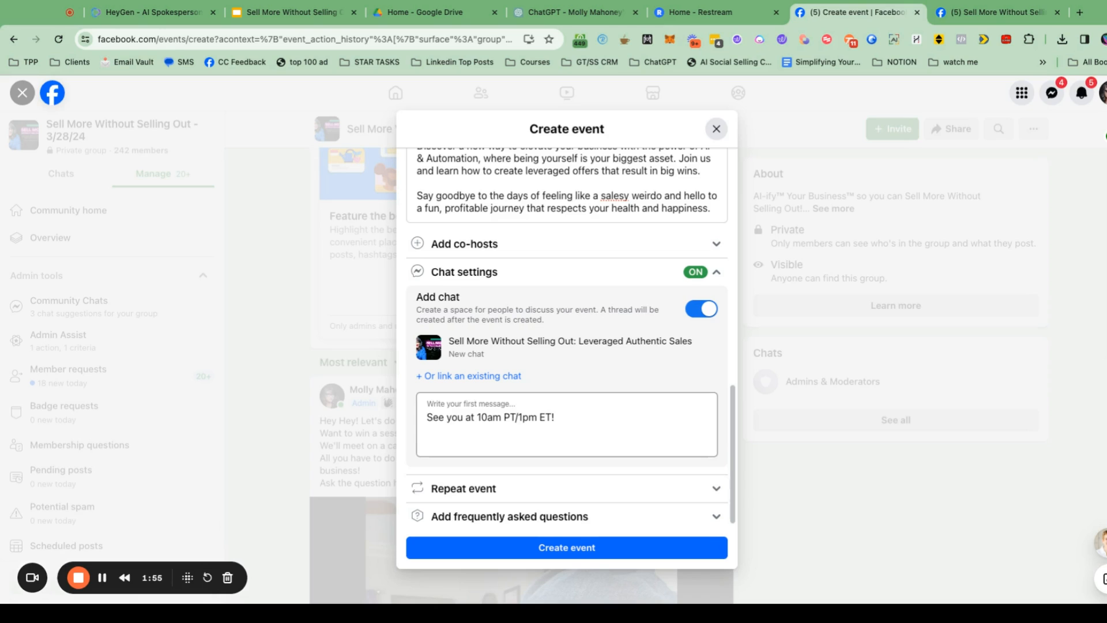
left_click(565, 424)
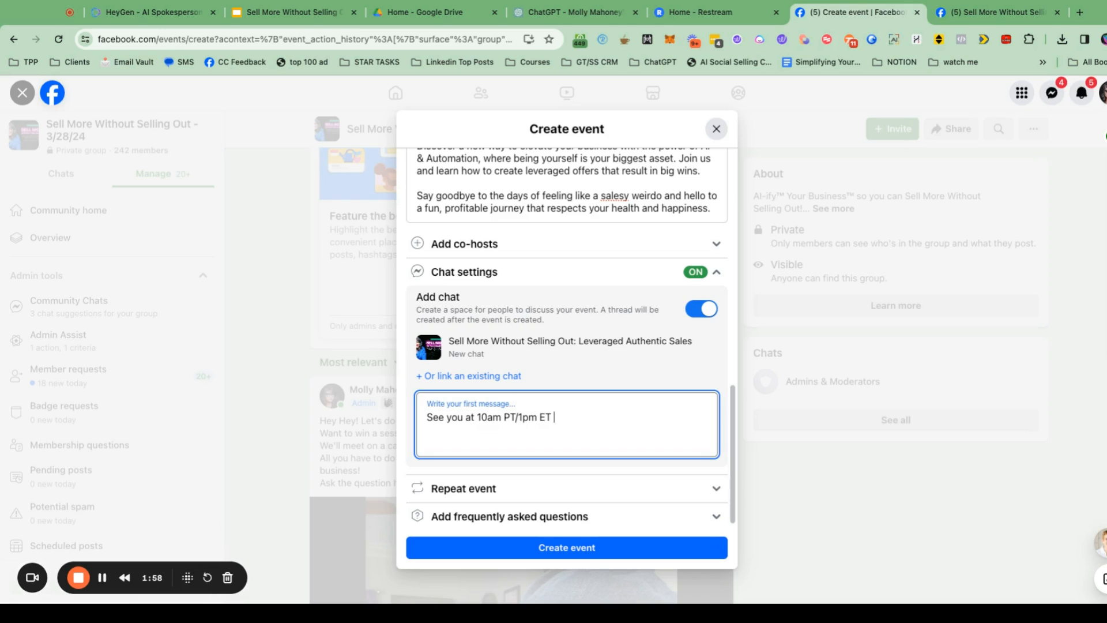
type("we")
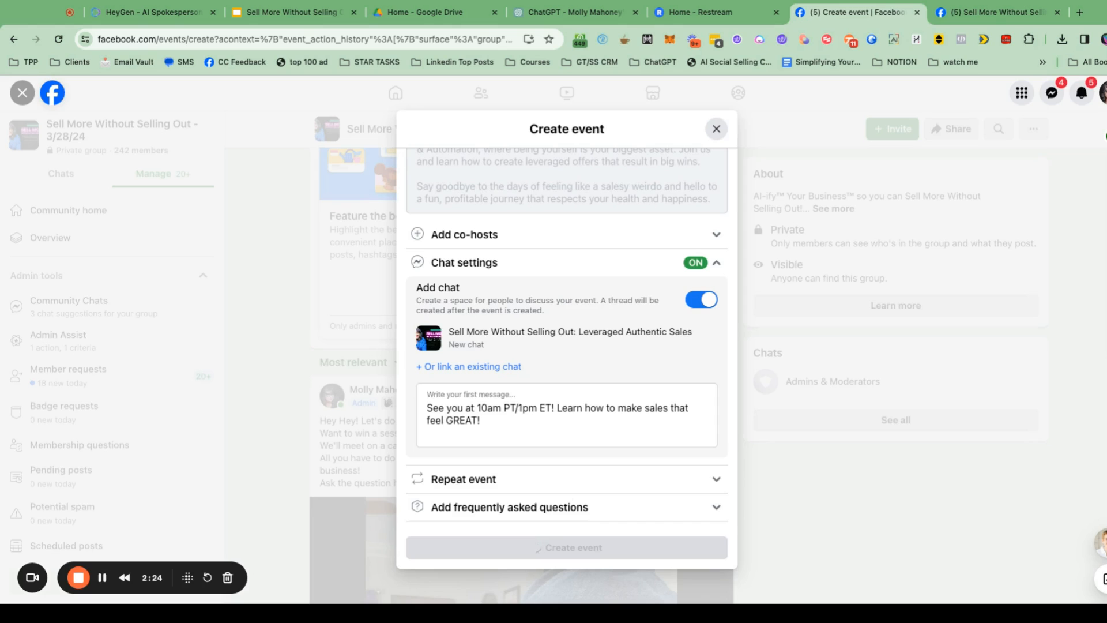
Check the Chat settings with Add chat on and submit the event.
scroll("up", 3)
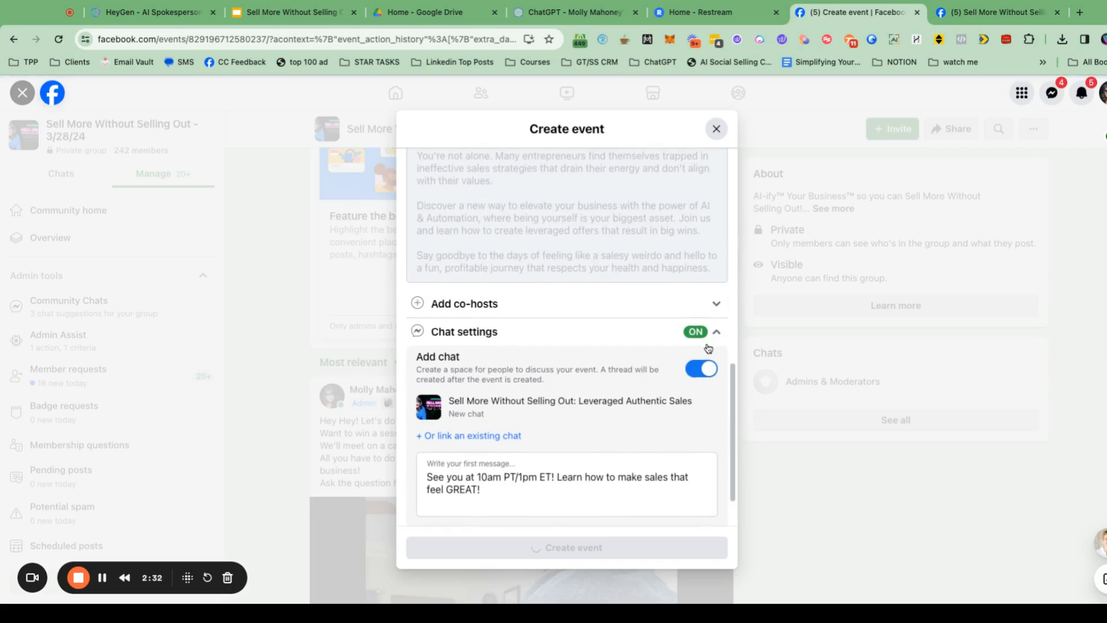
scroll("down", 3)
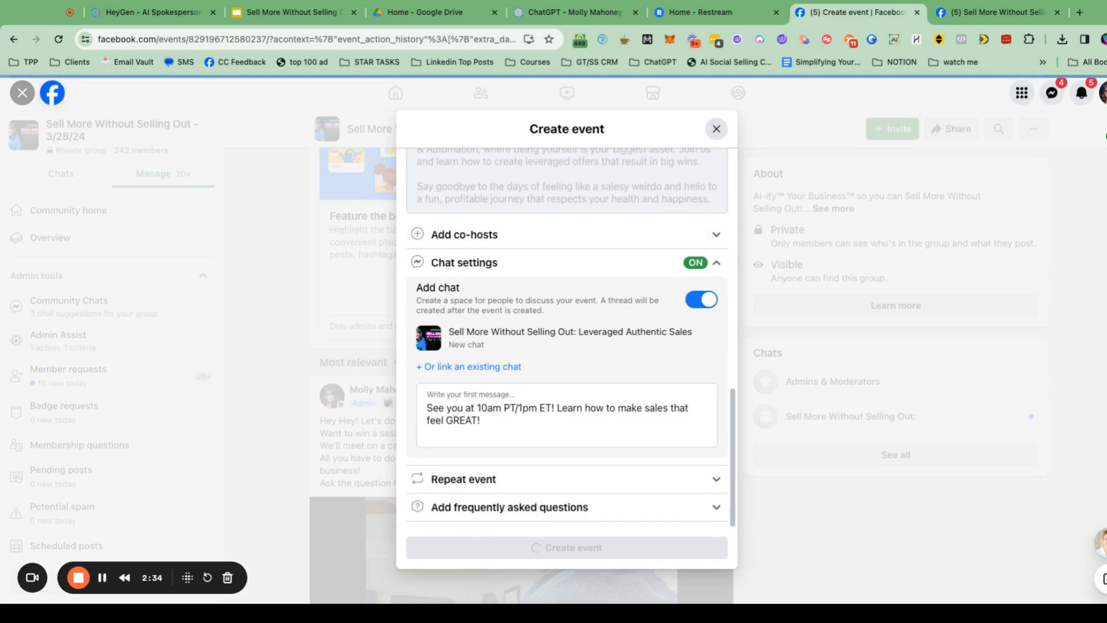
left_click(565, 548)
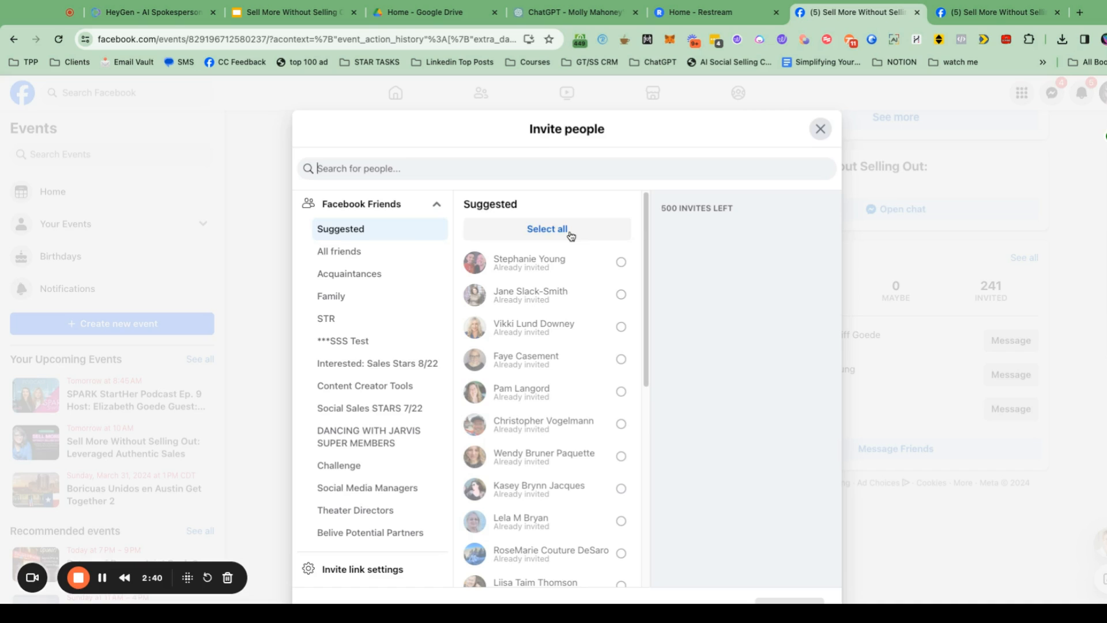
mouse_move(669, 219)
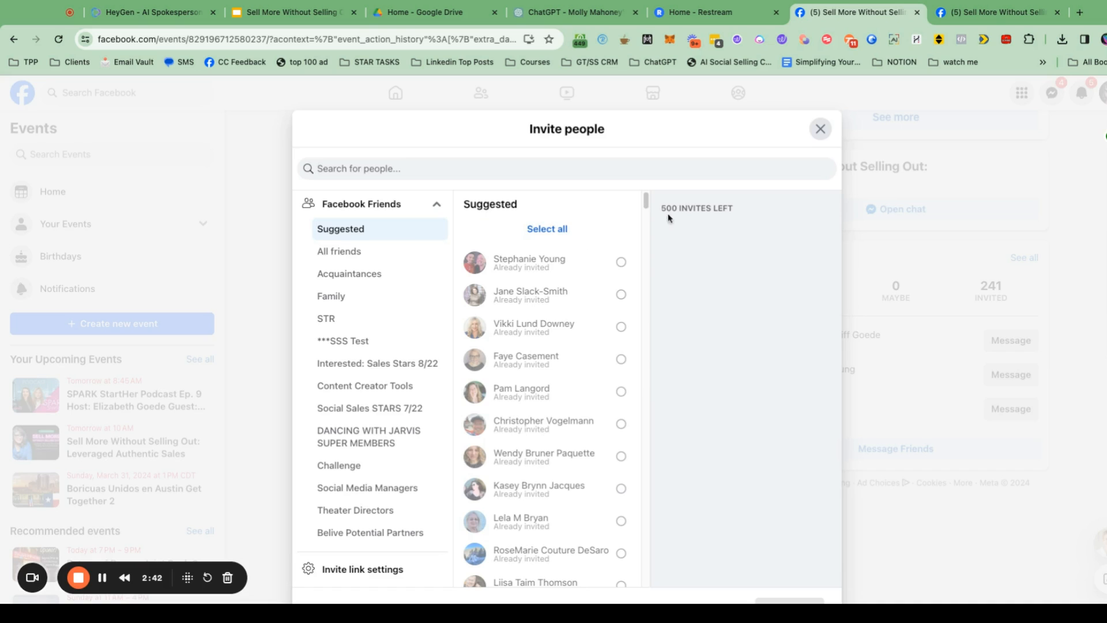
Dismiss the Invite people dialog, scroll to the event page top, and clear a notification.
left_click(820, 128)
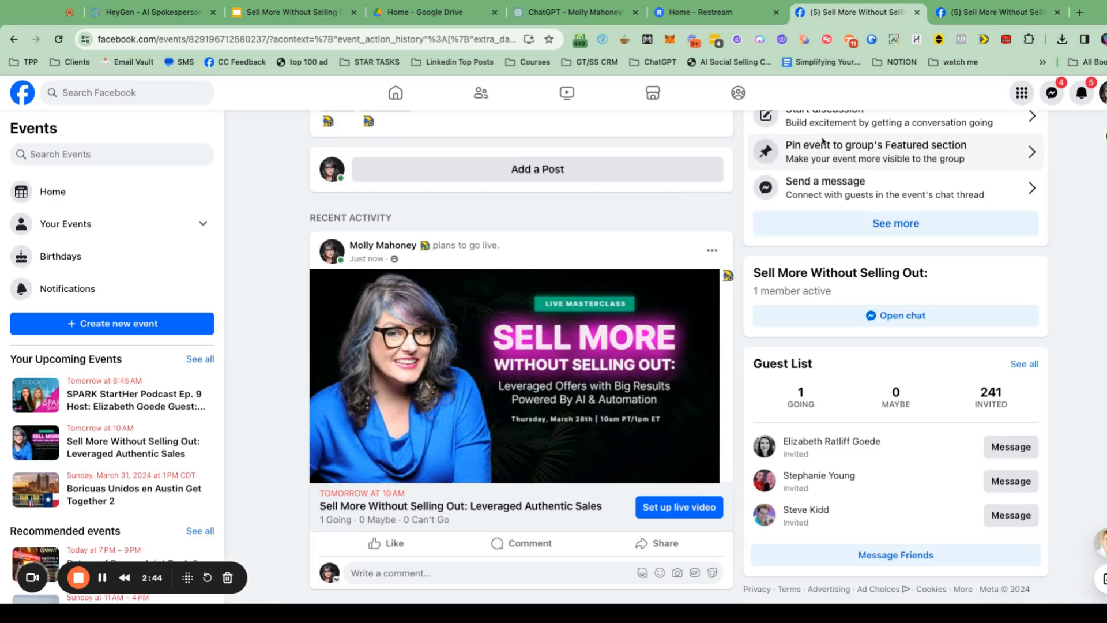
scroll("up", 3)
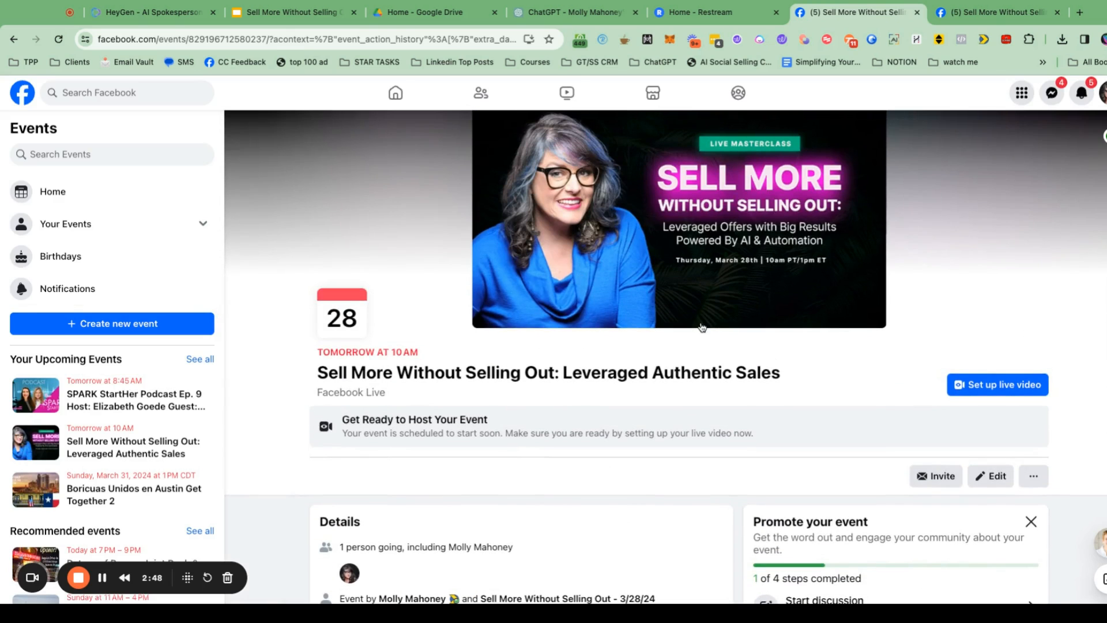
mouse_move(806, 469)
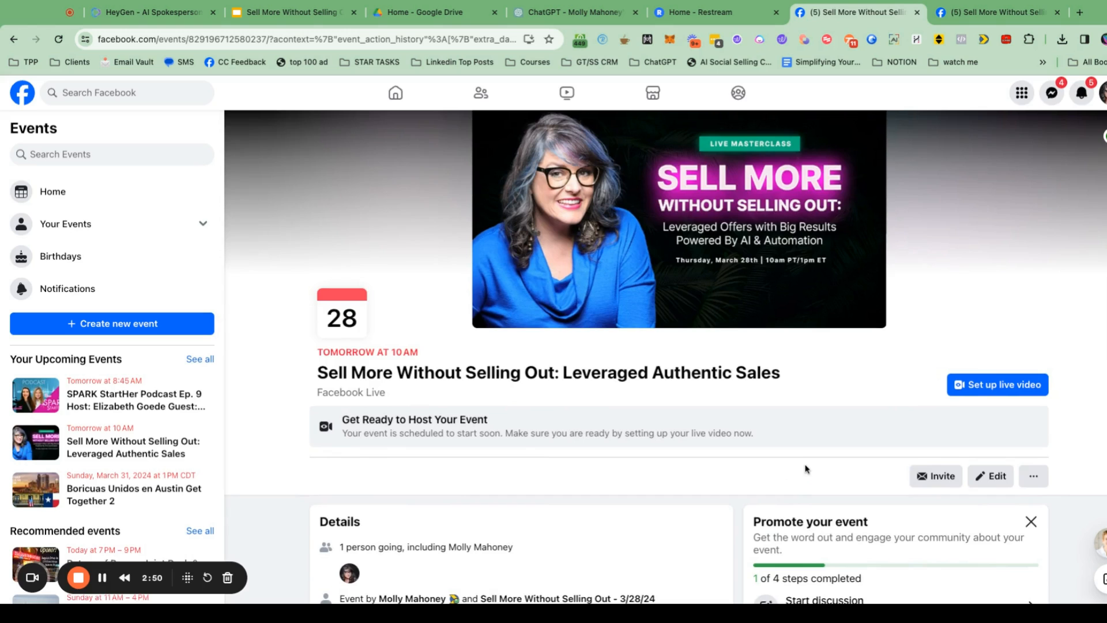
mouse_move(1069, 323)
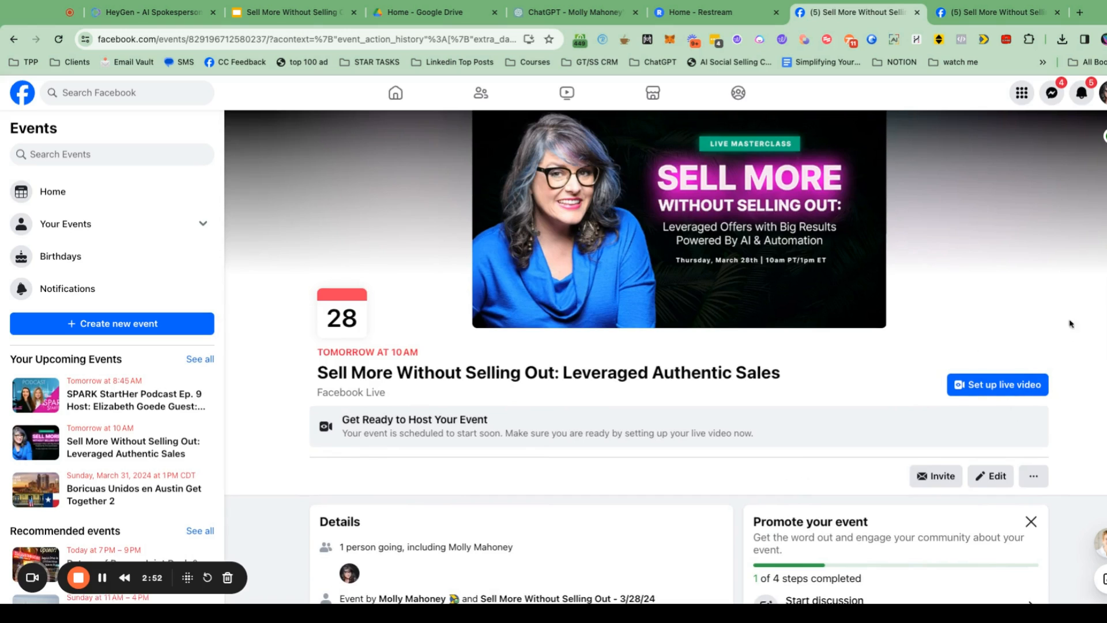
mouse_move(998, 384)
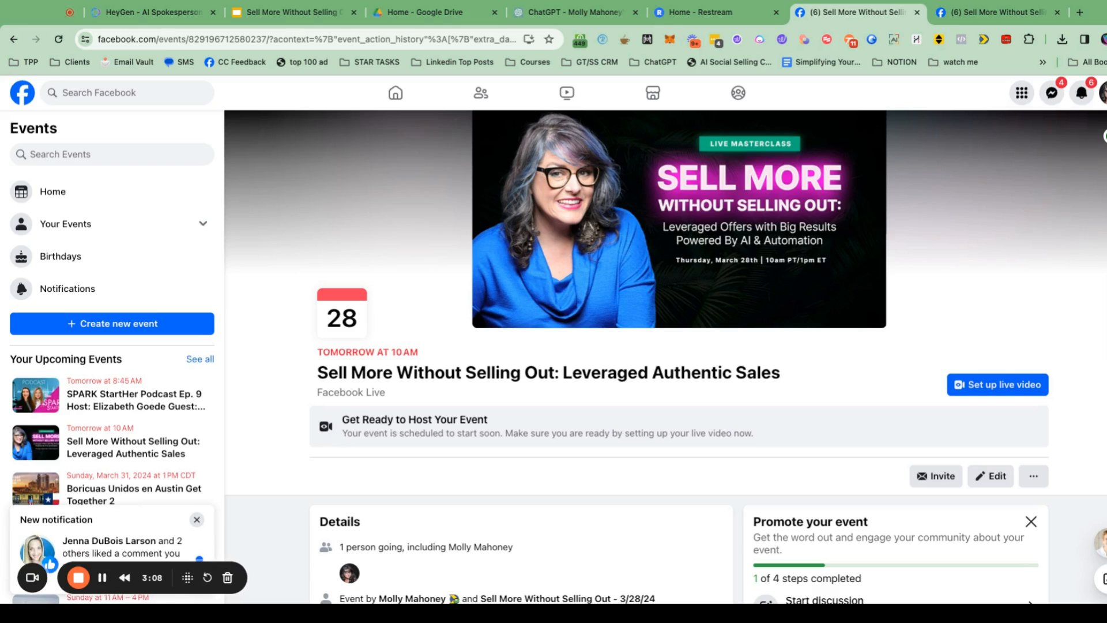
left_click(197, 519)
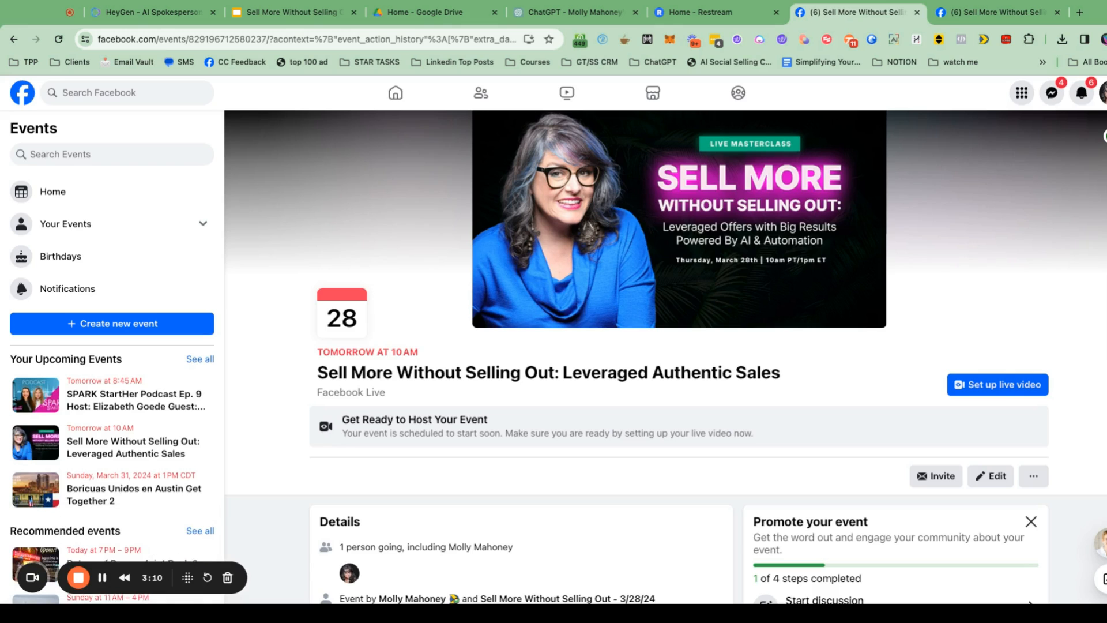
Launch Set up live video for the event, opening Live Producer with Webcam selected.
left_click(996, 384)
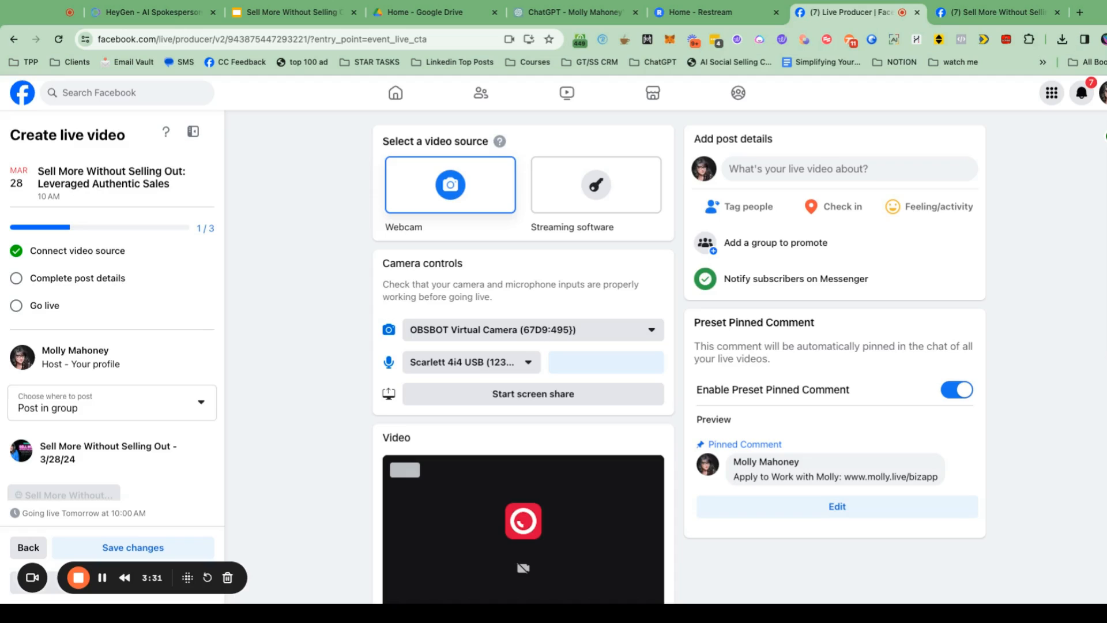
mouse_move(492, 514)
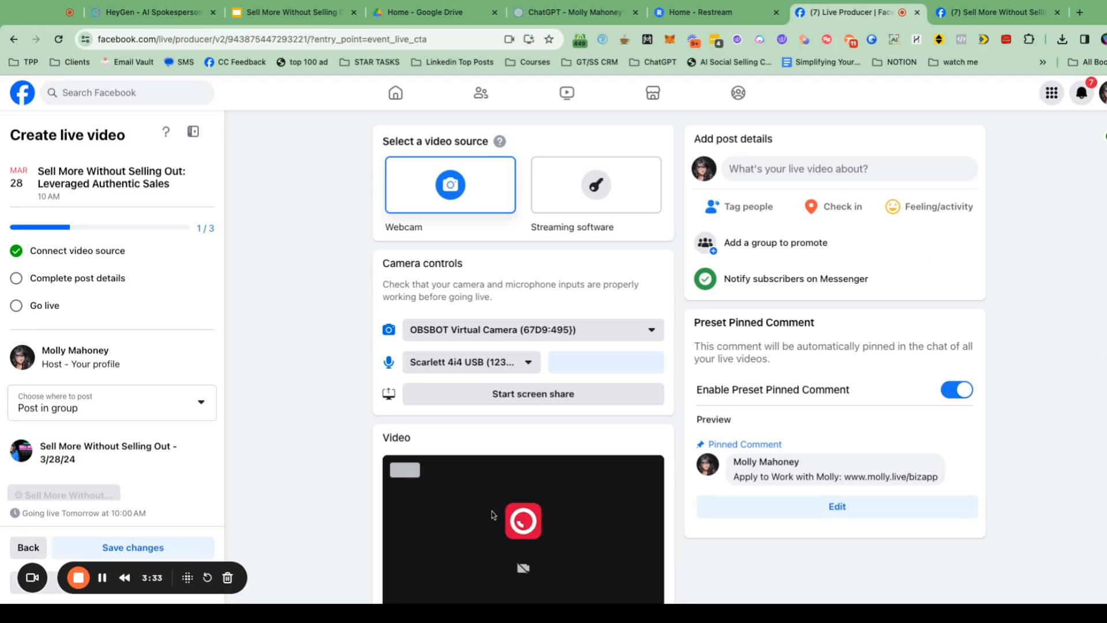
mouse_move(622, 396)
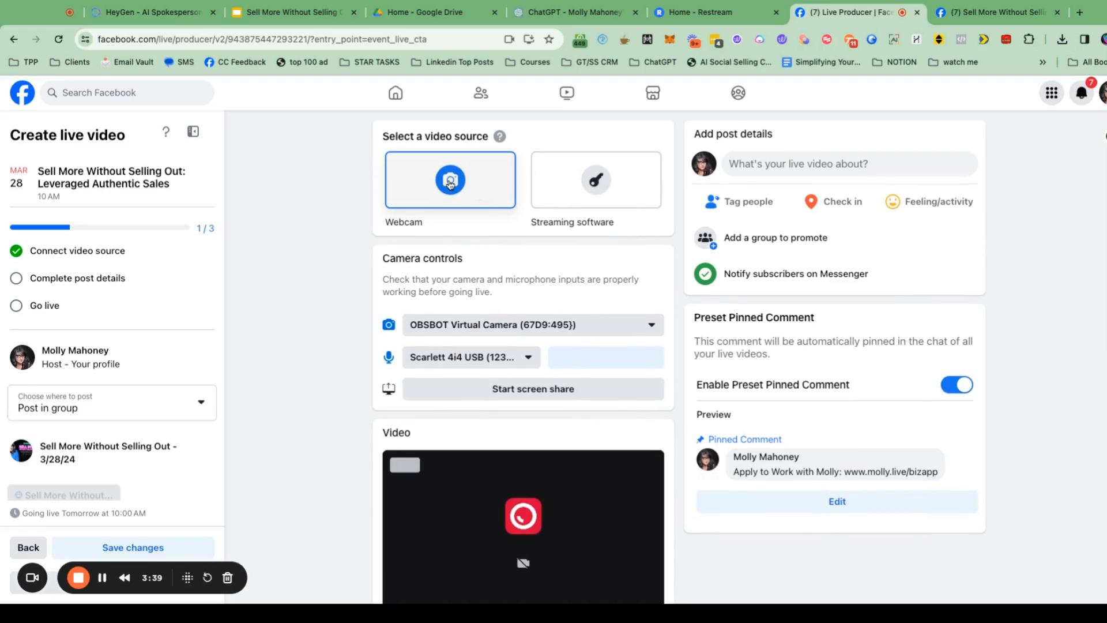
mouse_move(404, 195)
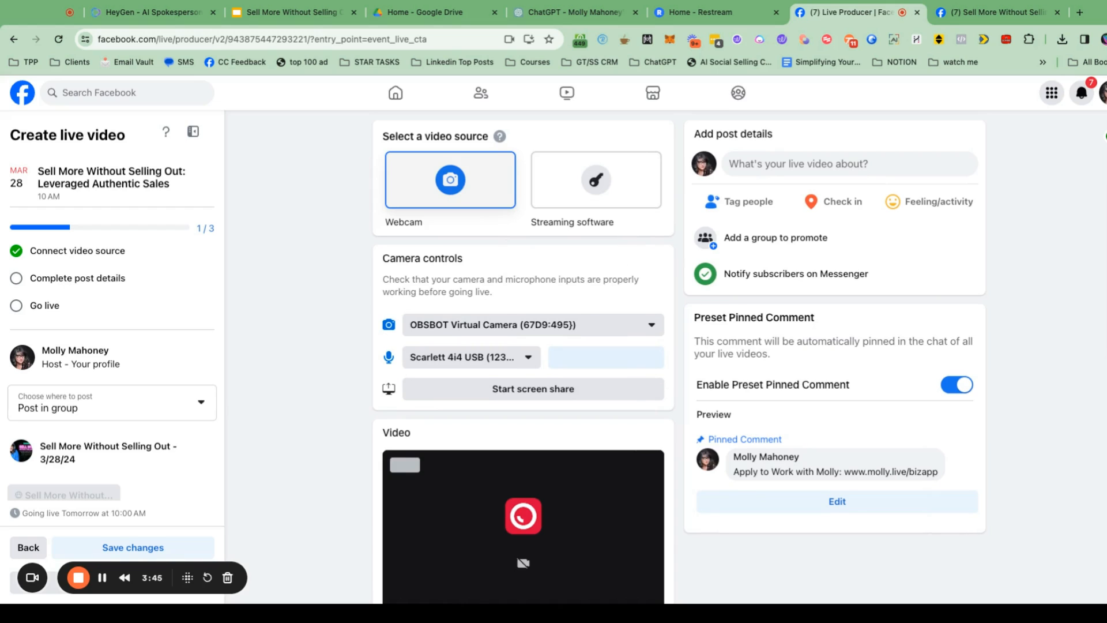
mouse_move(418, 217)
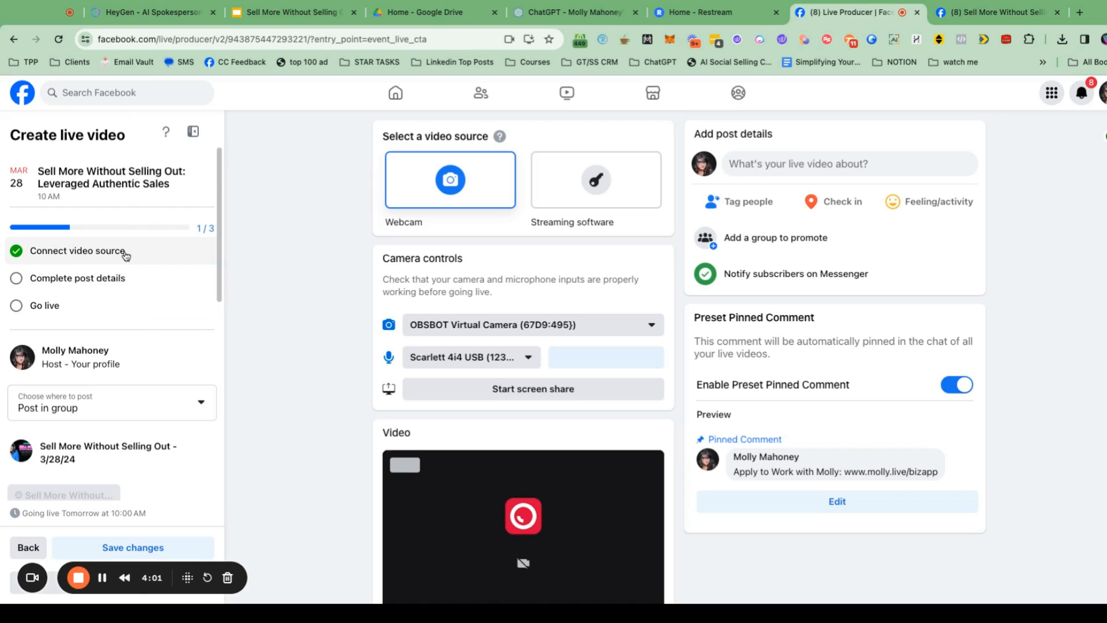
mouse_move(124, 283)
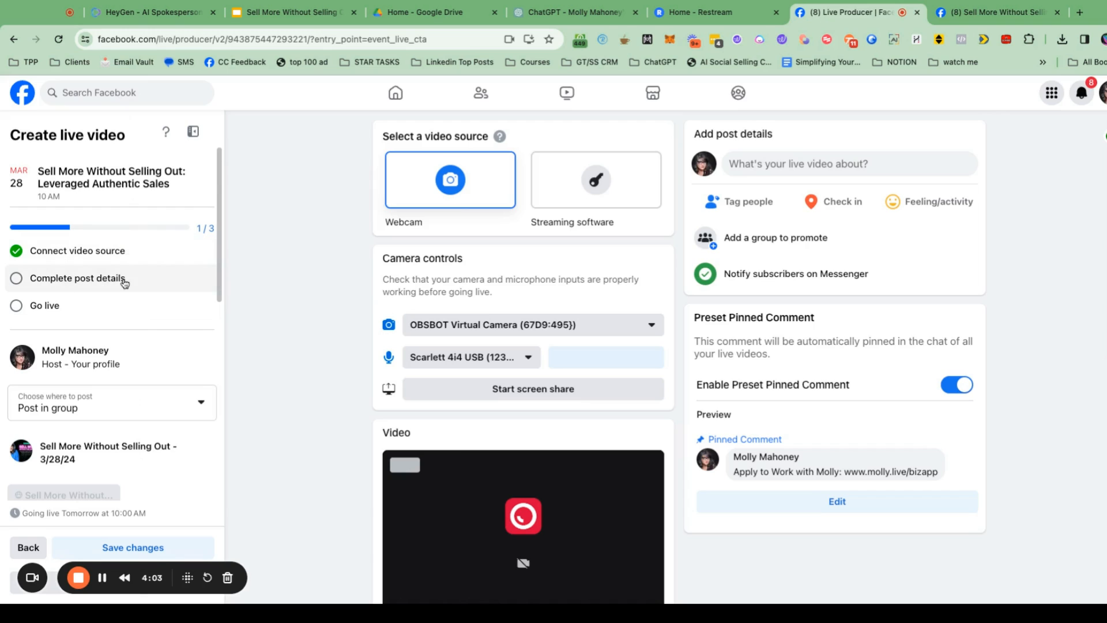
mouse_move(115, 311)
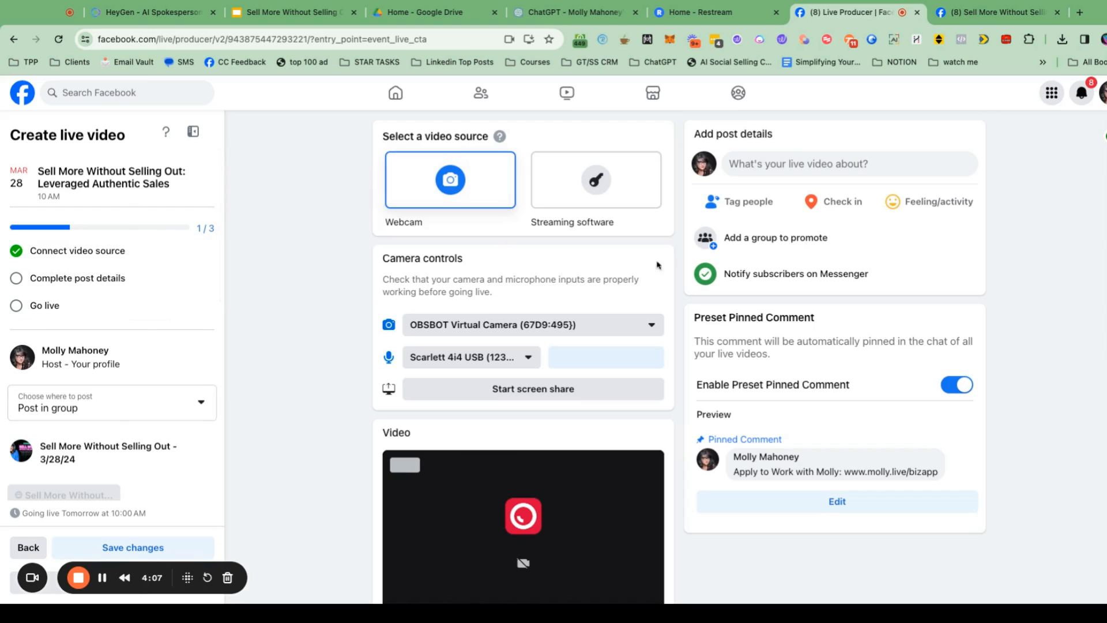
mouse_move(604, 195)
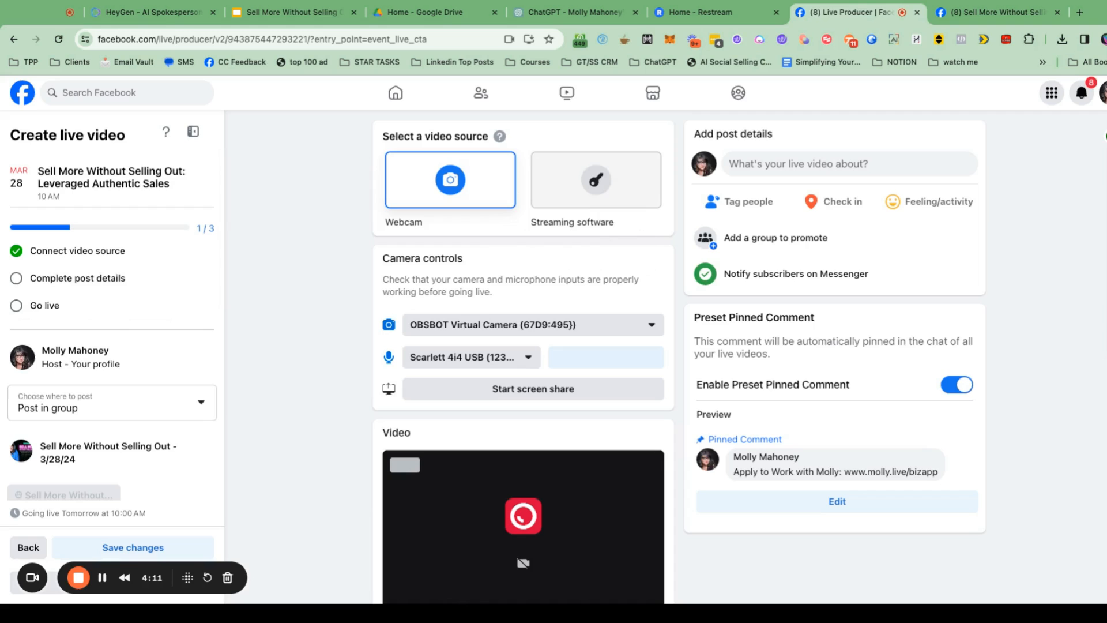
Choose Streaming software as the source and view the stream key and server URL.
left_click(596, 179)
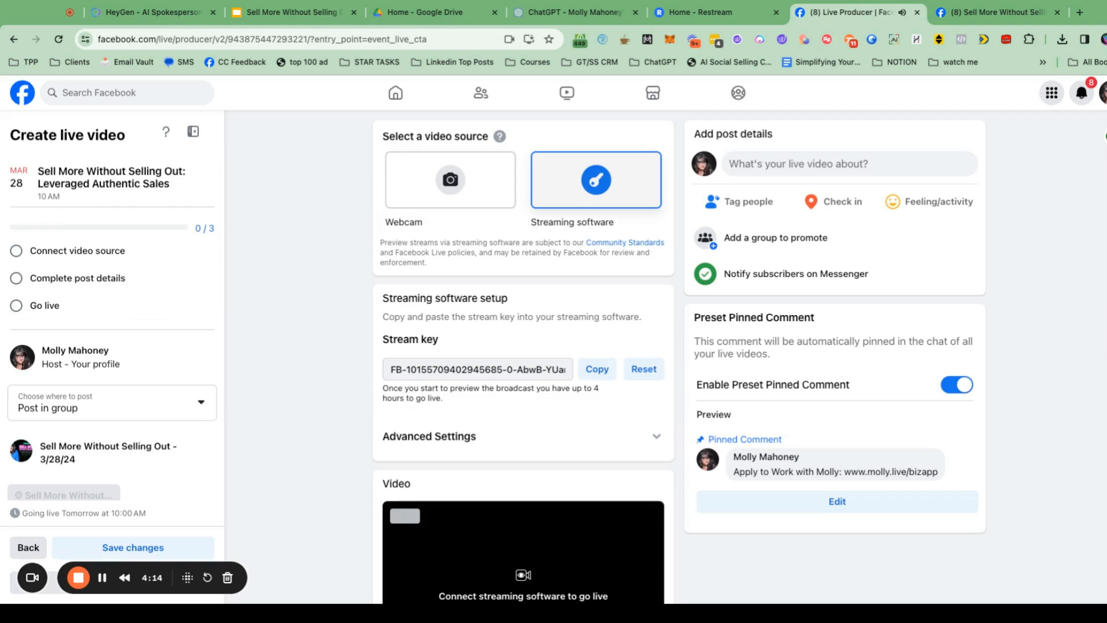
scroll("down", 3)
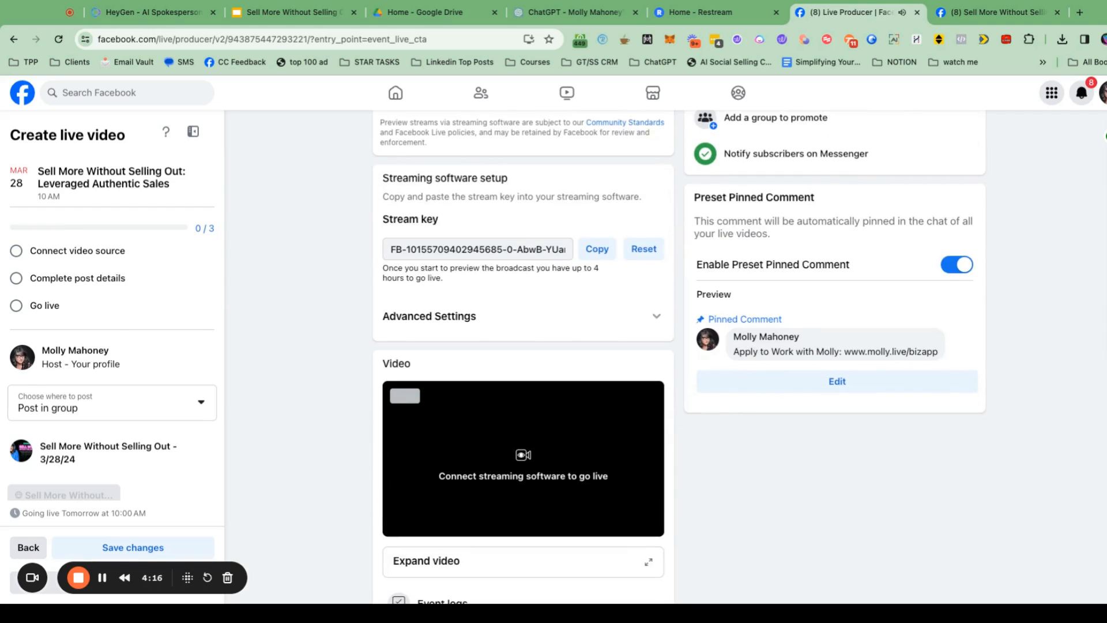
scroll("down", 3)
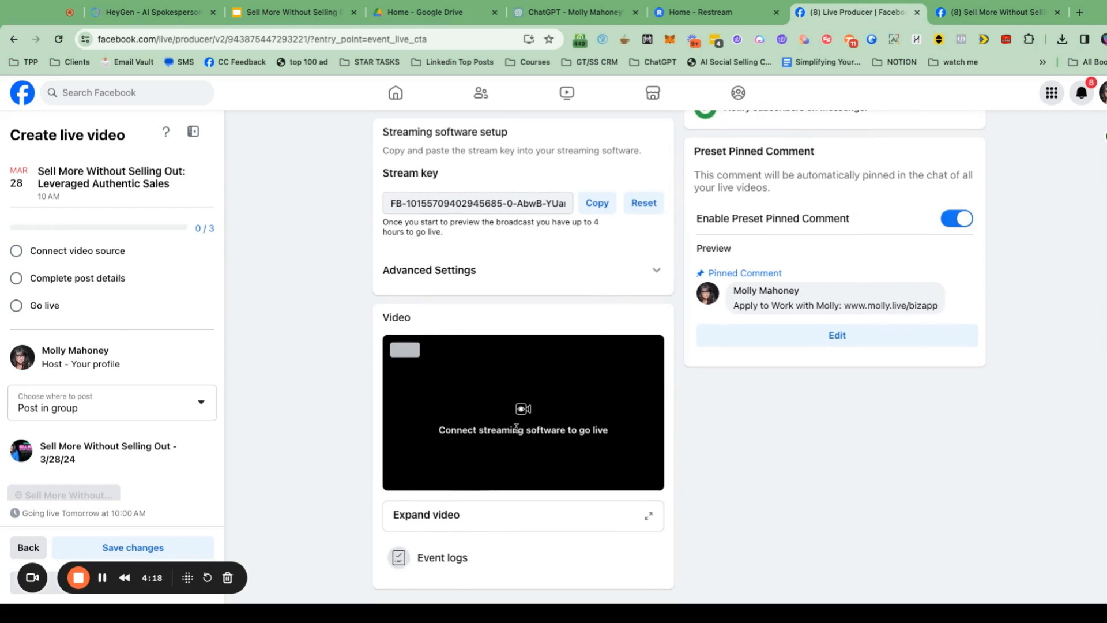
scroll("up", 3)
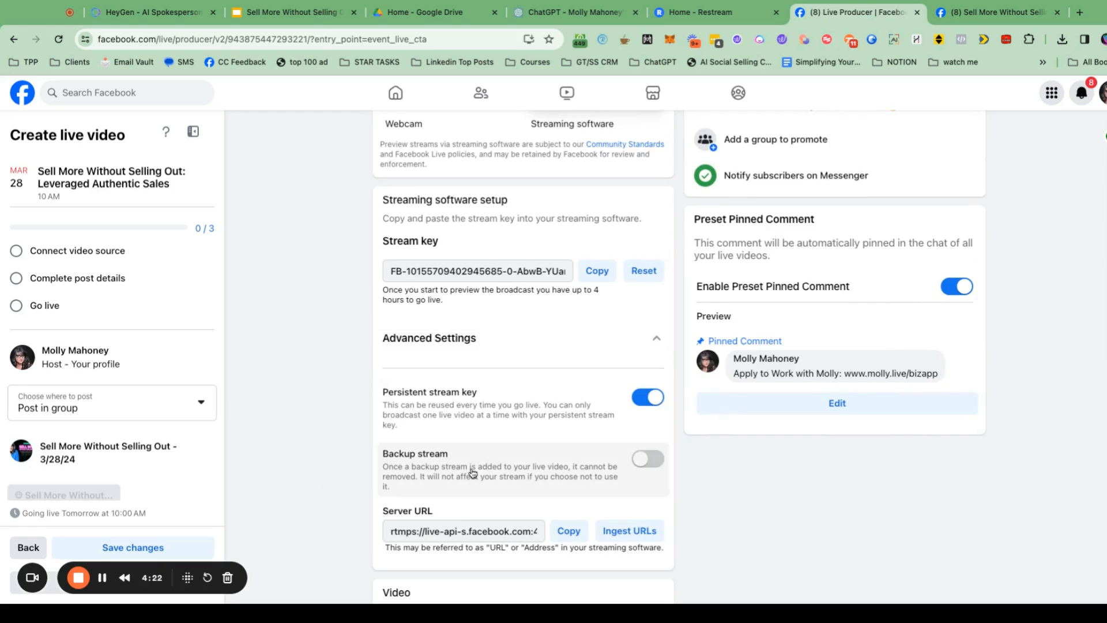
scroll("down", 3)
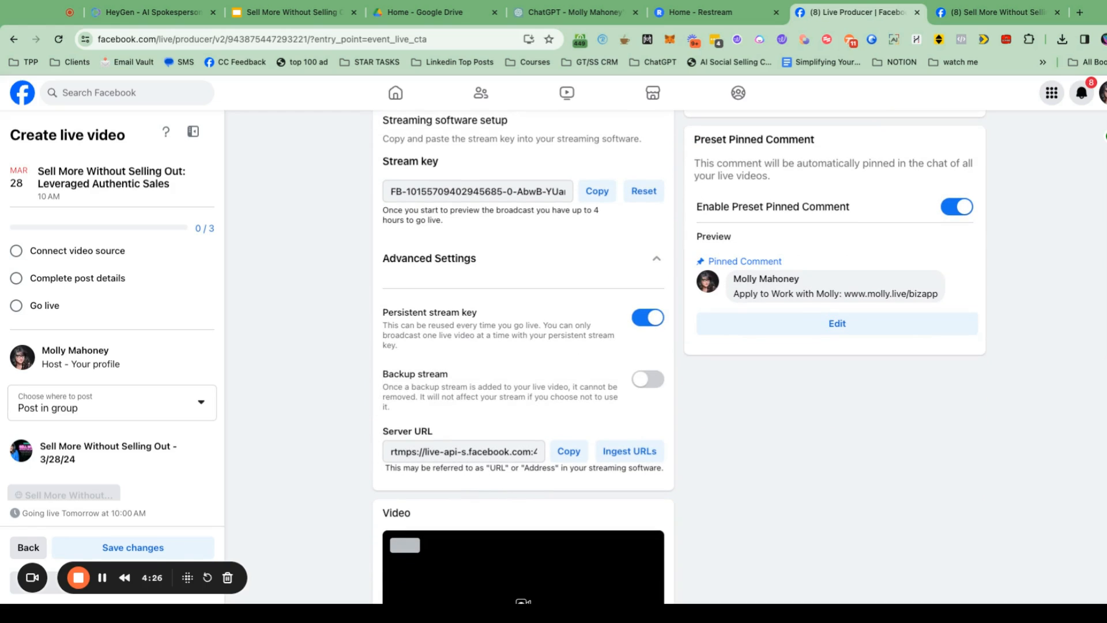
mouse_move(1007, 151)
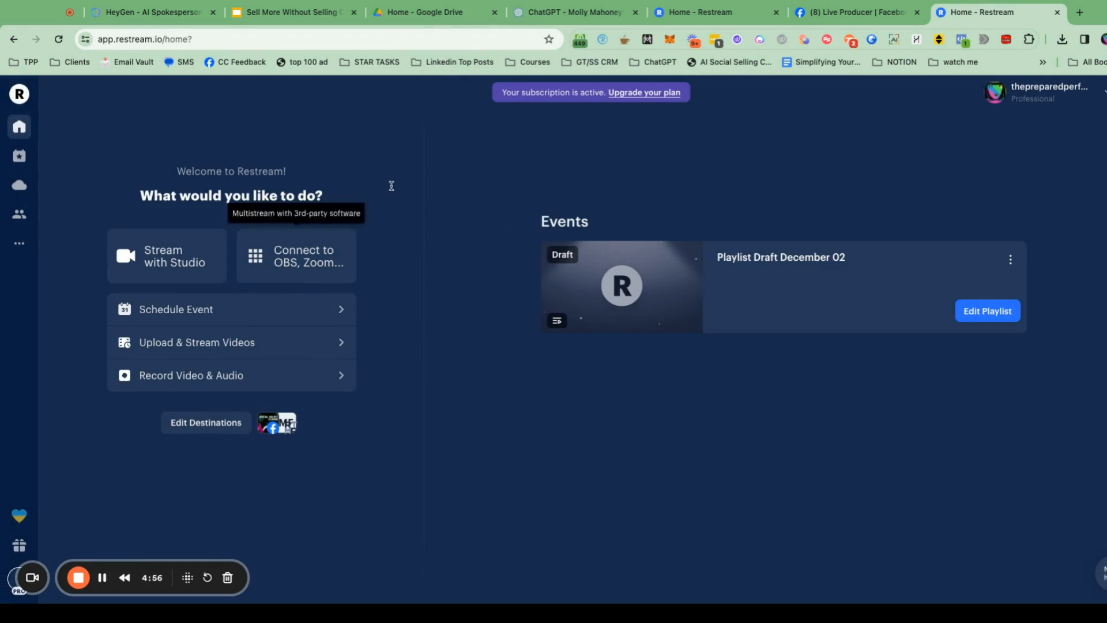
mouse_move(393, 479)
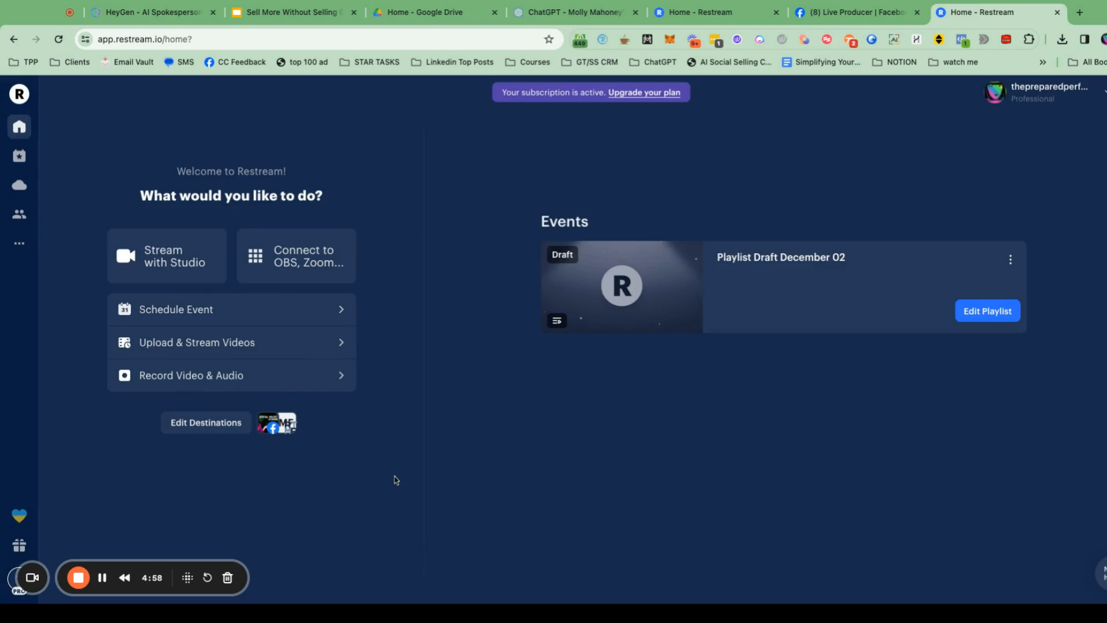
mouse_move(349, 276)
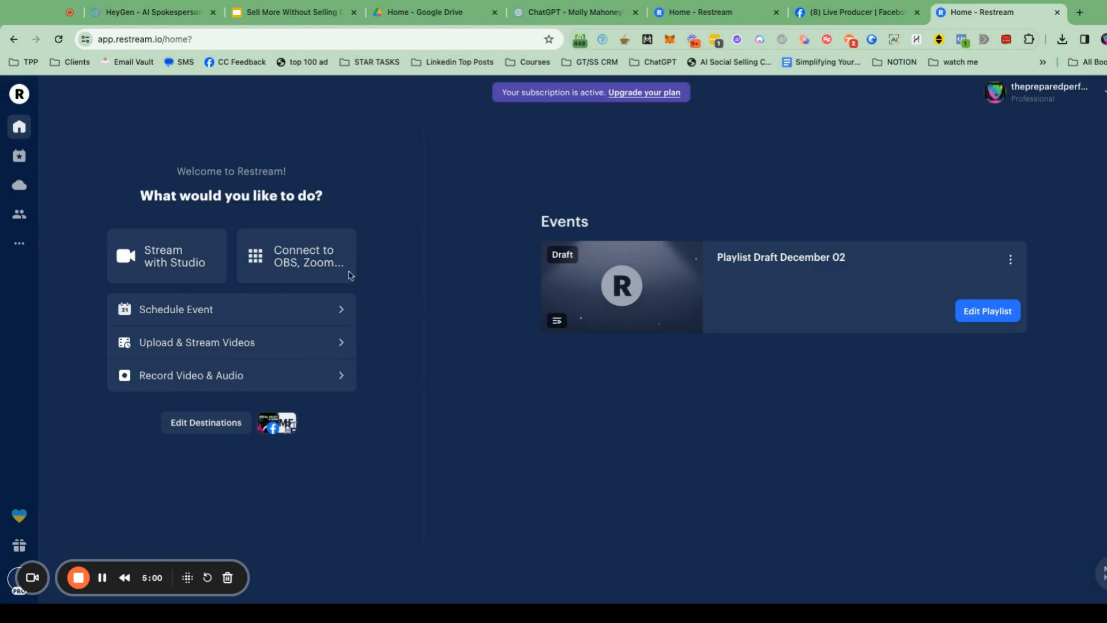
mouse_move(166, 261)
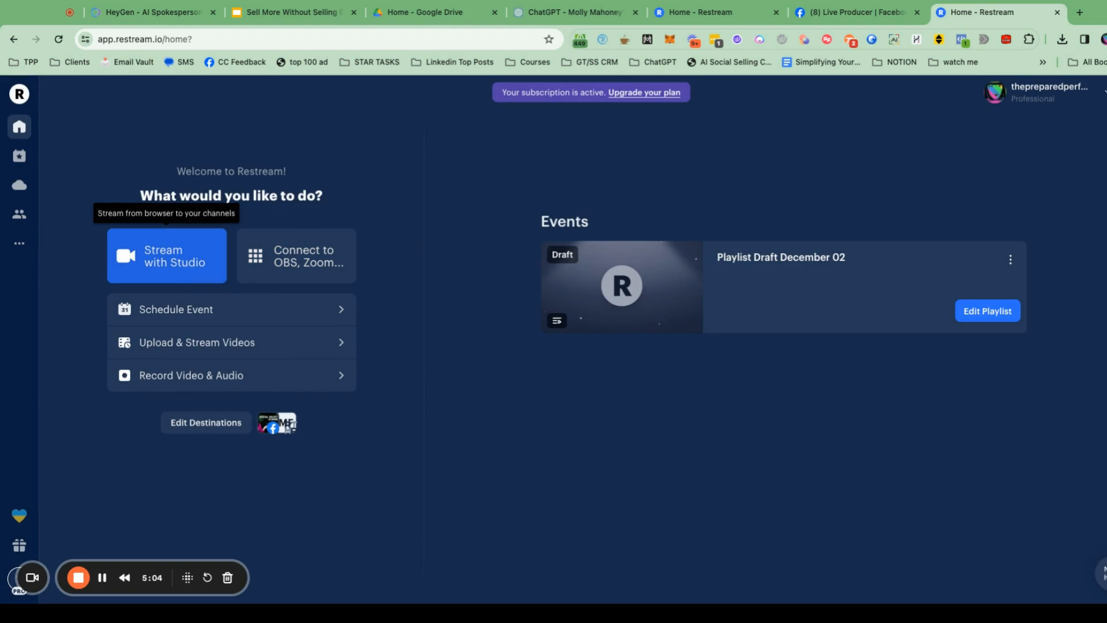
Launch Restream Studio from the home page and enter it with the webcam preview.
left_click(166, 255)
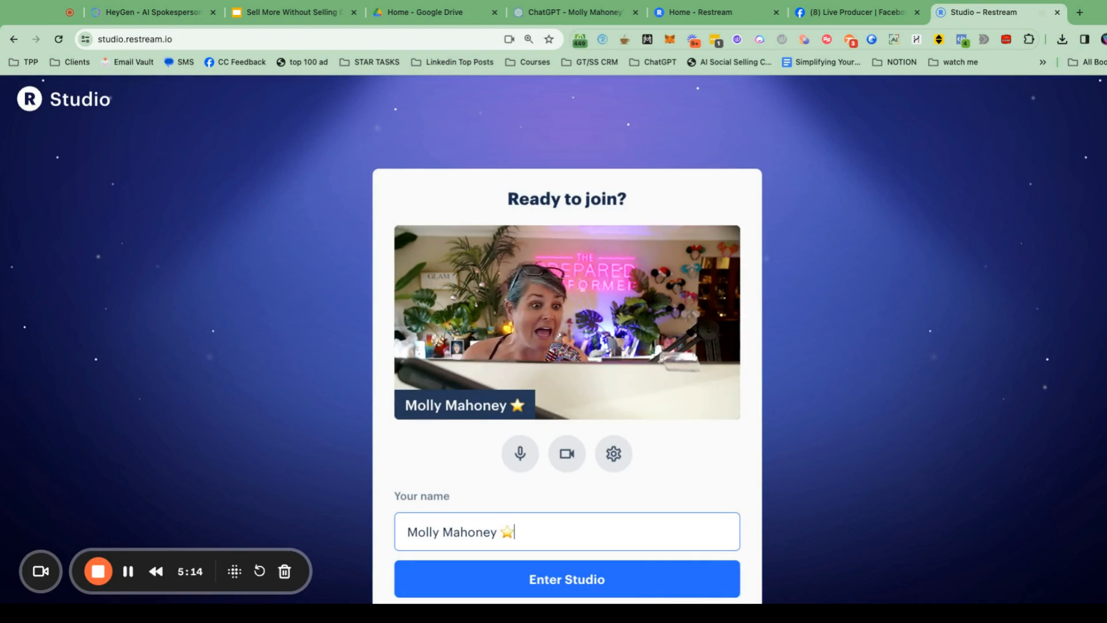
mouse_move(742, 353)
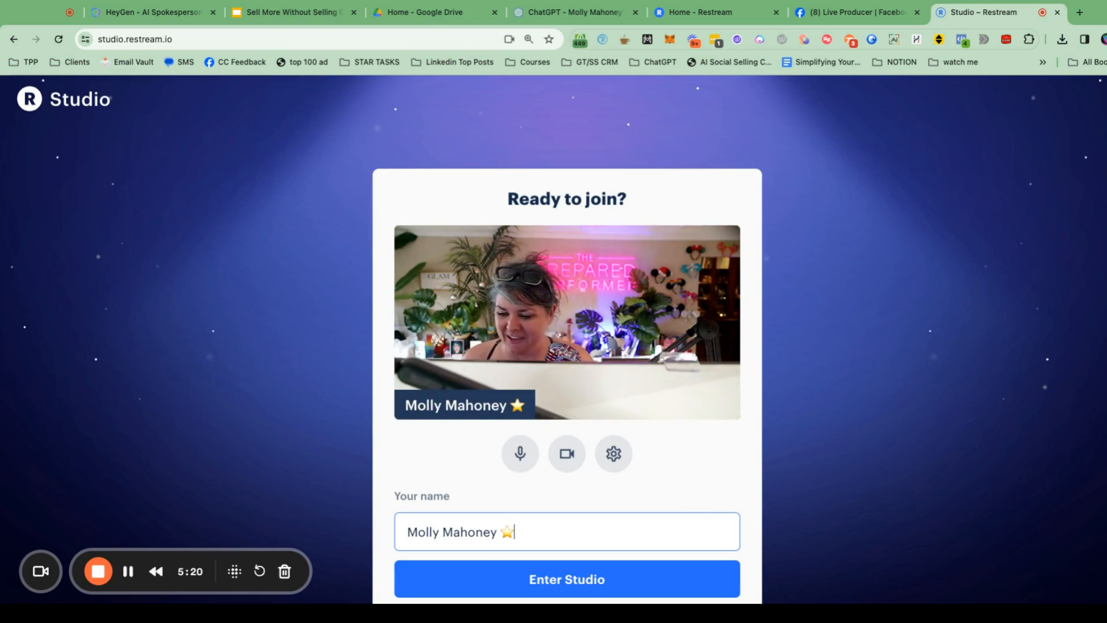
scroll("down", 3)
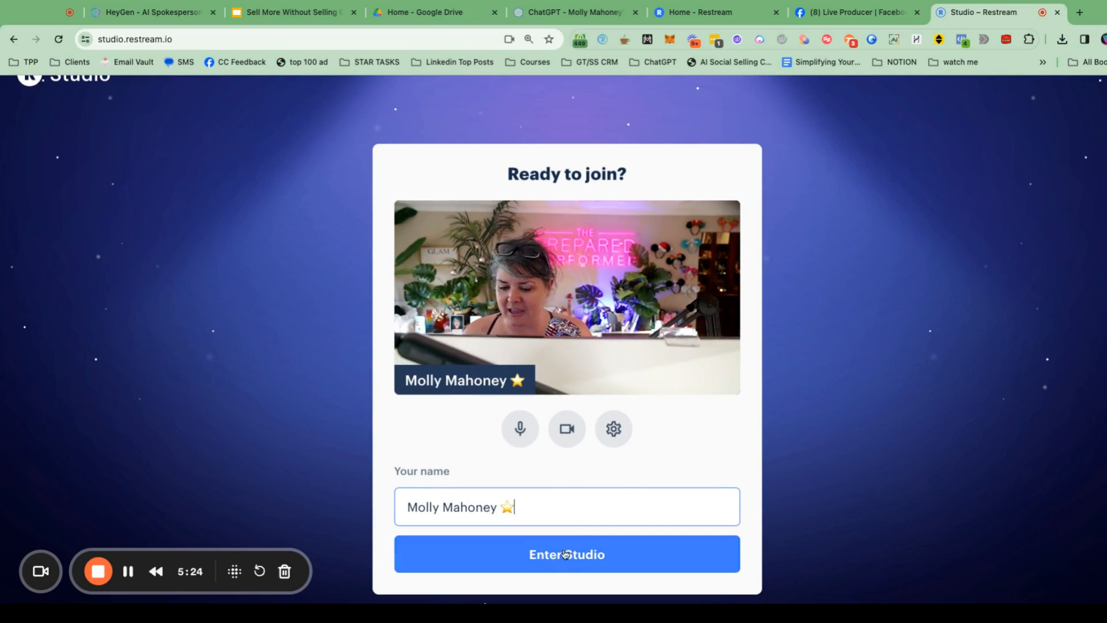
left_click(613, 429)
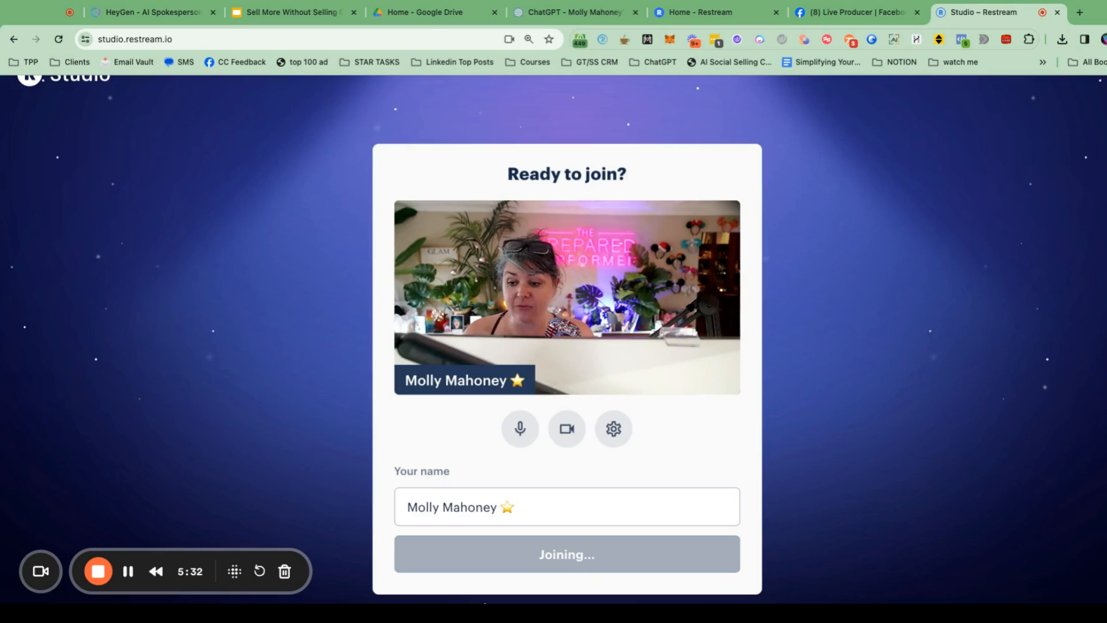
Open the Destinations dialog showing 2 of 18 channels active.
left_click(566, 553)
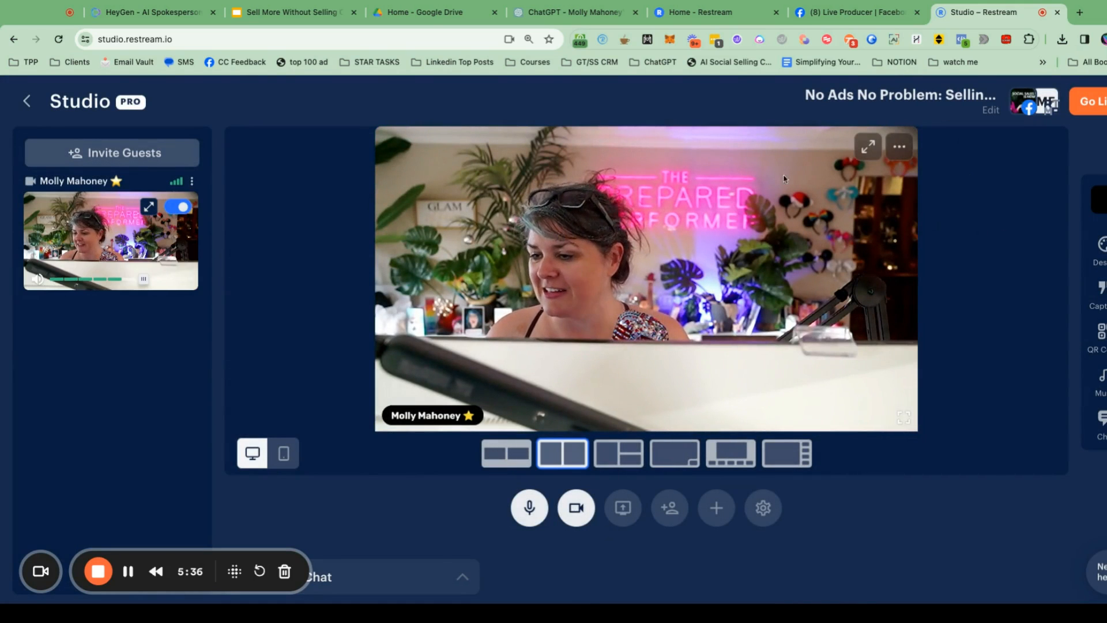
mouse_move(991, 110)
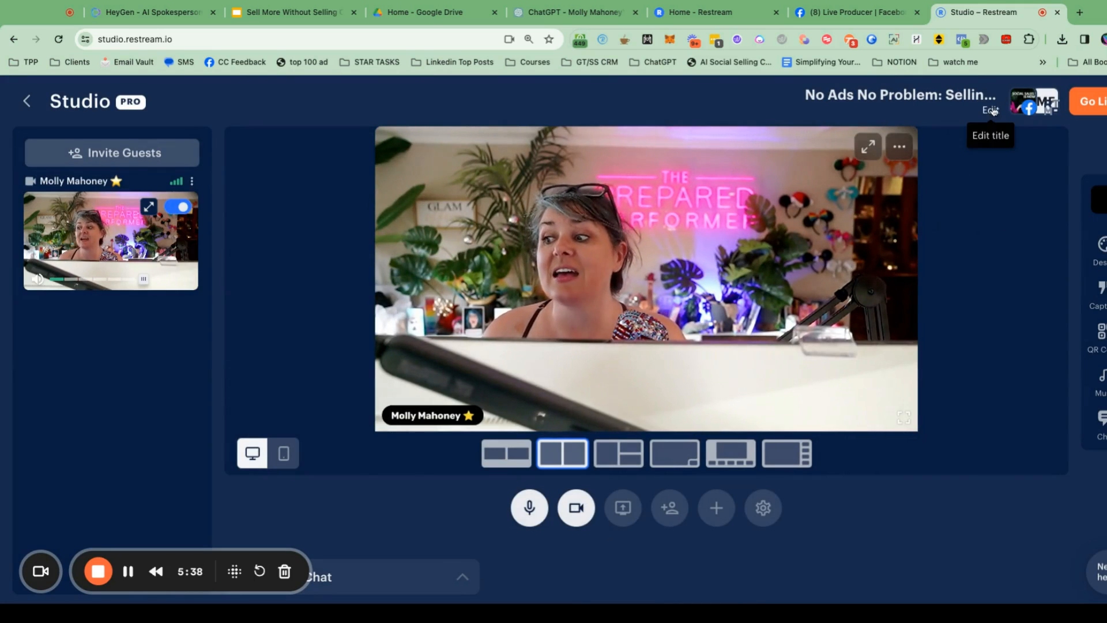
mouse_move(1007, 189)
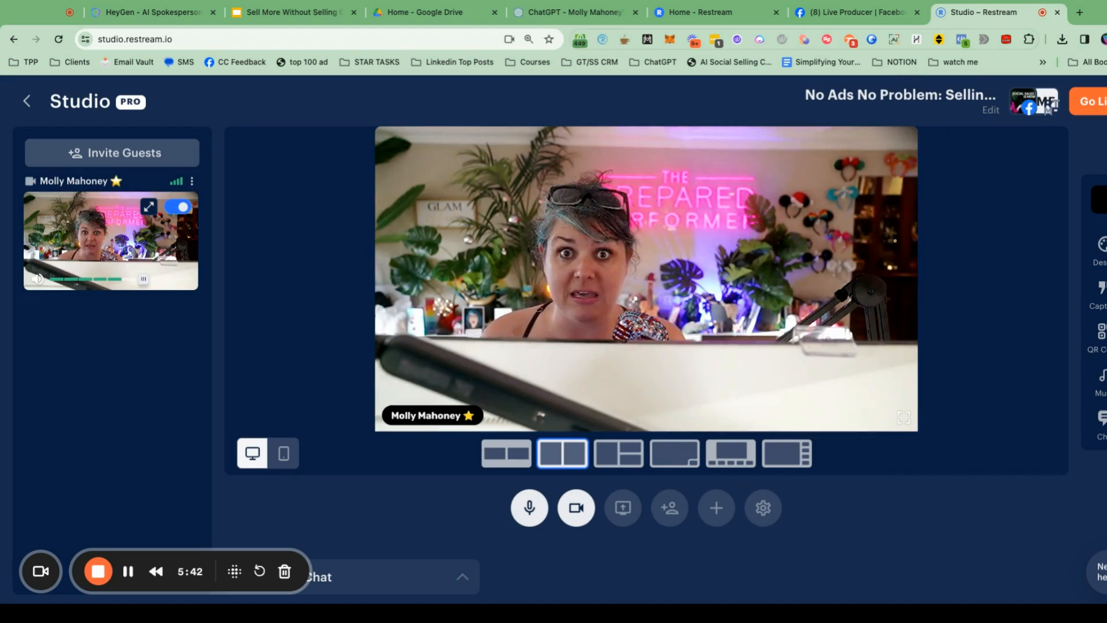
mouse_move(1034, 104)
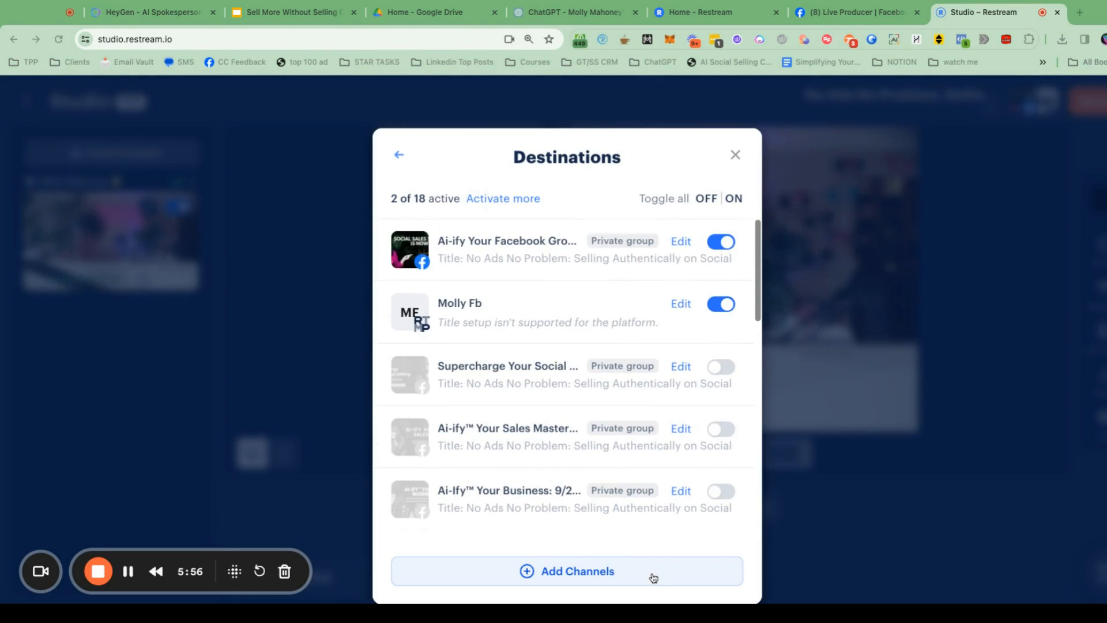
Switch off the active destinations, leaving 0 of 18, and open the Add Channels platform picker.
left_click(720, 304)
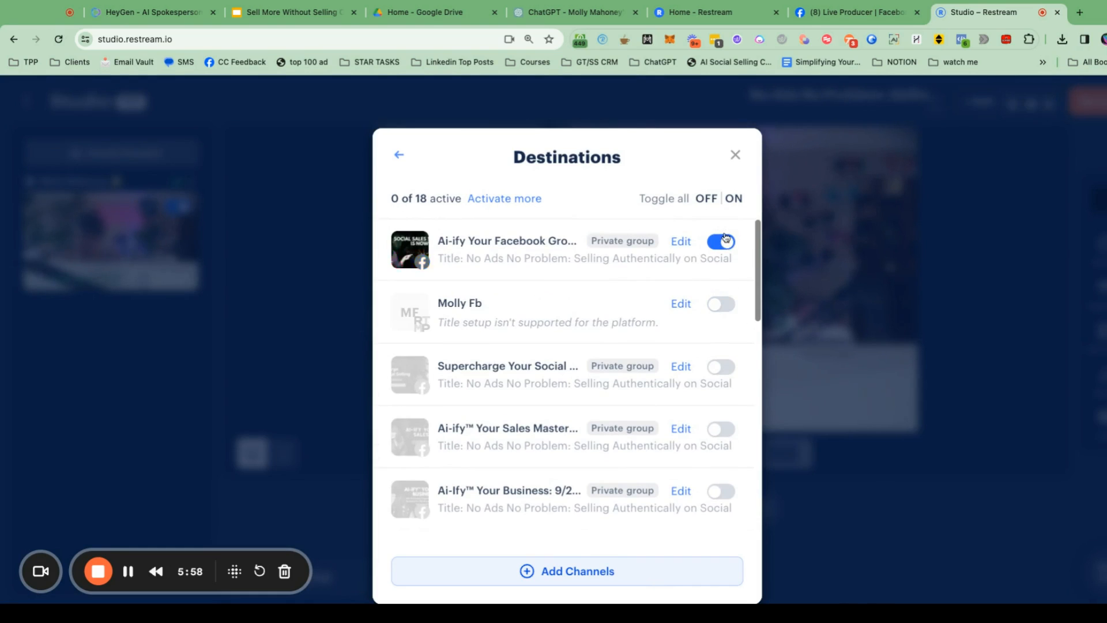
scroll("down", 3)
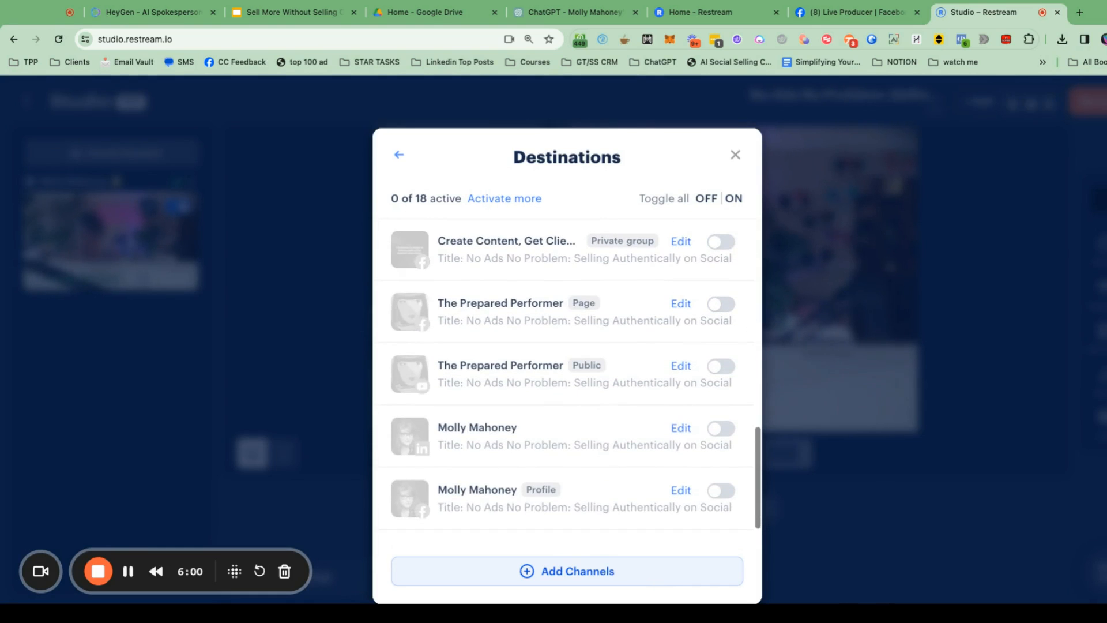
left_click(567, 571)
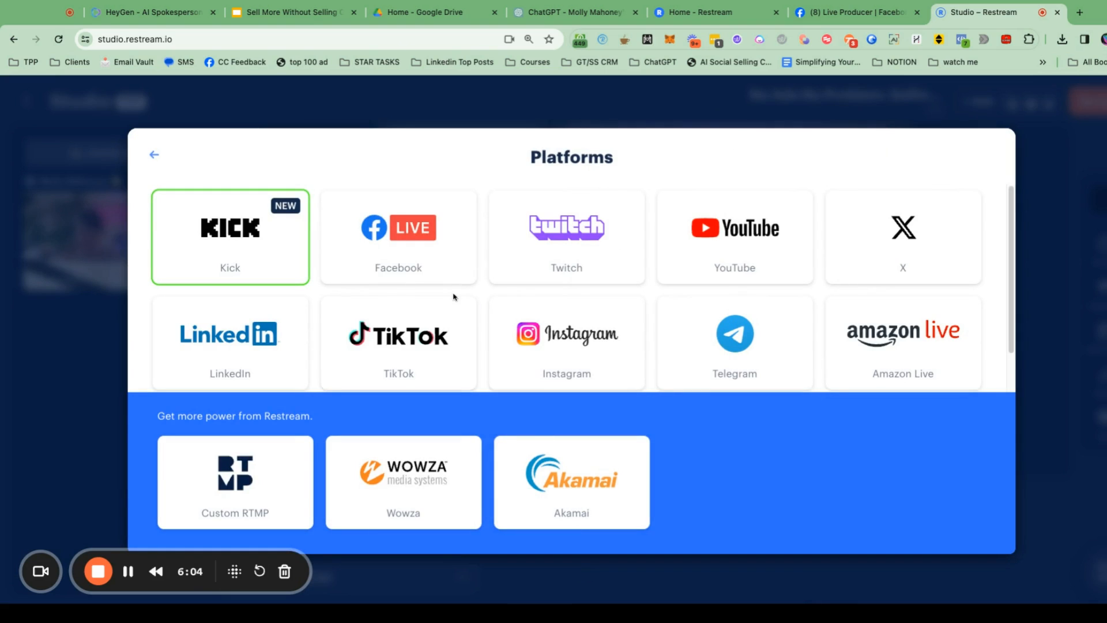
mouse_move(228, 503)
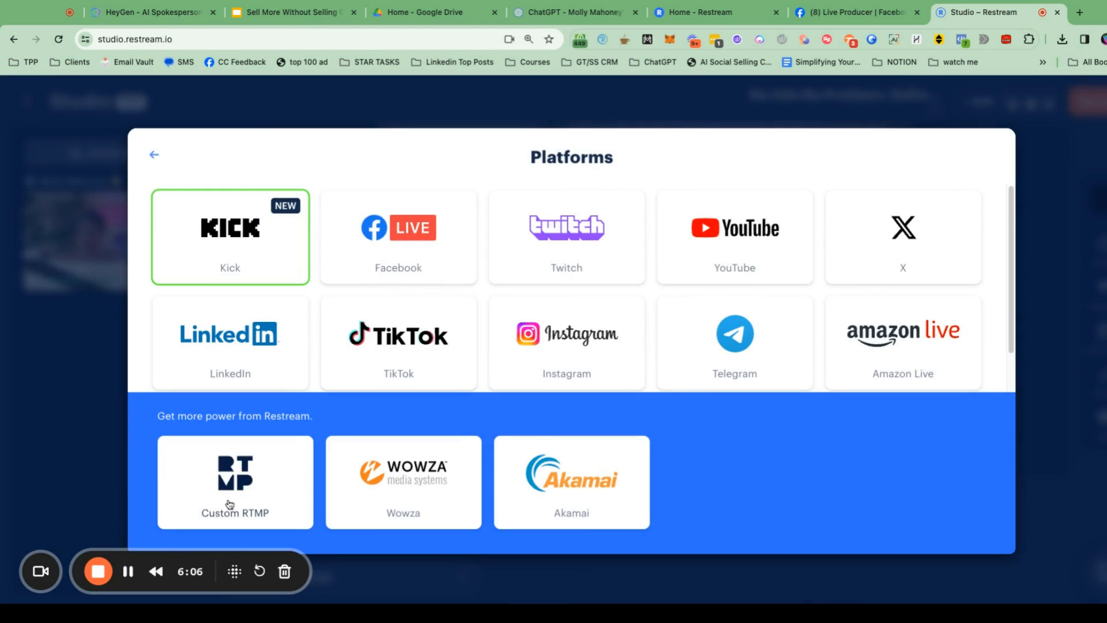
mouse_move(236, 469)
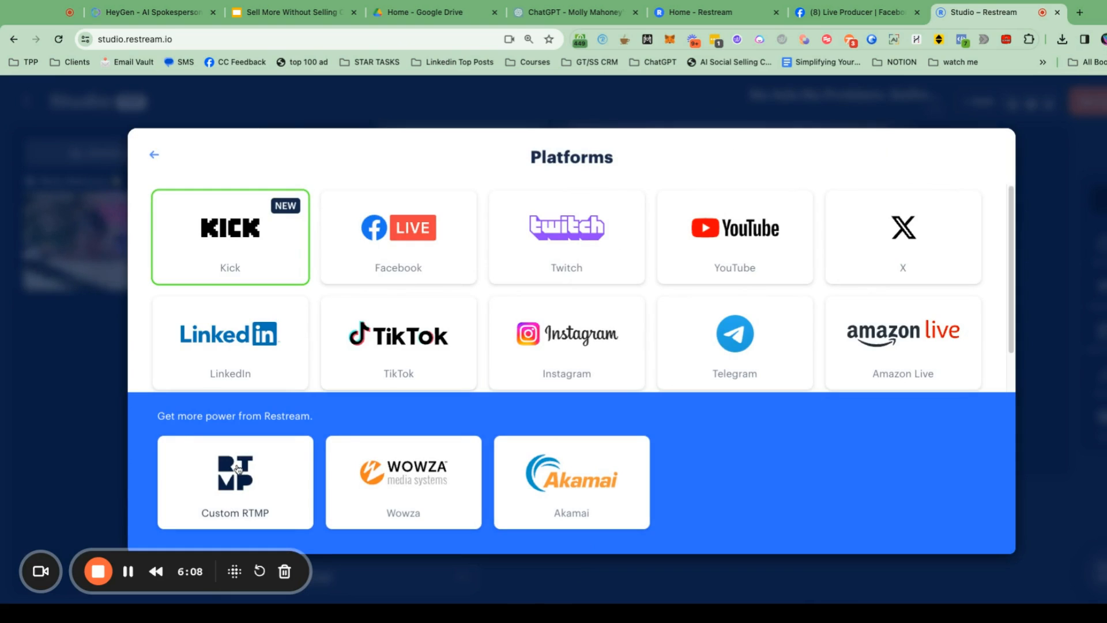
Choose a Custom RTMP destination in Restream, then view Facebook's live video stream key.
left_click(235, 482)
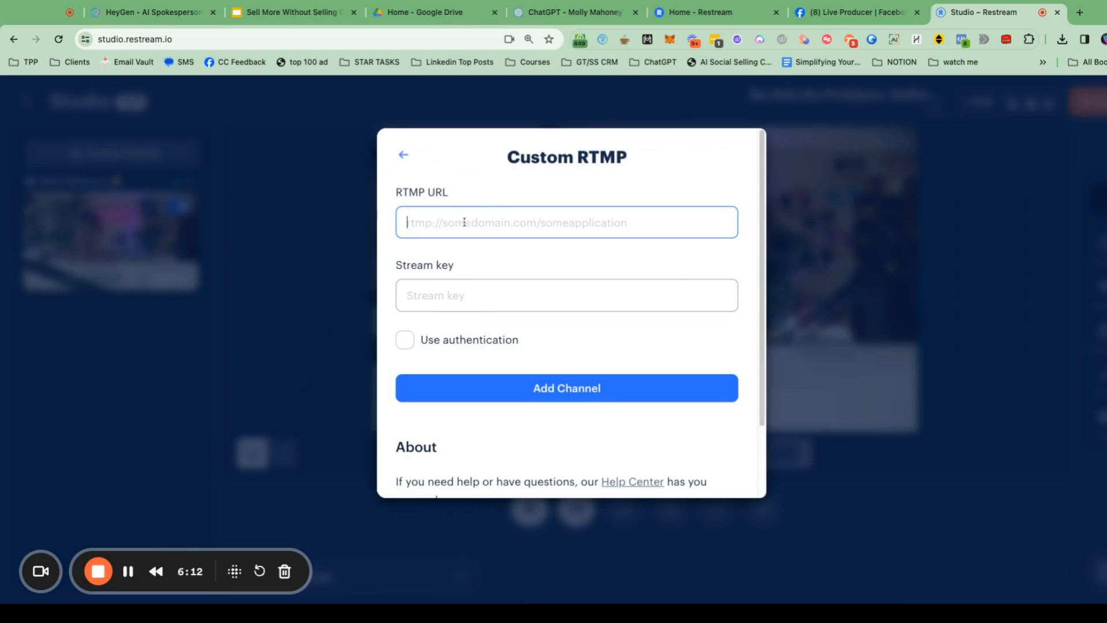
mouse_move(579, 197)
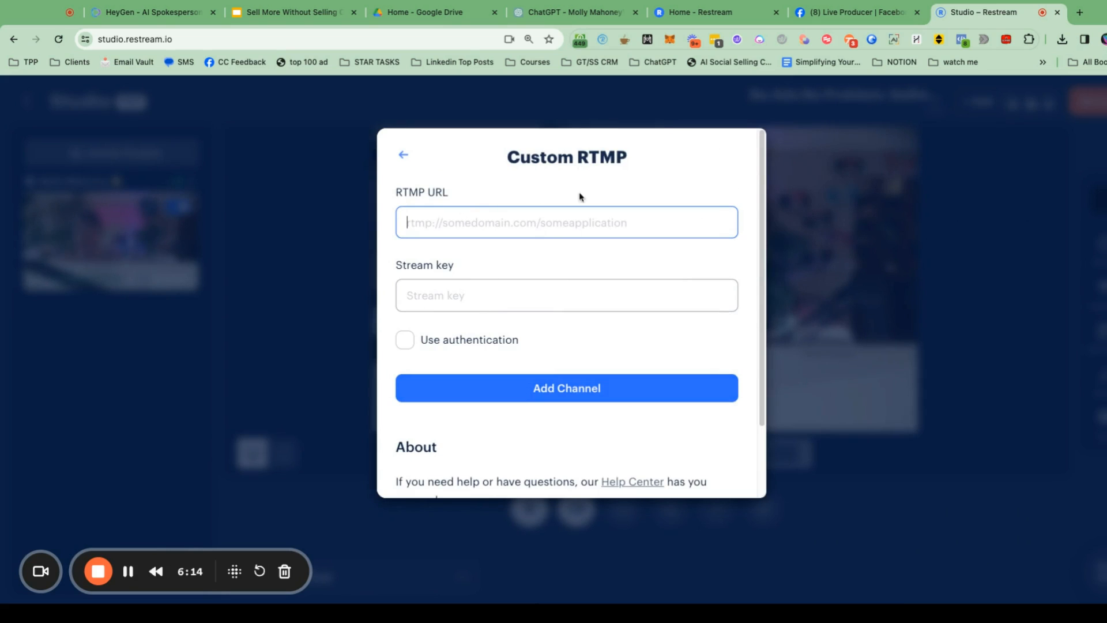
mouse_move(858, 12)
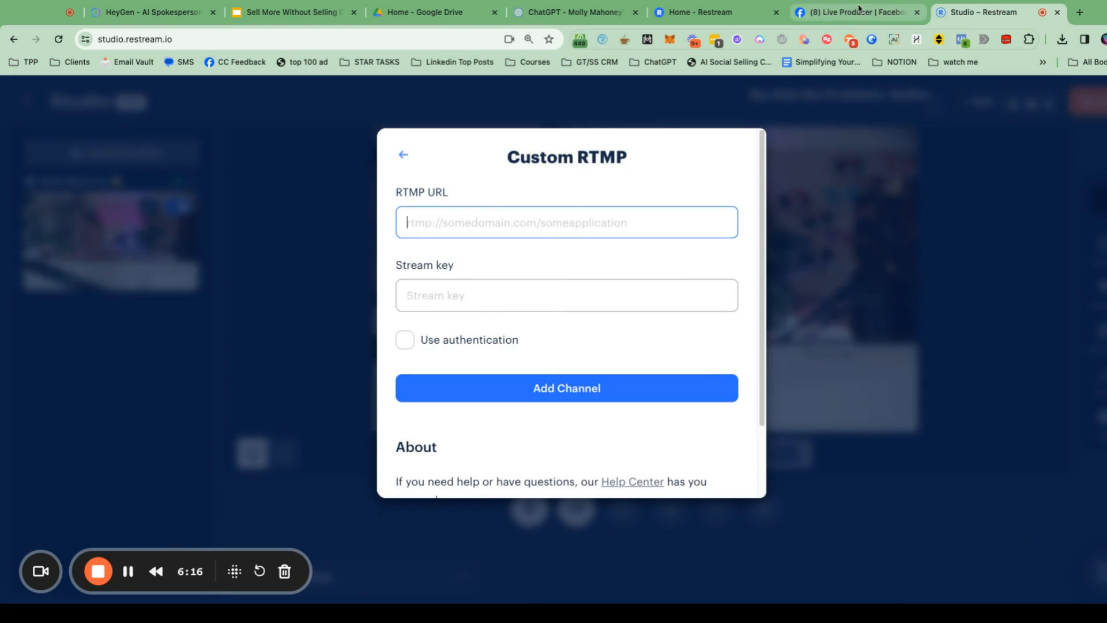
left_click(855, 12)
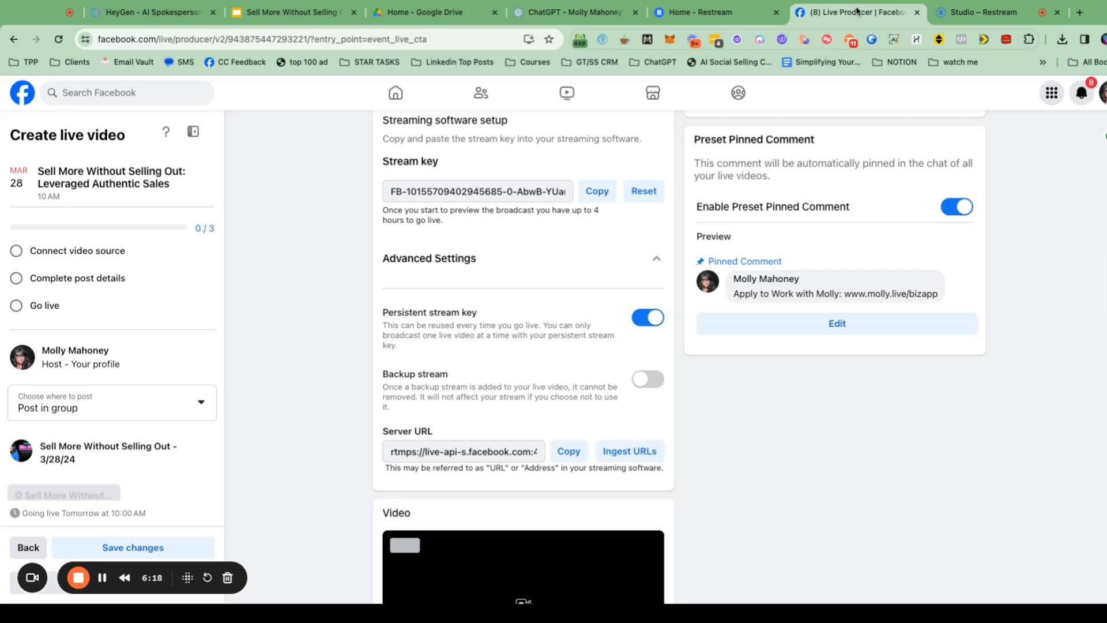
mouse_move(579, 201)
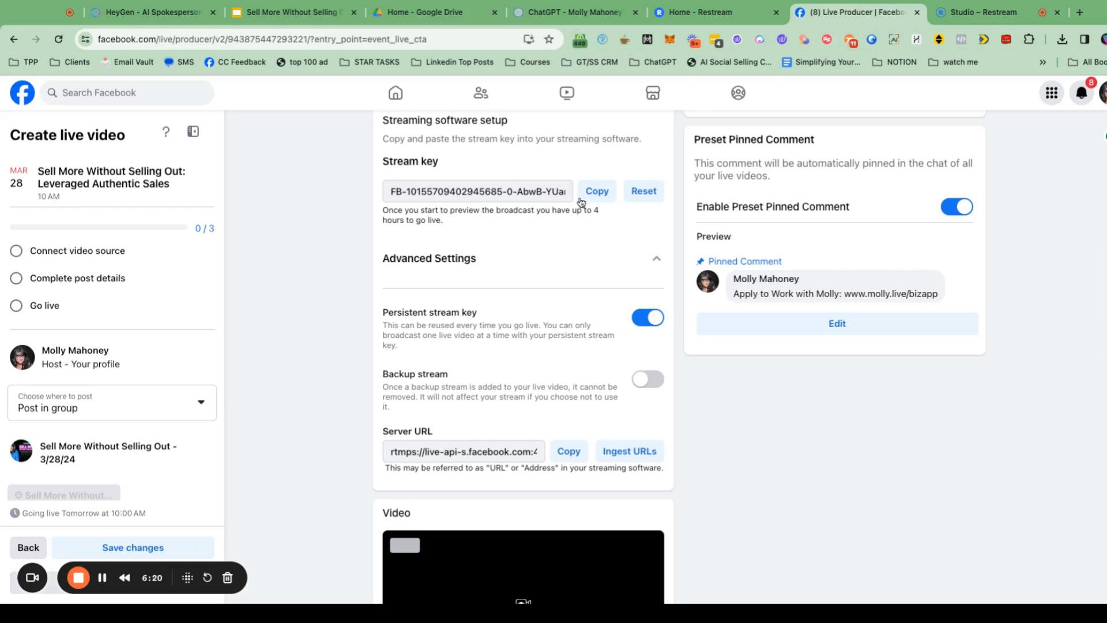
mouse_move(1034, 2)
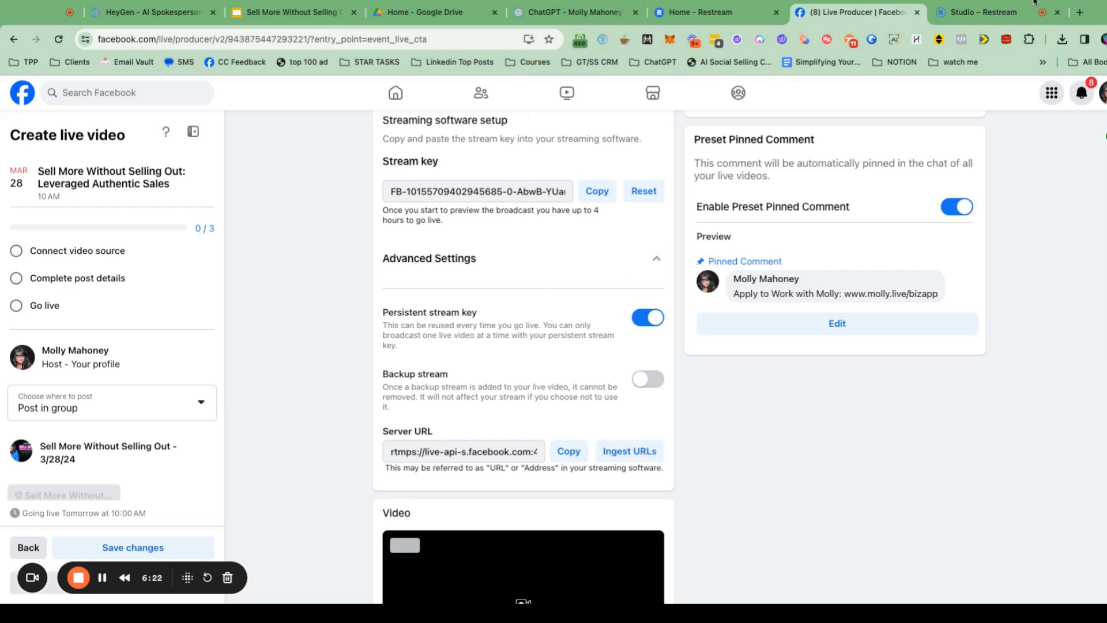
left_click(978, 12)
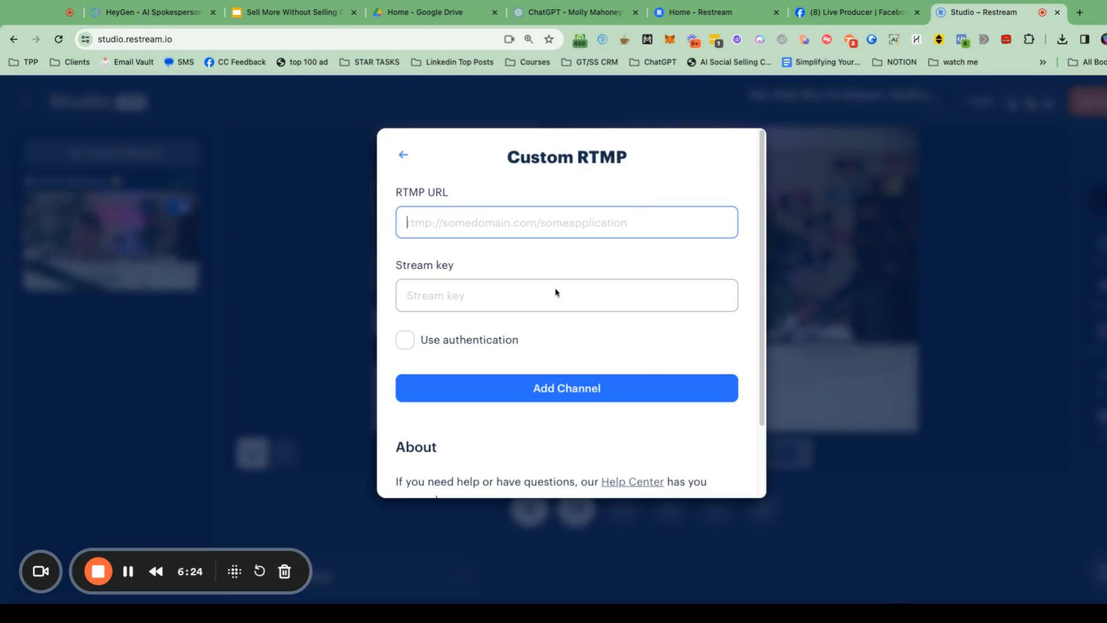
left_click(566, 295)
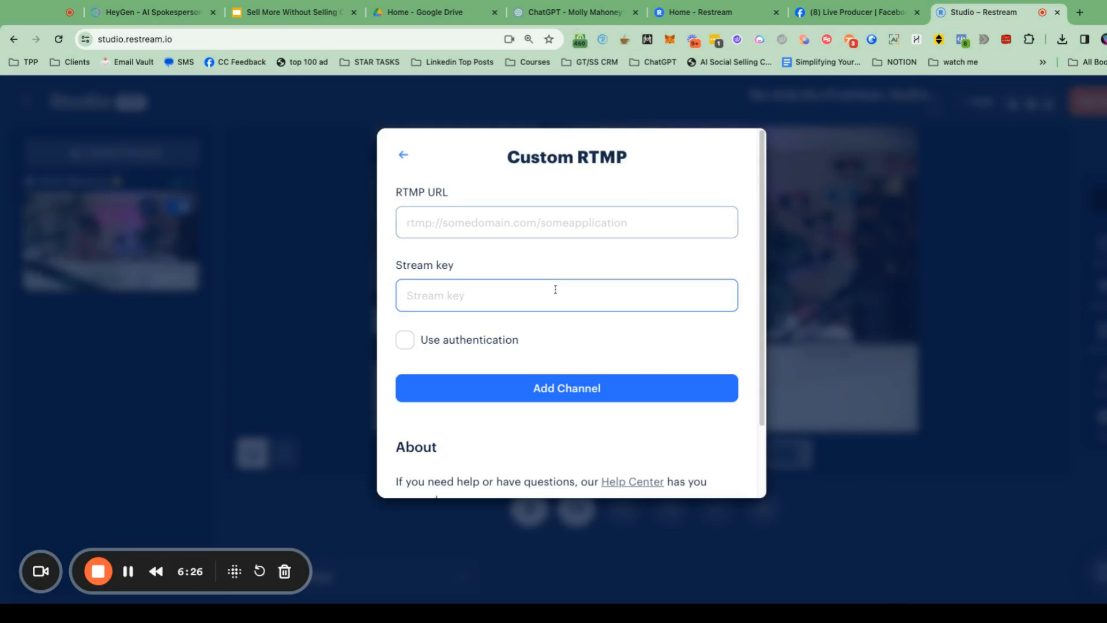
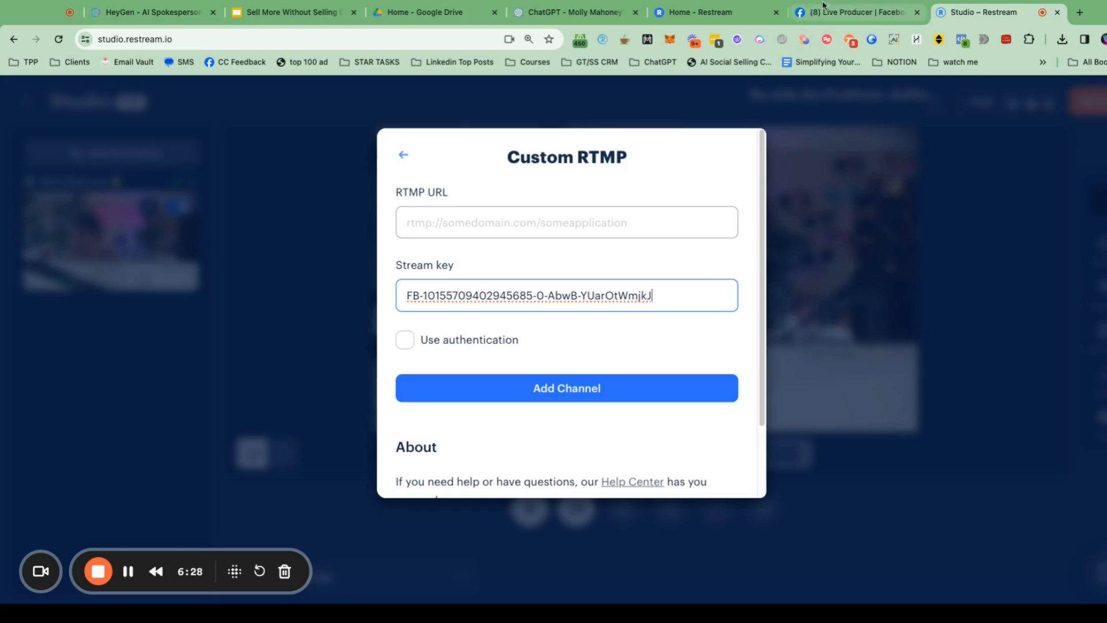
left_click(856, 12)
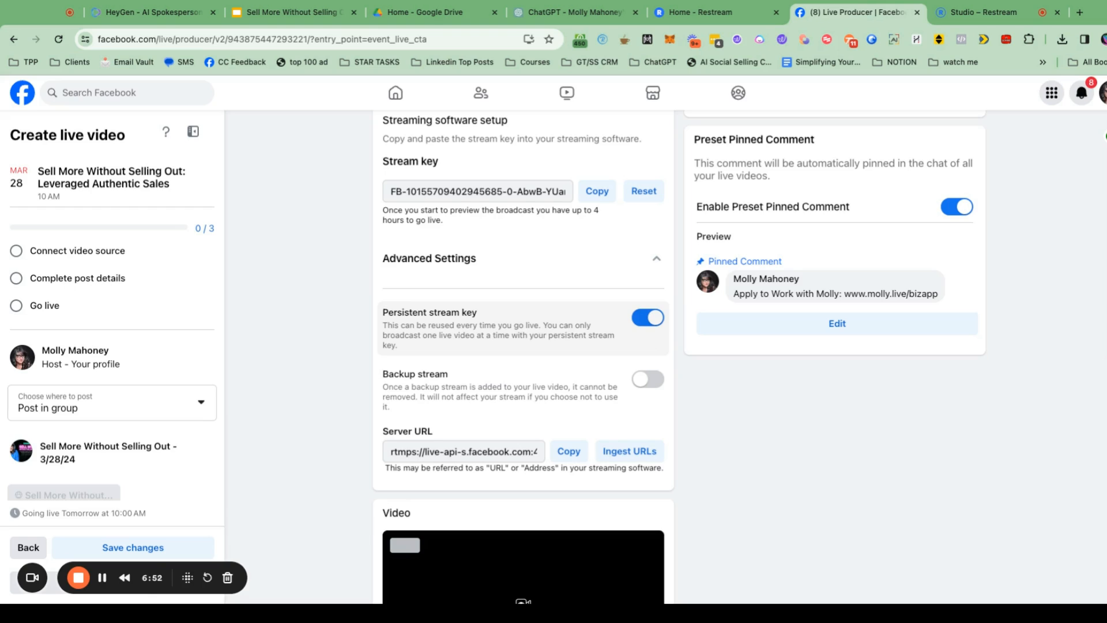
left_click(978, 12)
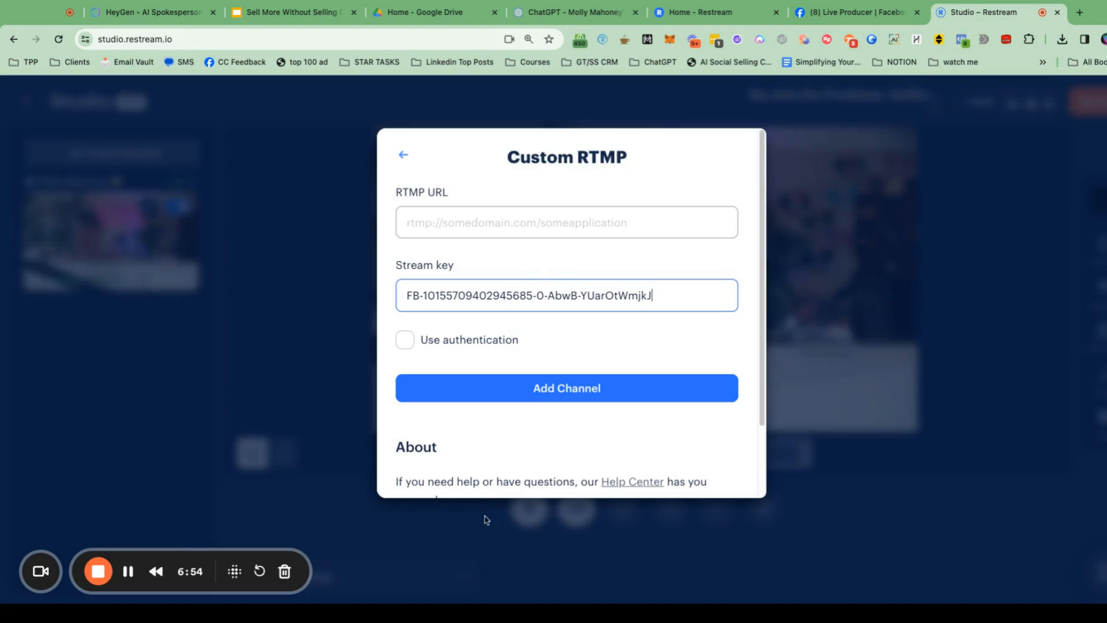
mouse_move(810, 224)
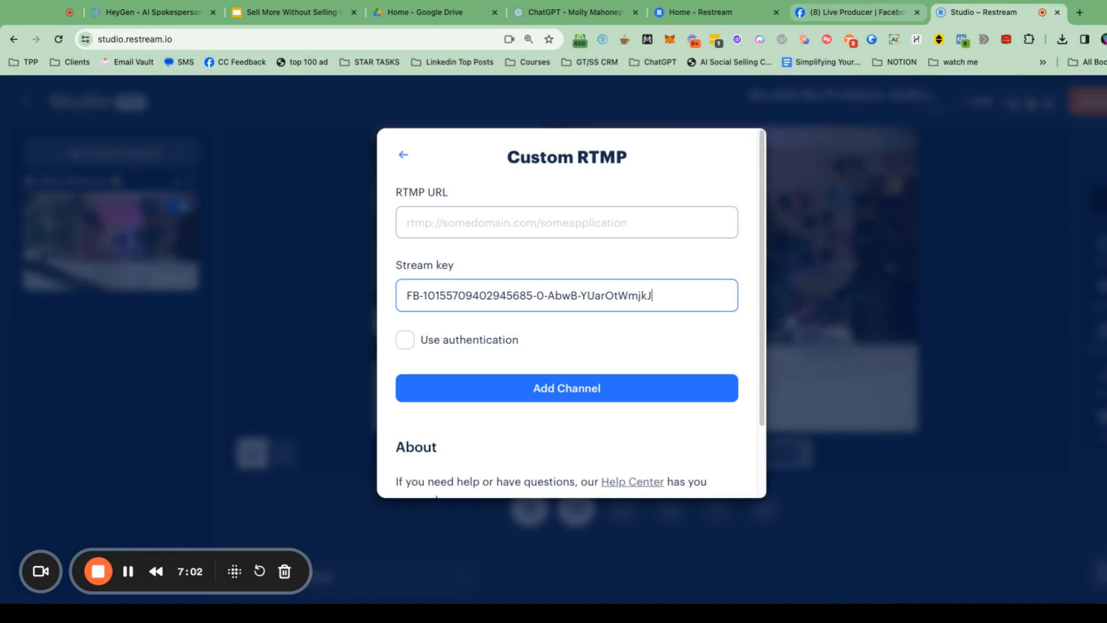
Enter server URL rtmps://live-api-s.facebook.com:443/rtmp/ and add the Custom RTMP channel.
left_click(852, 12)
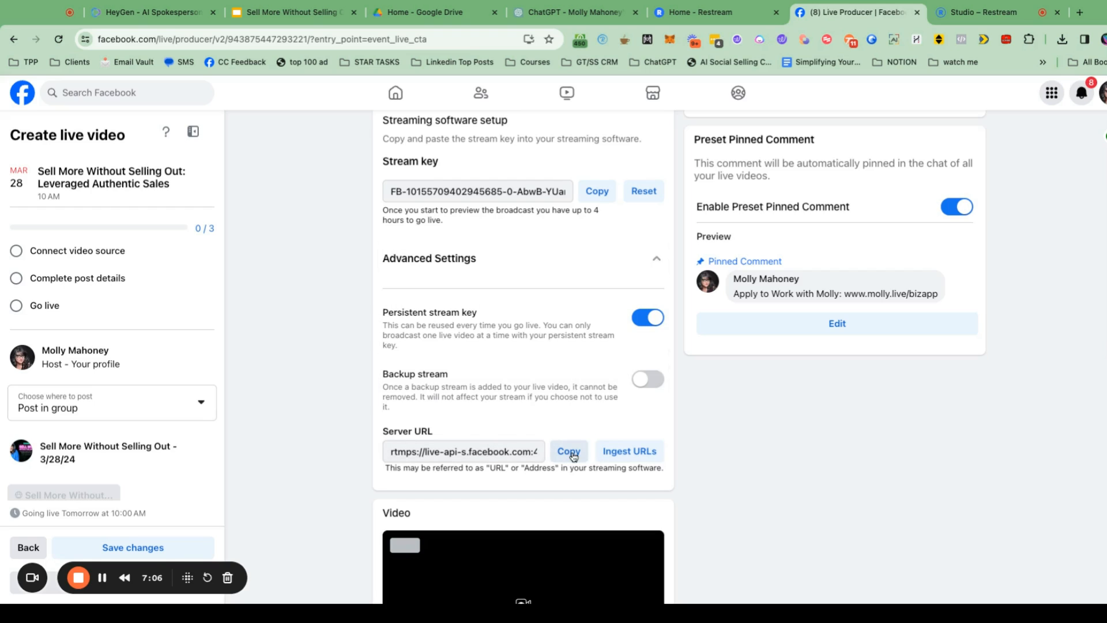
left_click(978, 12)
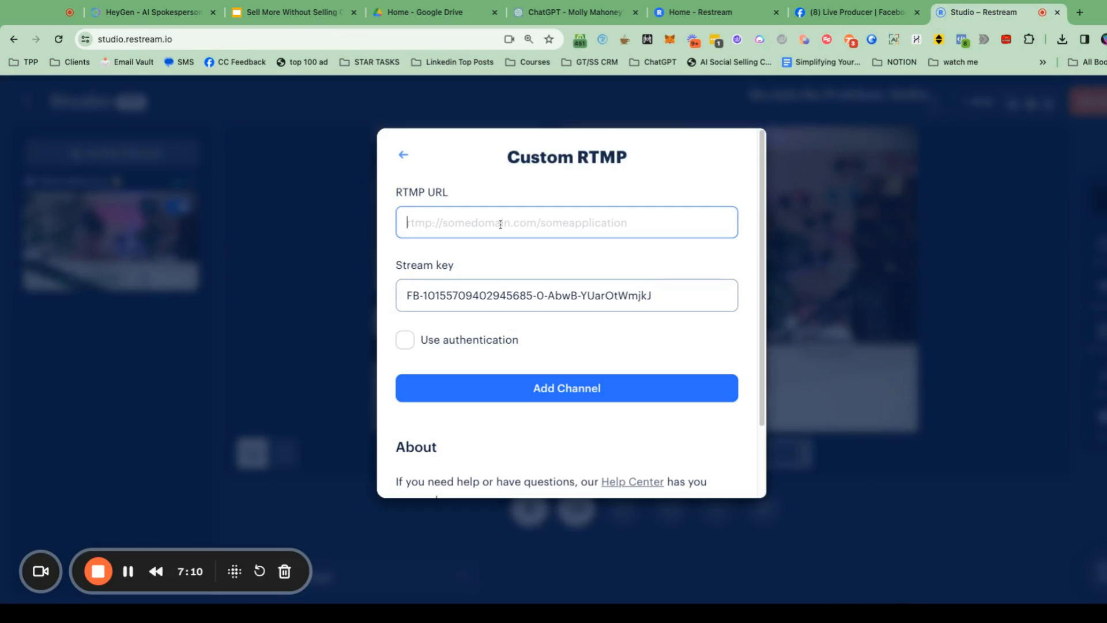
type("rtmps://live-api-s.facebook.com:443/rtmp/")
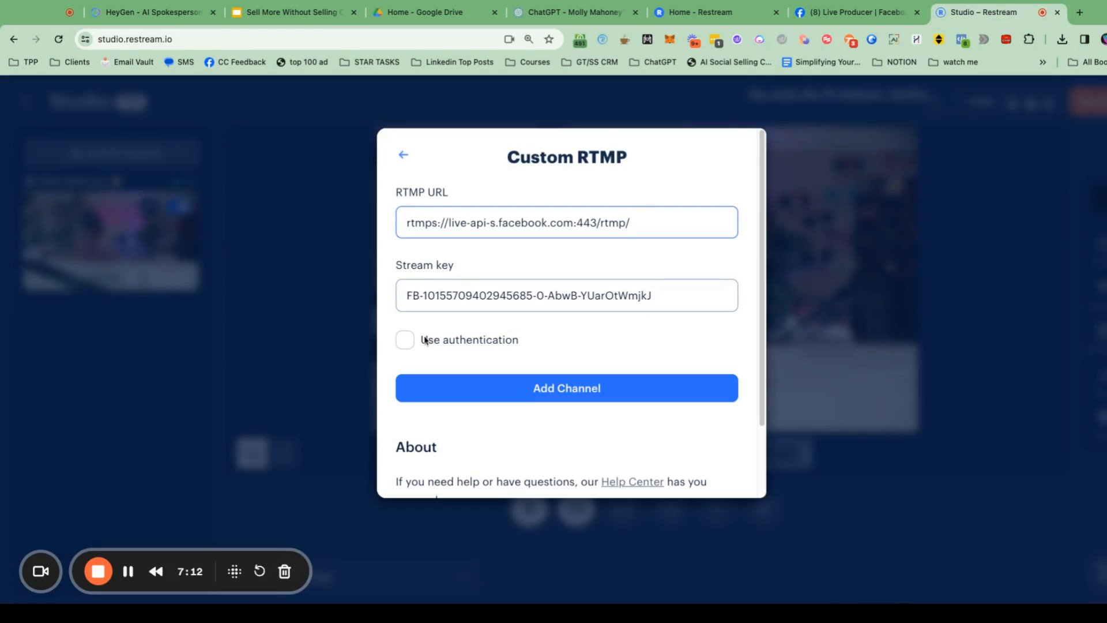
mouse_move(483, 354)
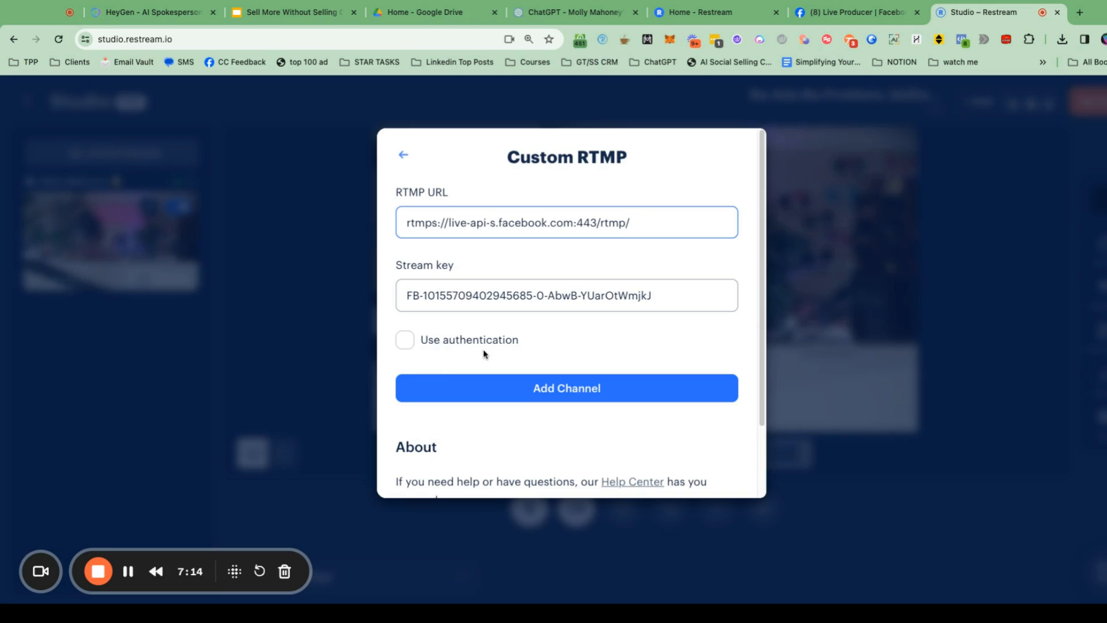
mouse_move(567, 388)
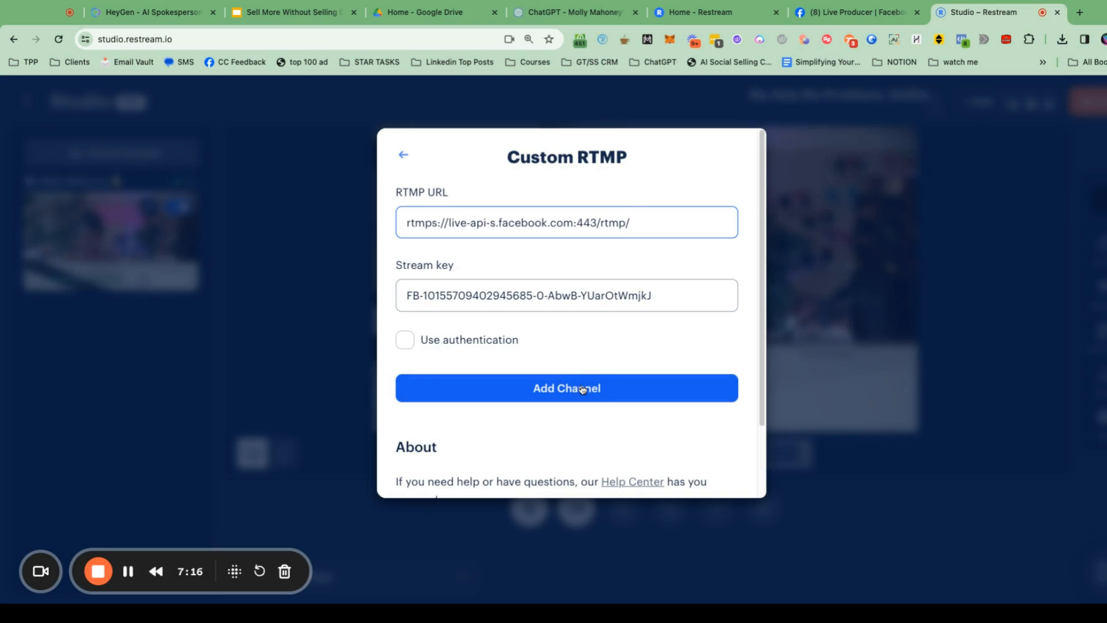
left_click(566, 388)
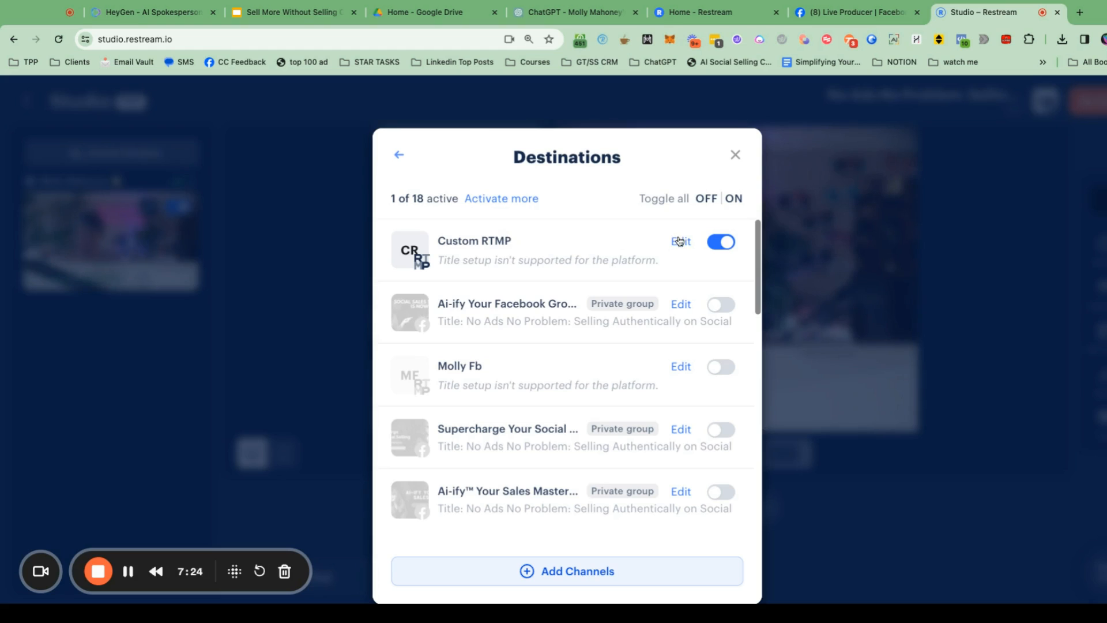
Rename the Custom RTMP destination's display name to 'SALES W/OUT SELLING OUT' and save.
left_click(680, 242)
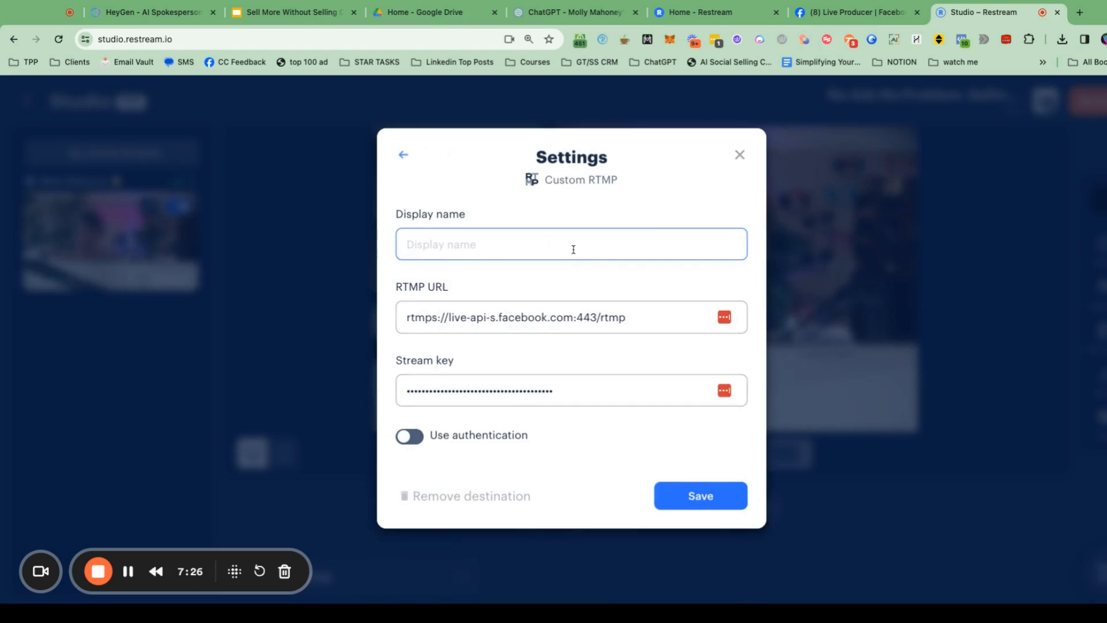
type("SE")
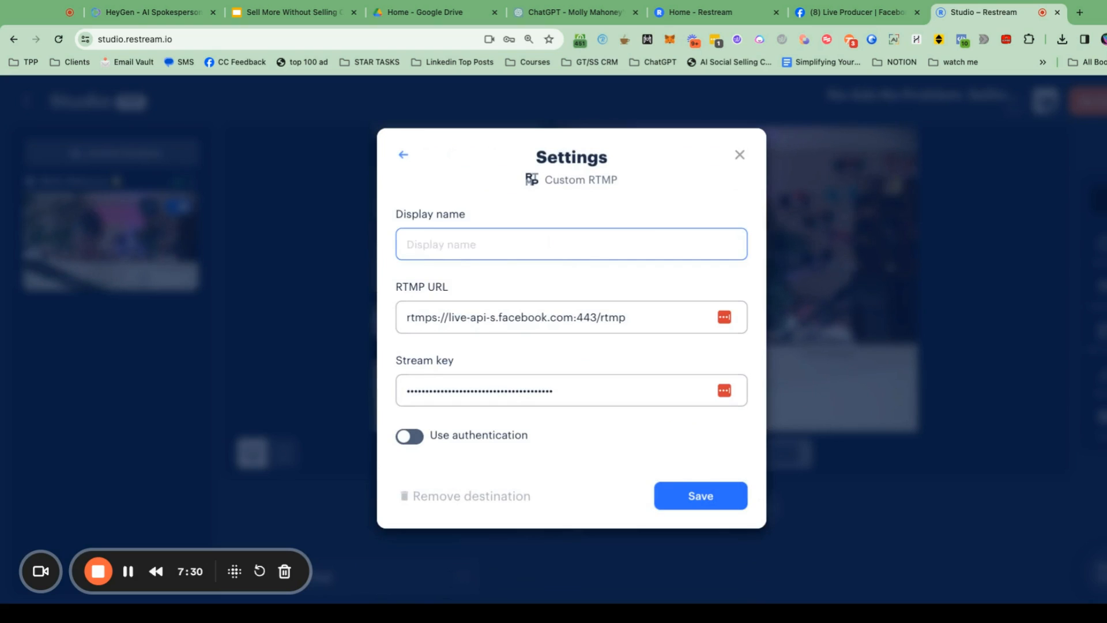
type("SALES")
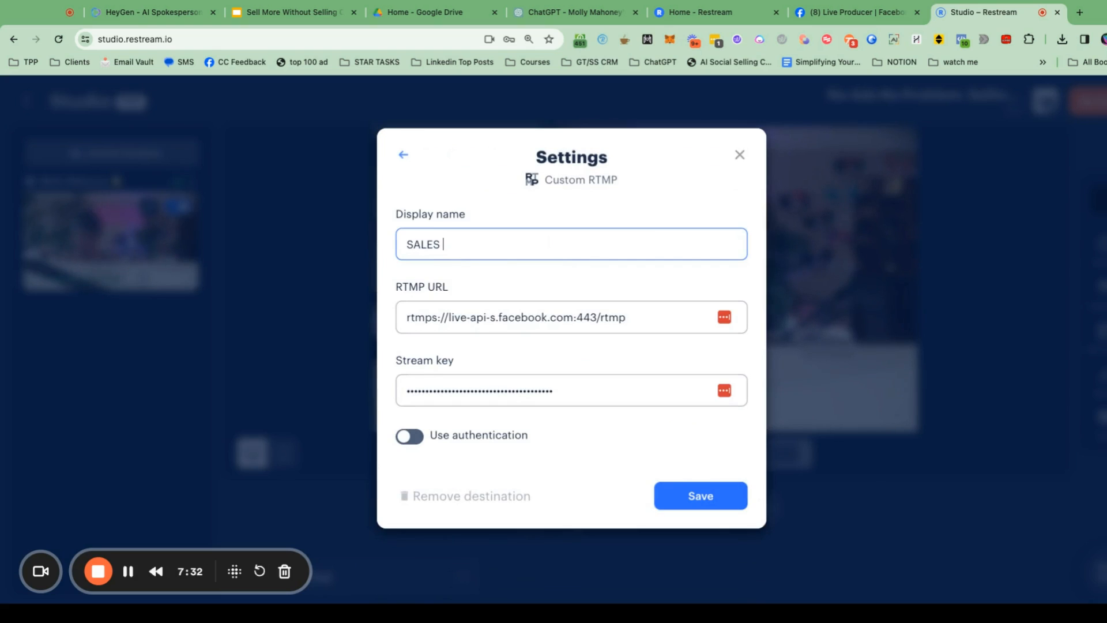
type("EWO")
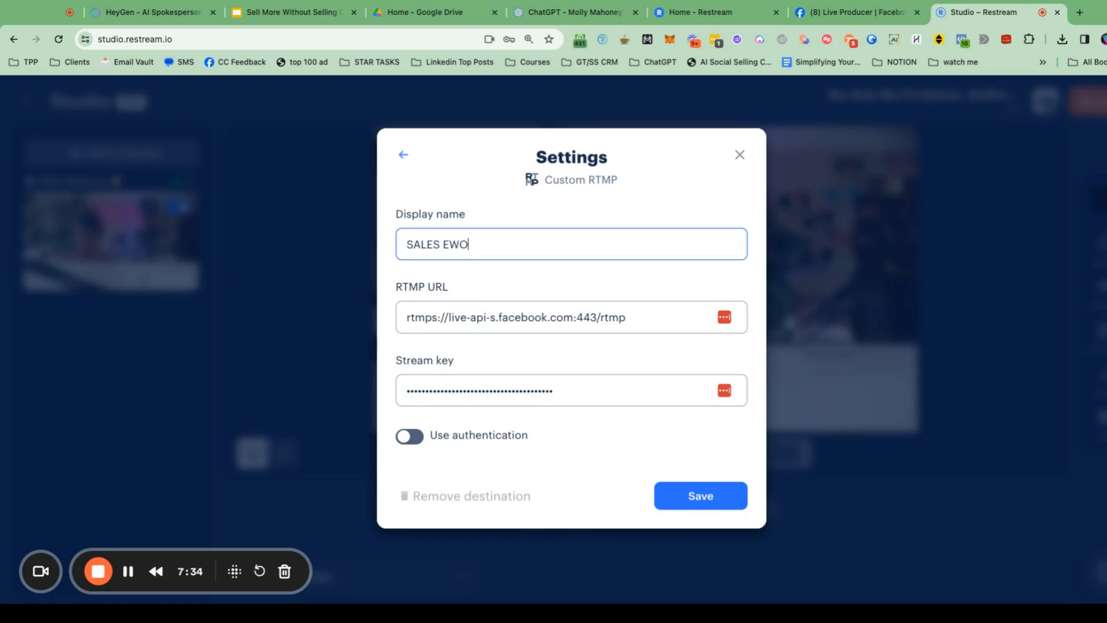
type("W/OUT S")
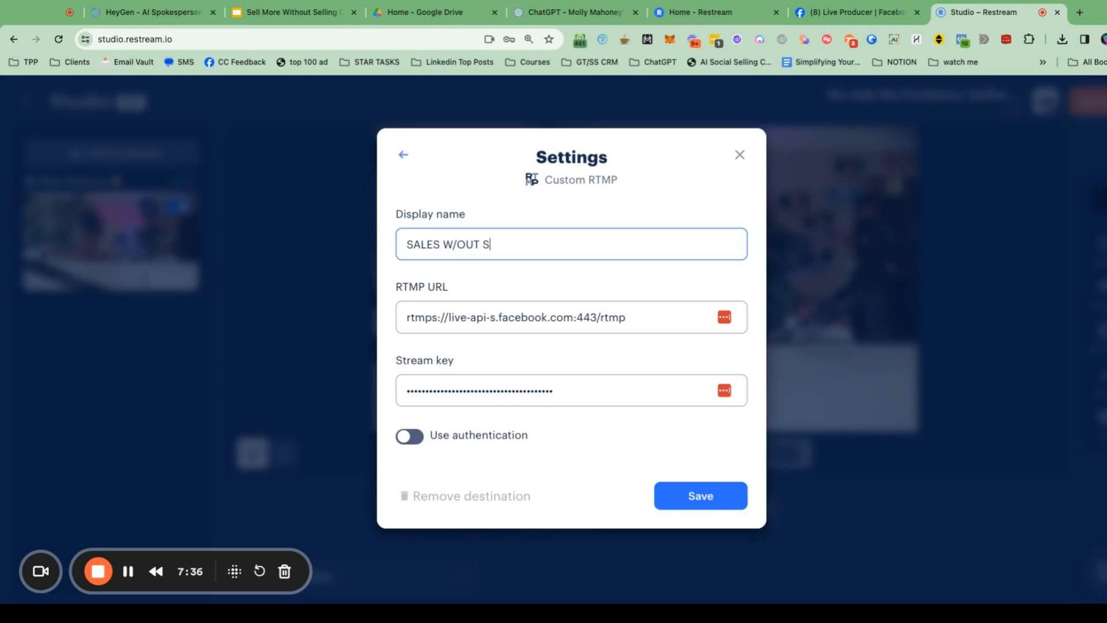
type("ELLING OUT")
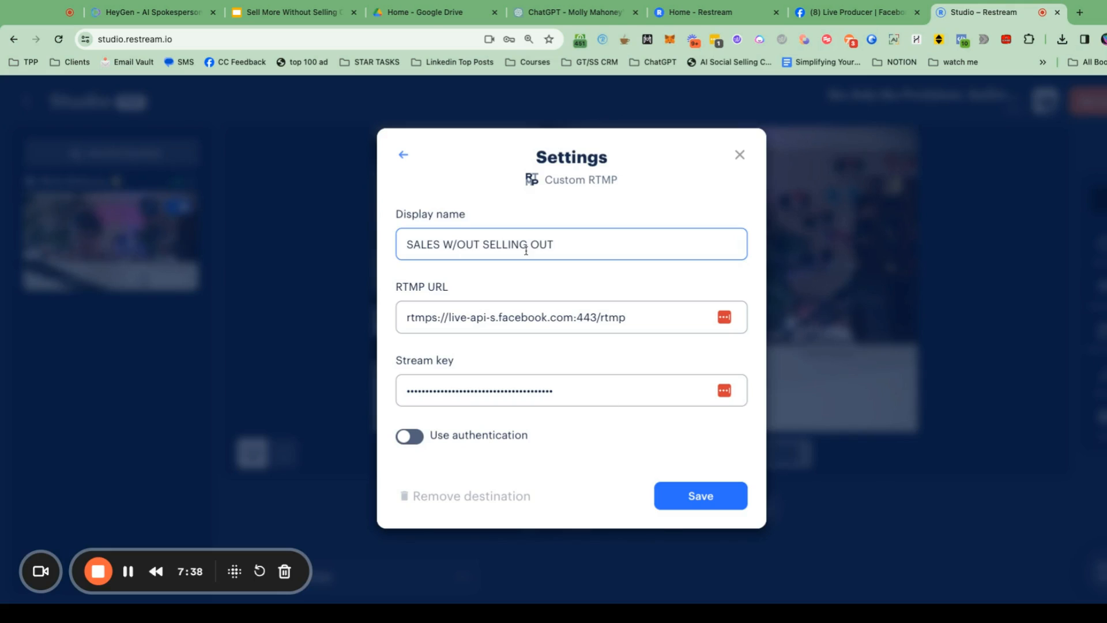
left_click(699, 494)
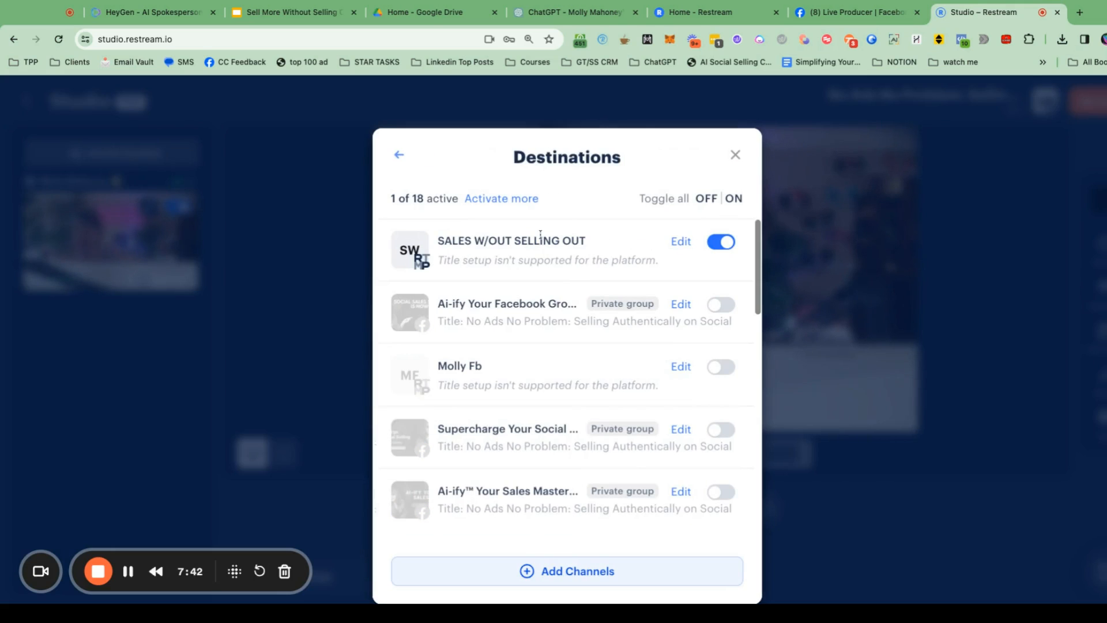
mouse_move(594, 277)
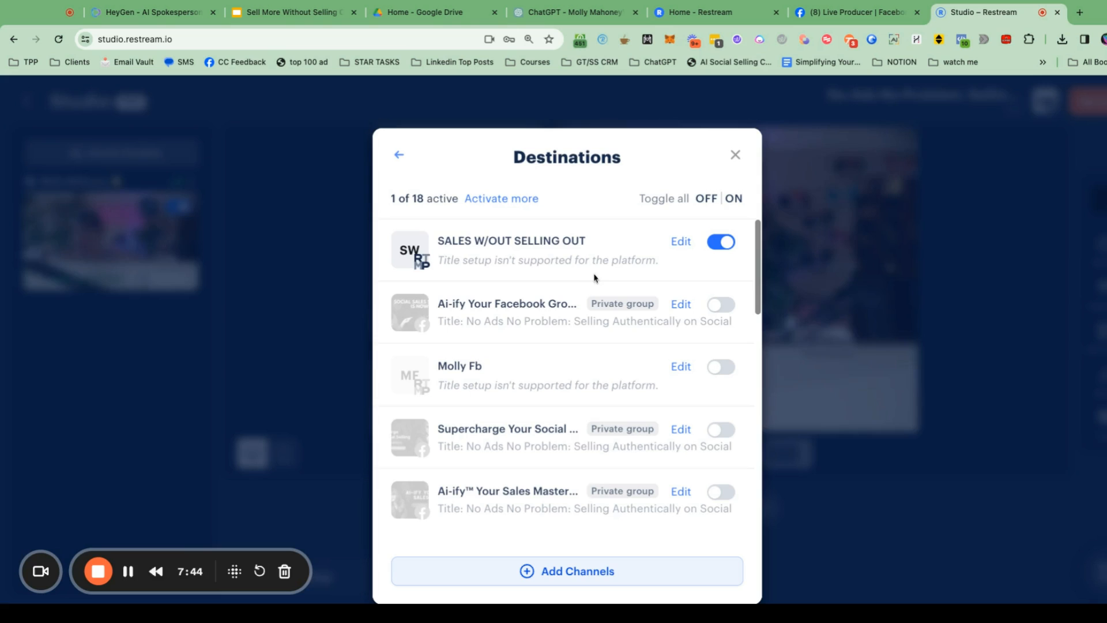
mouse_move(801, 129)
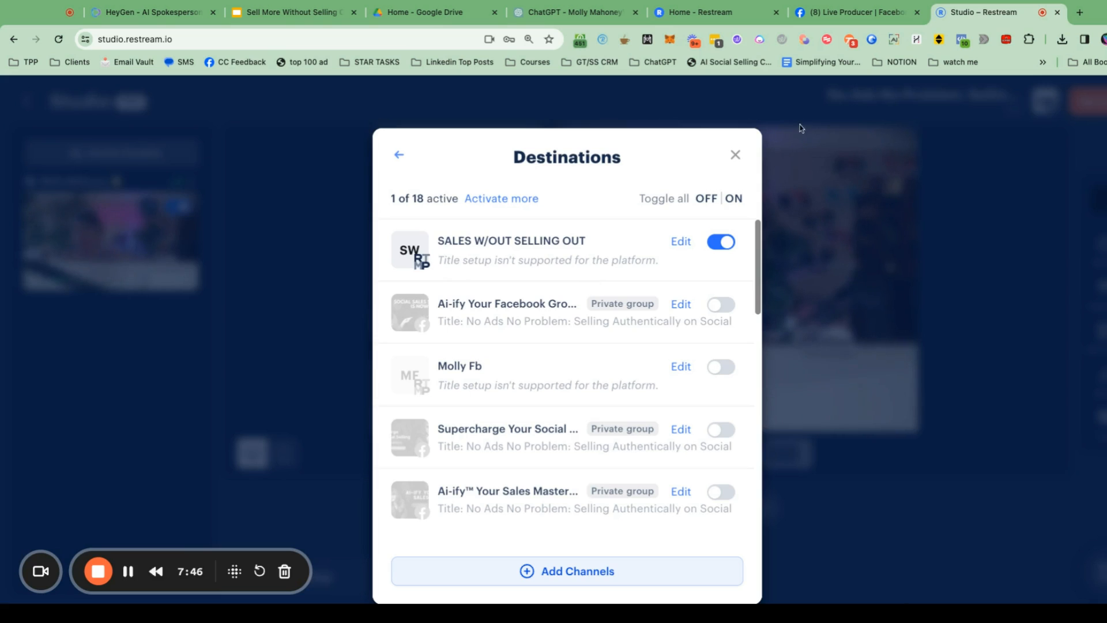
mouse_move(736, 154)
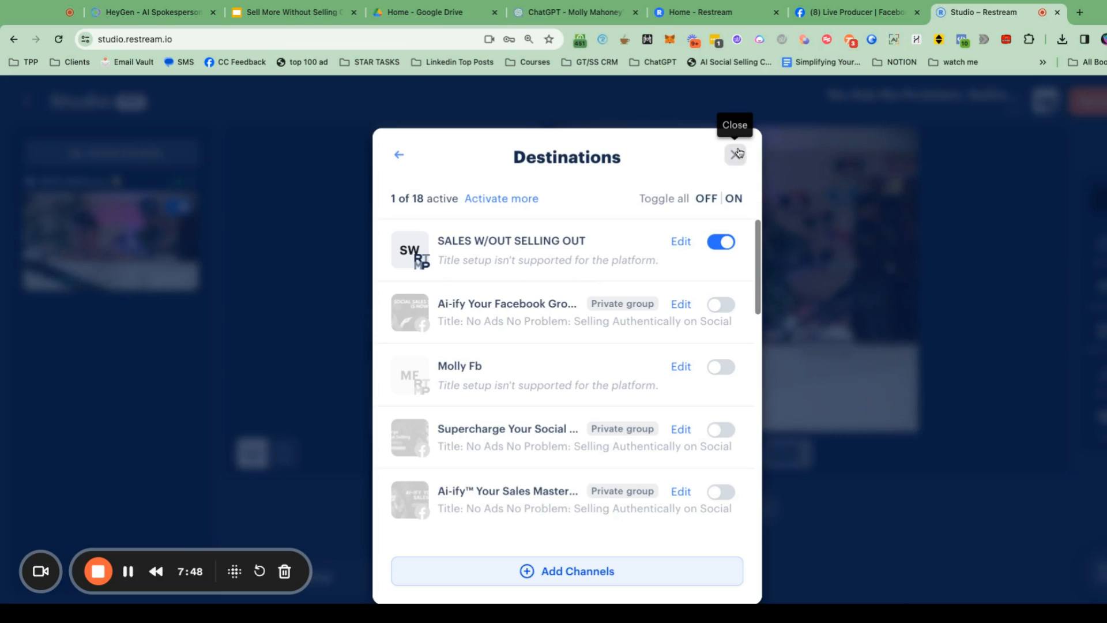
Replace the pasted URL in the stream title with 'SALES' and confirm.
left_click(736, 154)
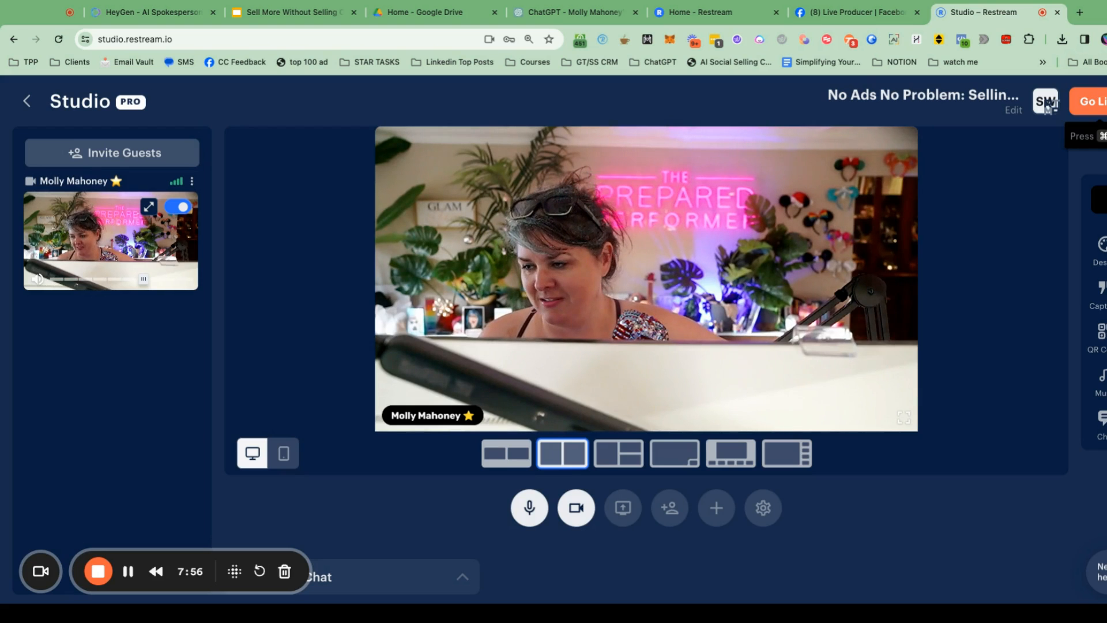
mouse_move(989, 107)
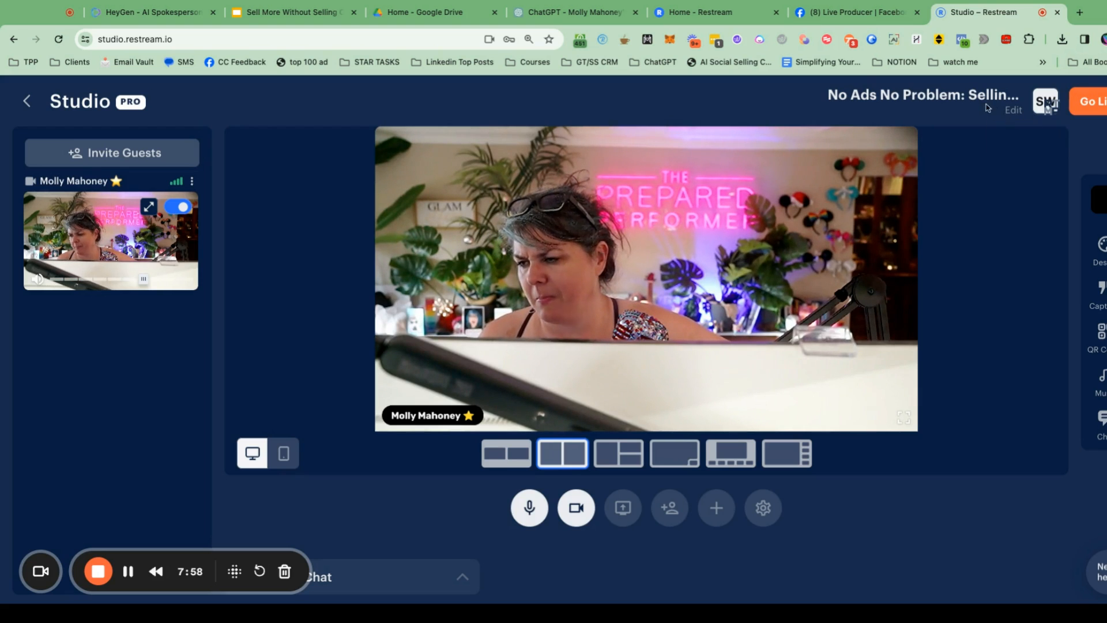
mouse_move(1012, 109)
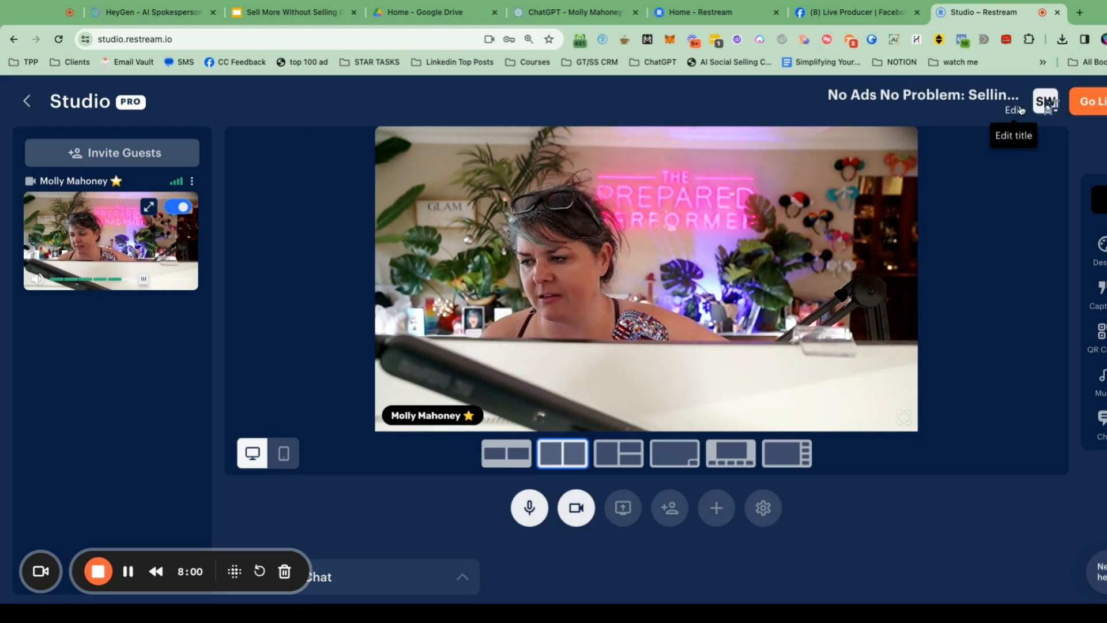
left_click(1012, 110)
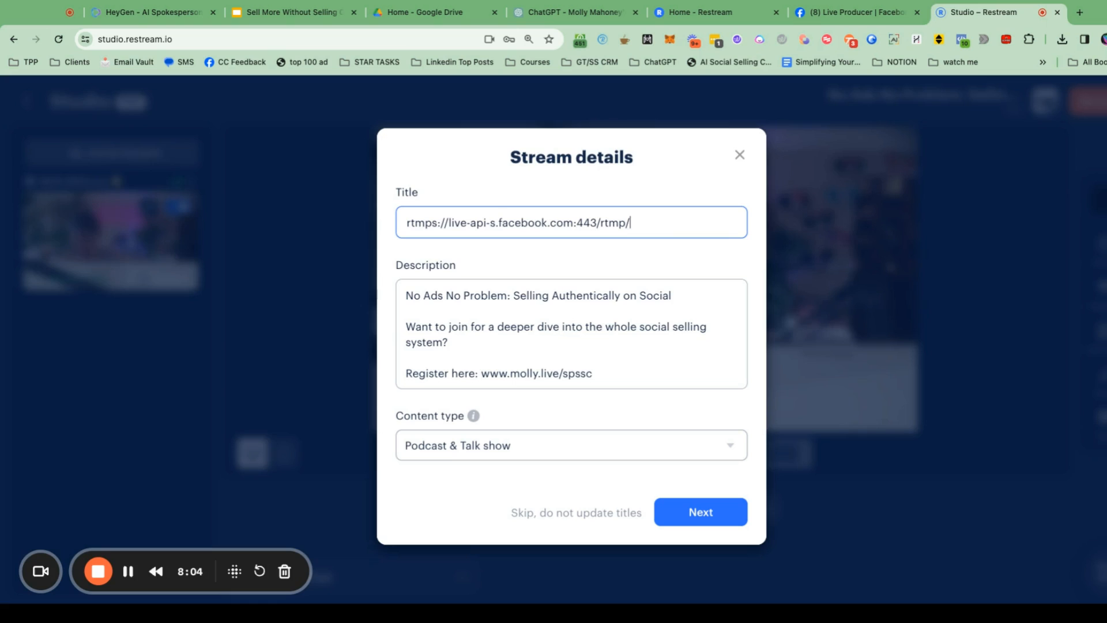
key("Backspace")
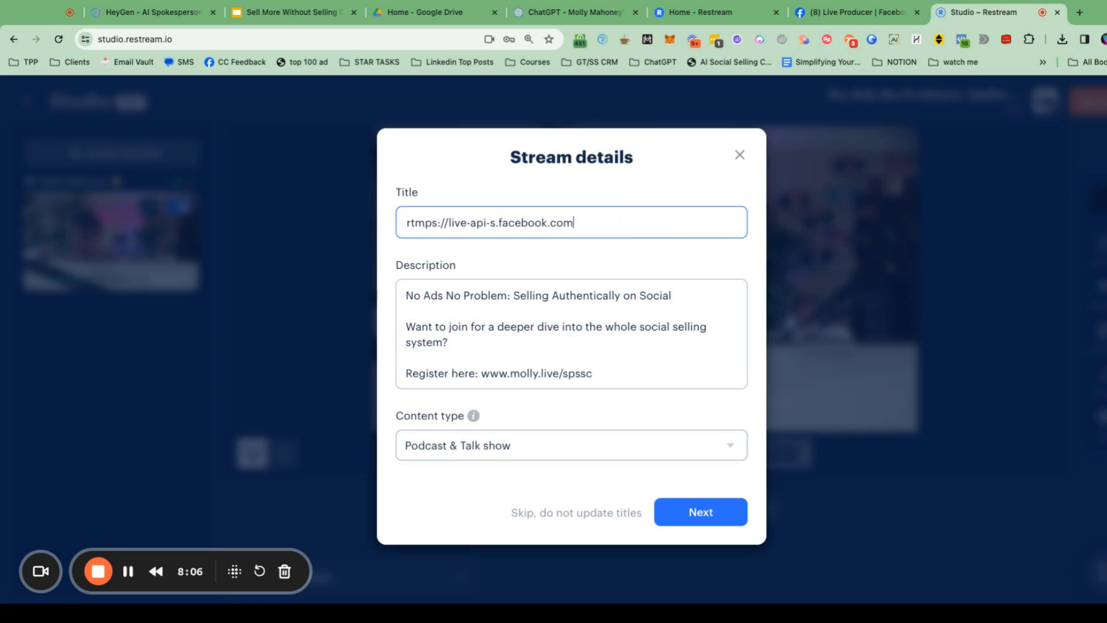
key("Backspace")
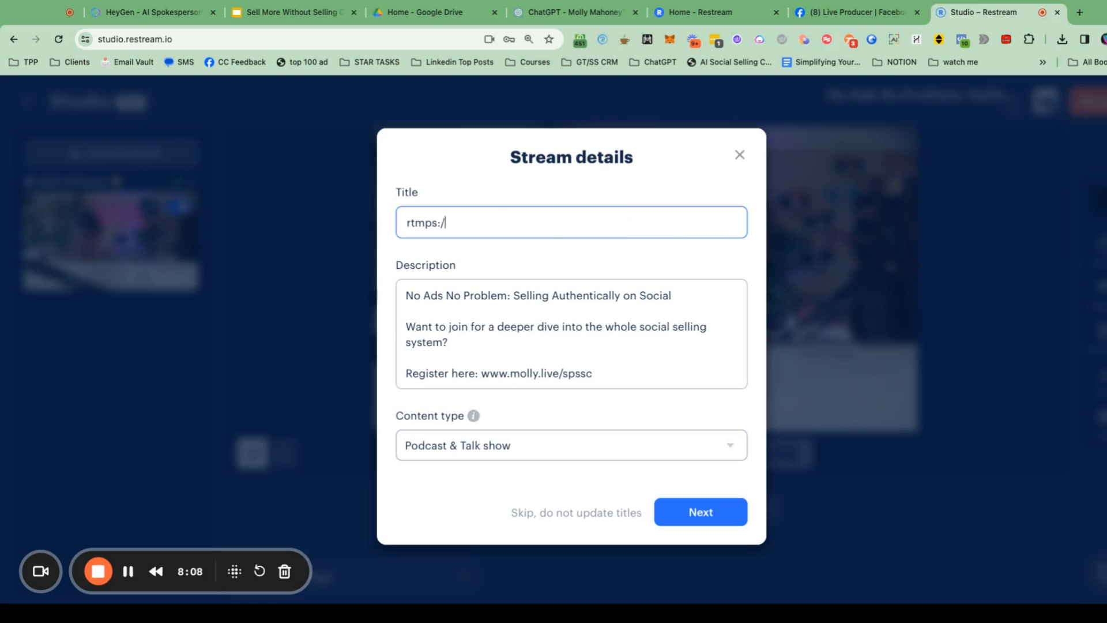
type("SAL")
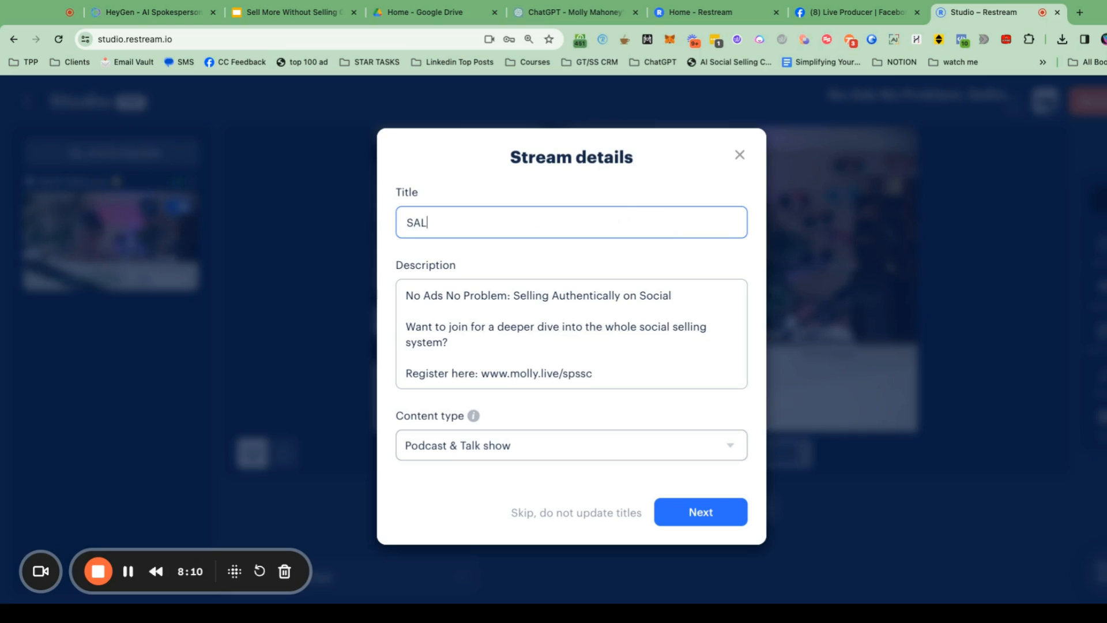
type("ES")
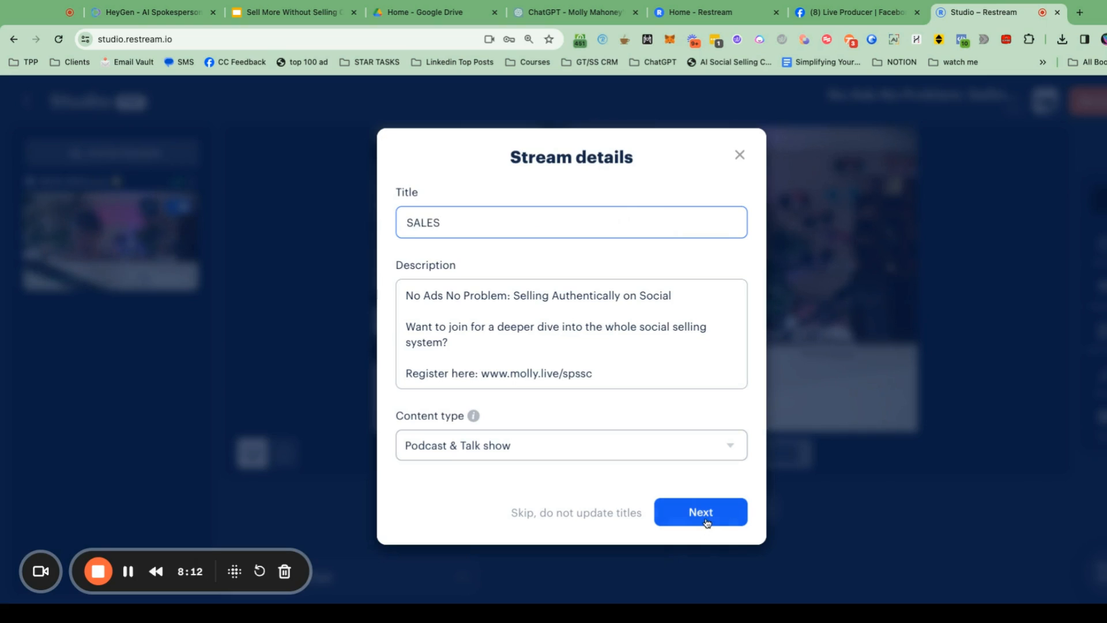
left_click(699, 512)
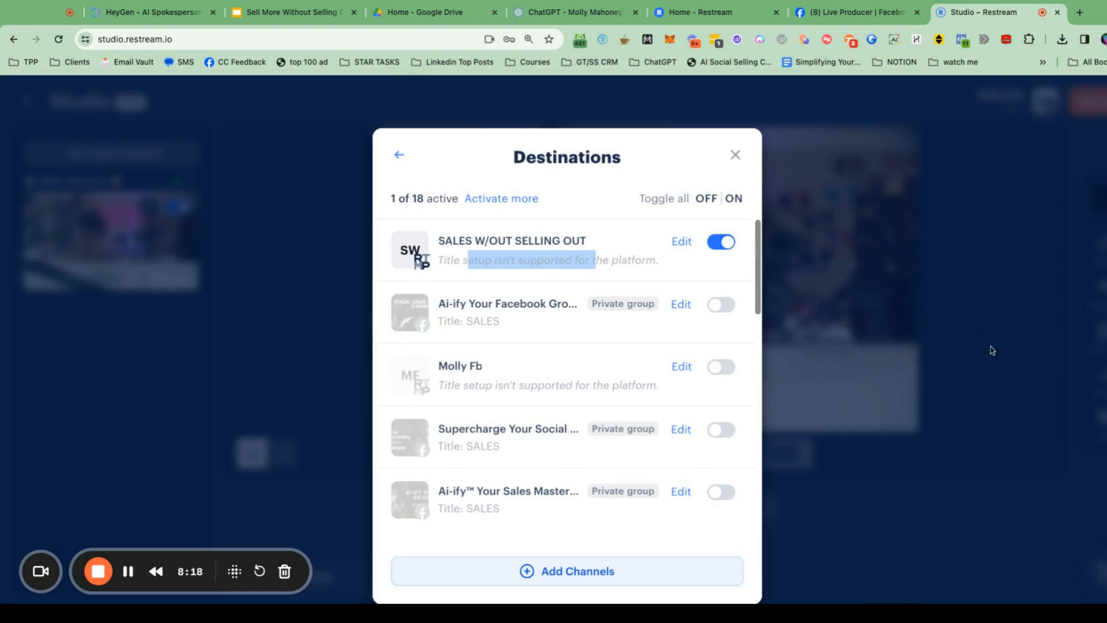
Return to the studio and start the live broadcast.
left_click(735, 155)
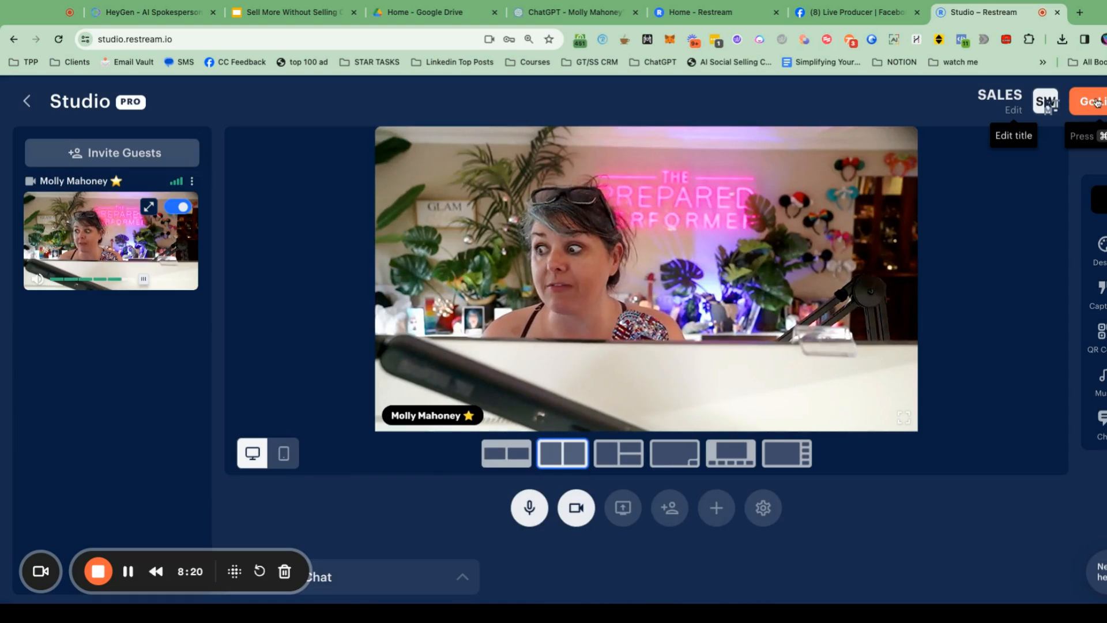
left_click(1083, 101)
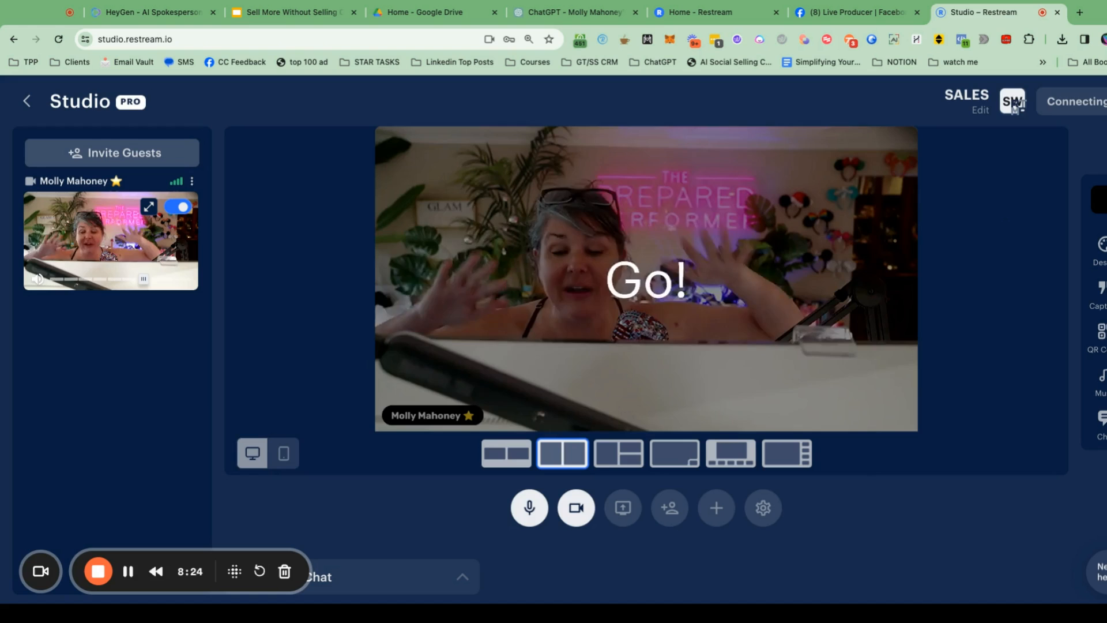
left_click(1076, 101)
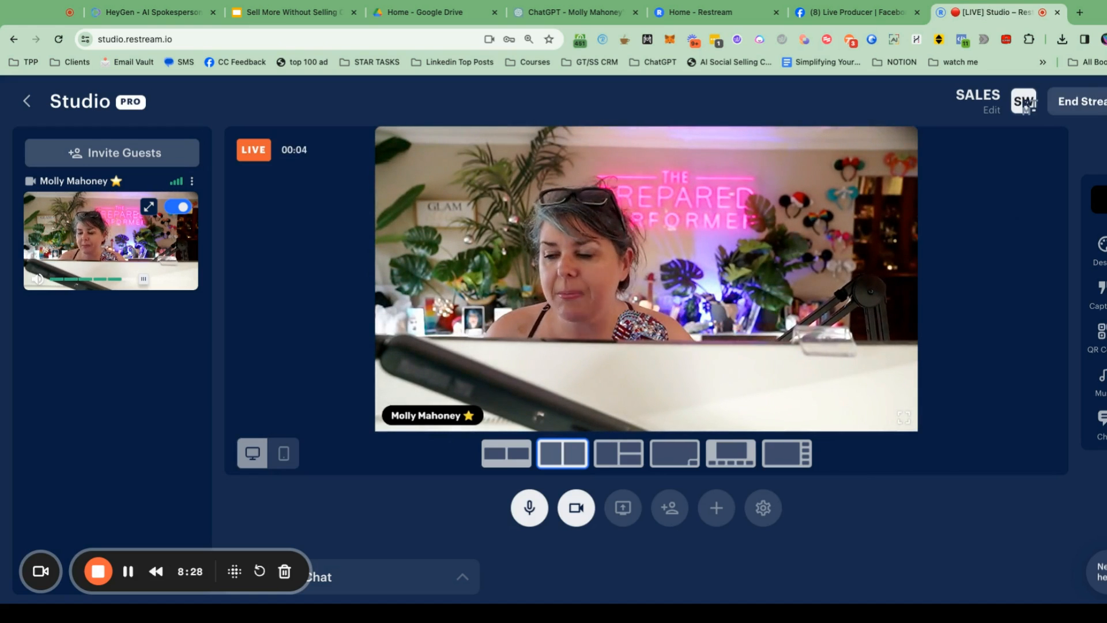
Confirm Live Producer shows the Restream video, then open the live post details form.
left_click(855, 12)
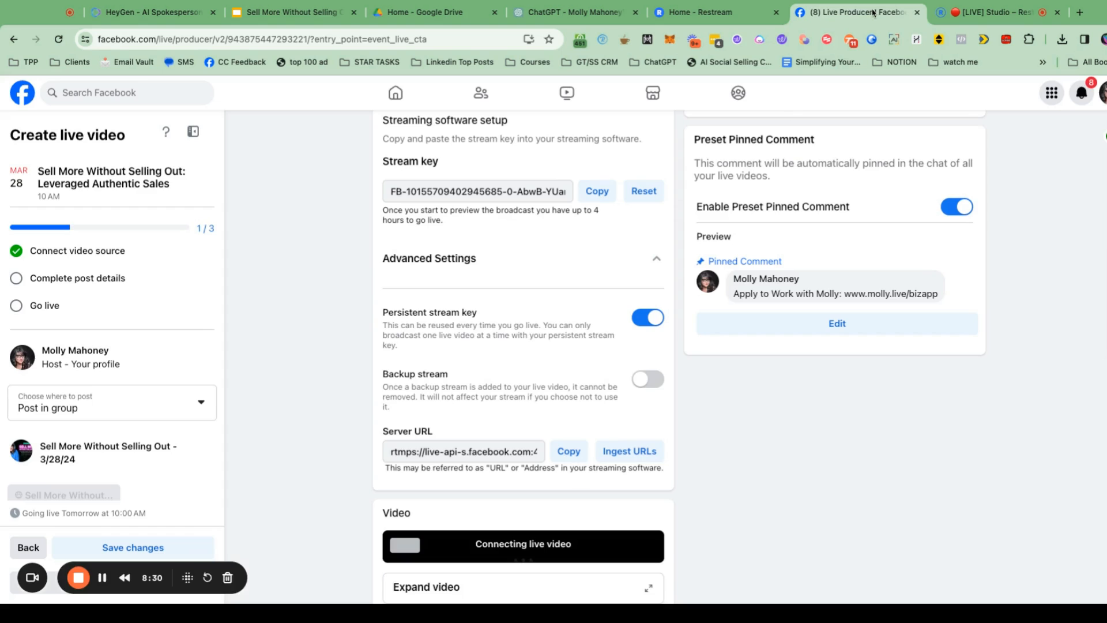
scroll("down", 3)
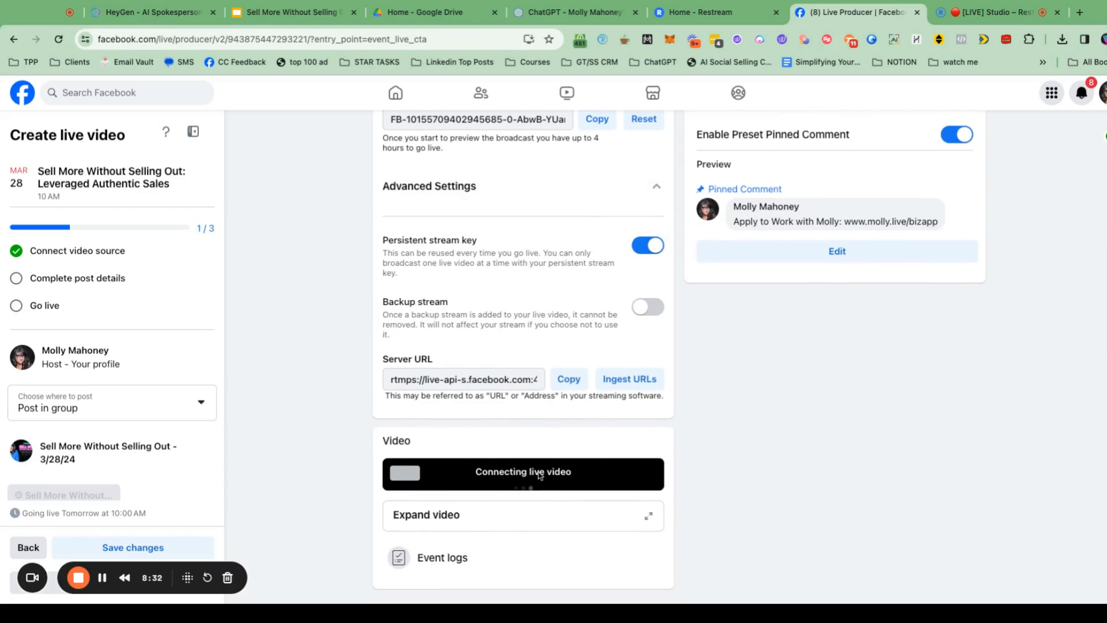
scroll("down", 3)
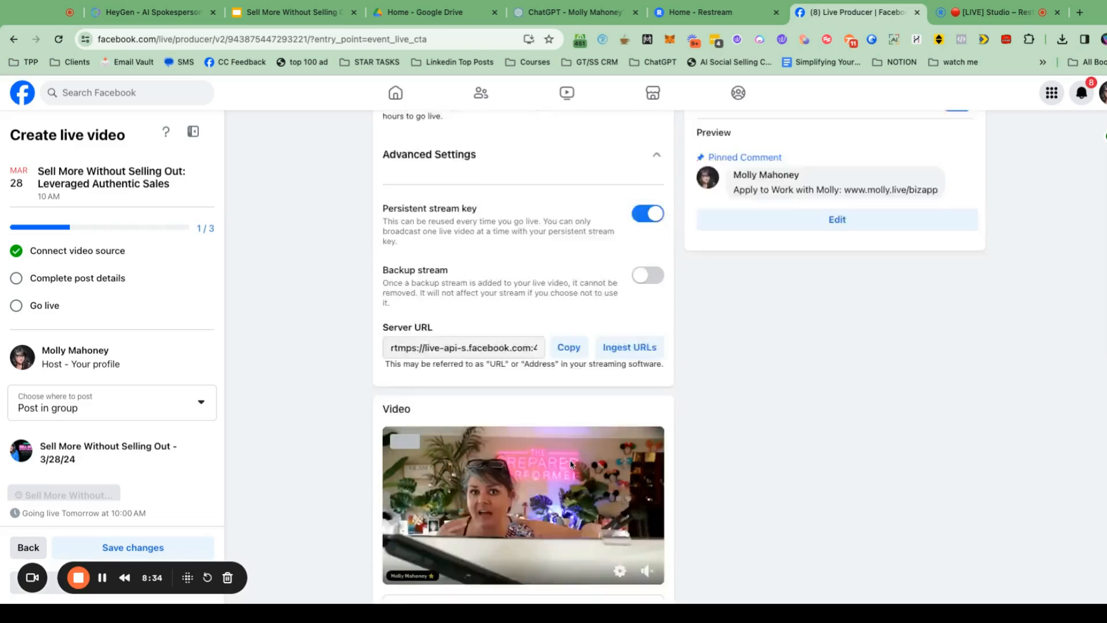
scroll("down", 3)
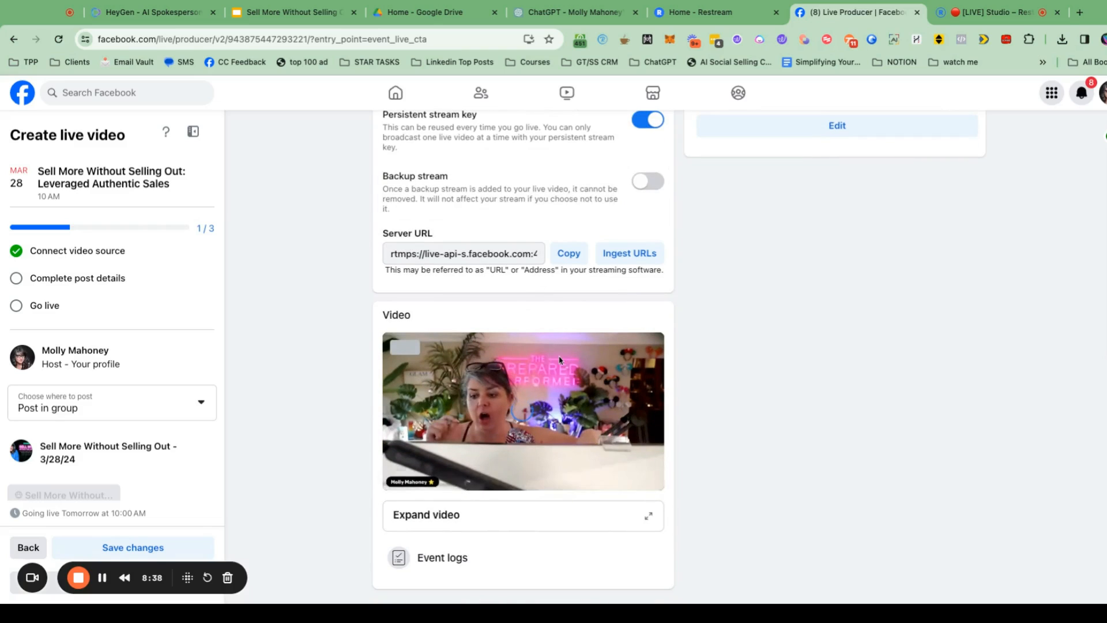
scroll("up", 3)
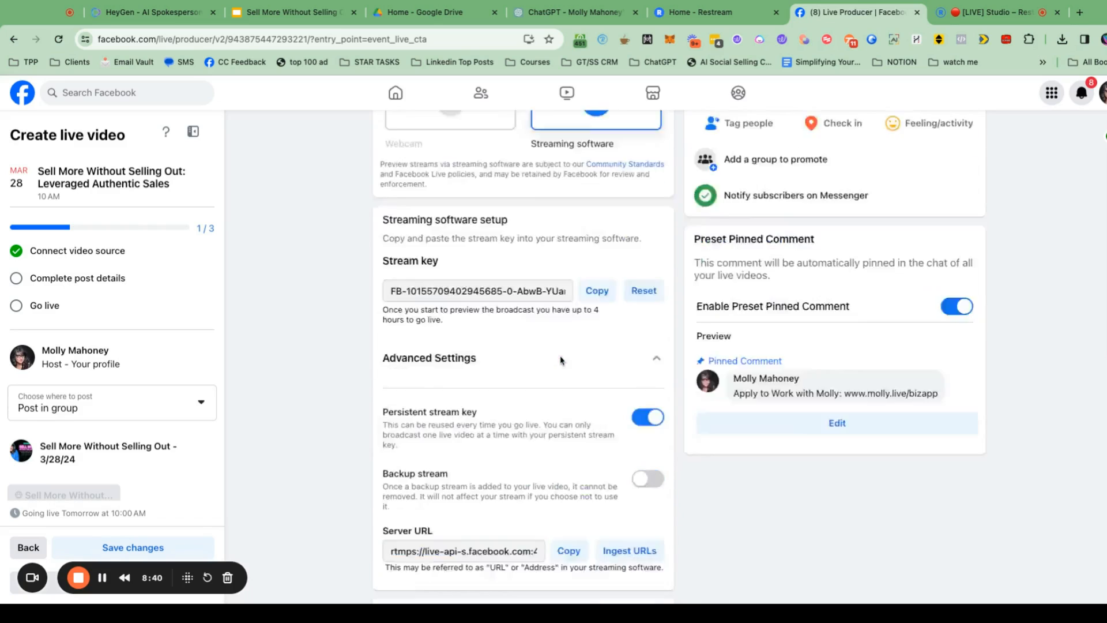
scroll("up", 3)
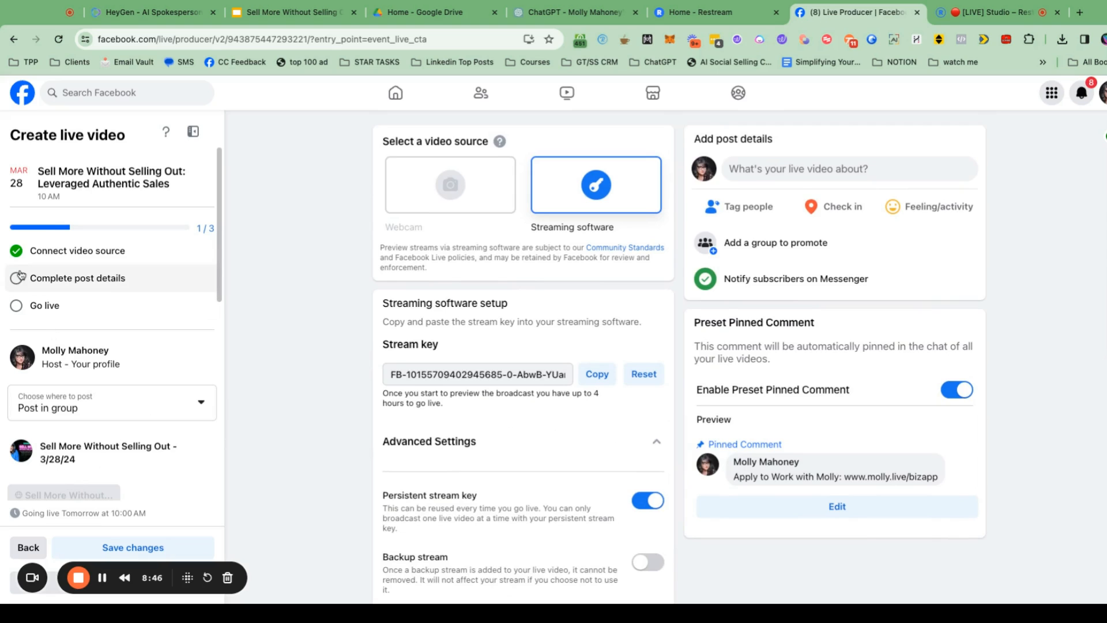
left_click(846, 170)
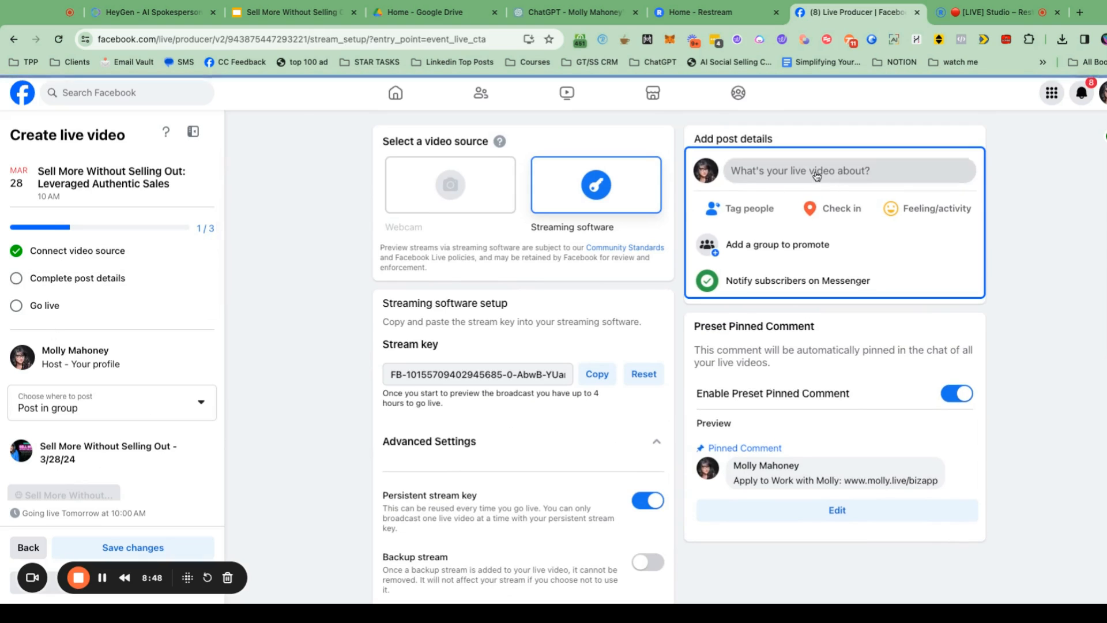
left_click(798, 171)
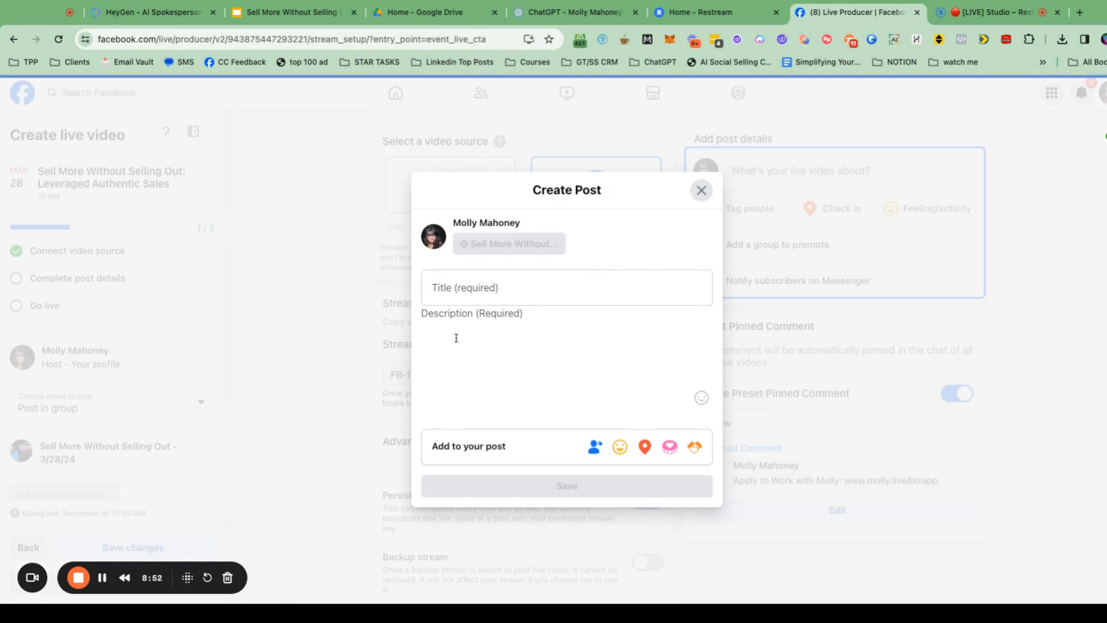
mouse_move(192, 195)
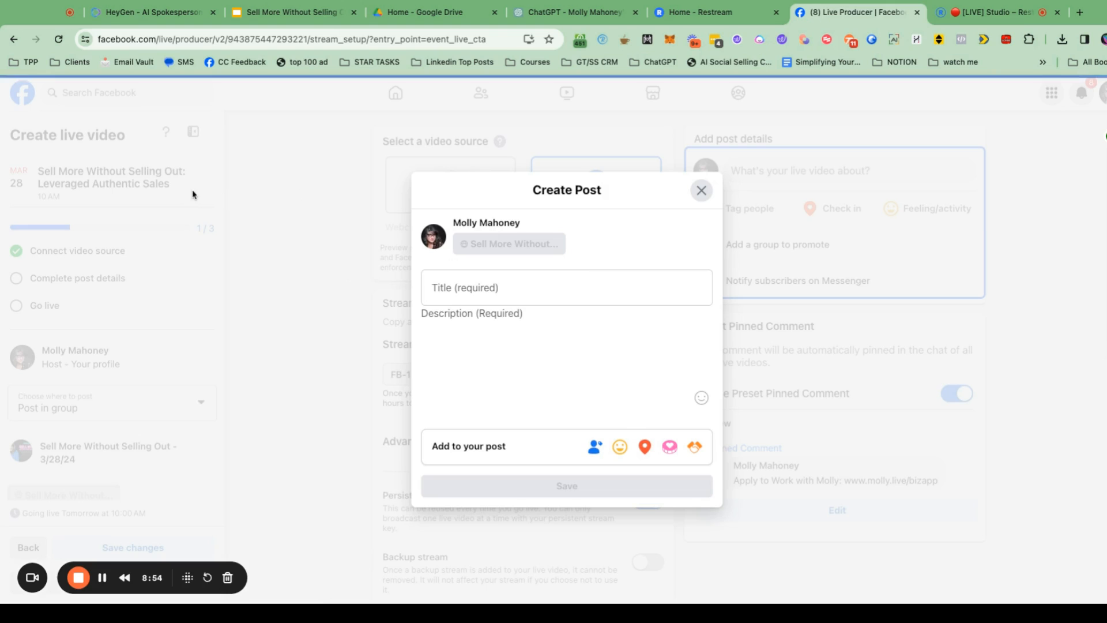
Title the live video post 'SELL MORE WITHOUT SELLING OUT!'.
left_click(566, 288)
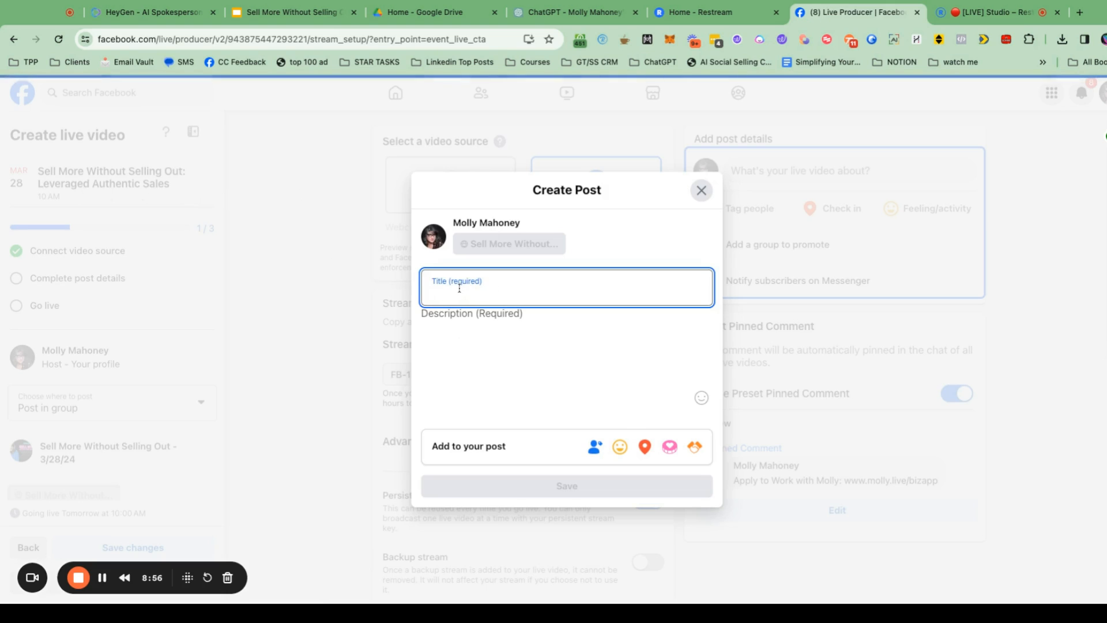
type("SELL")
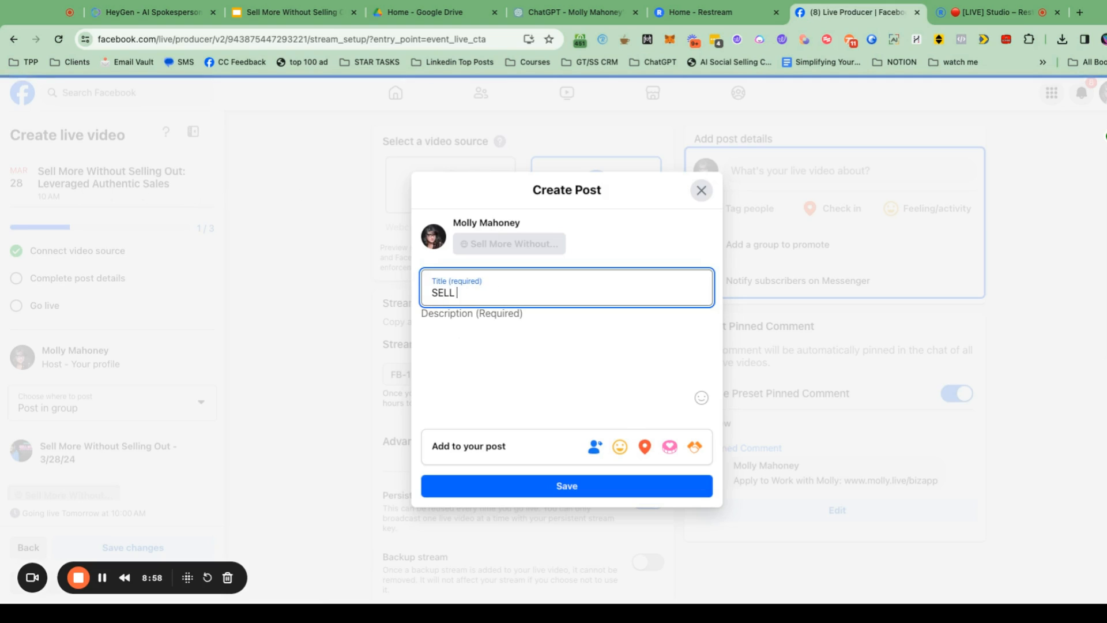
type("MORE")
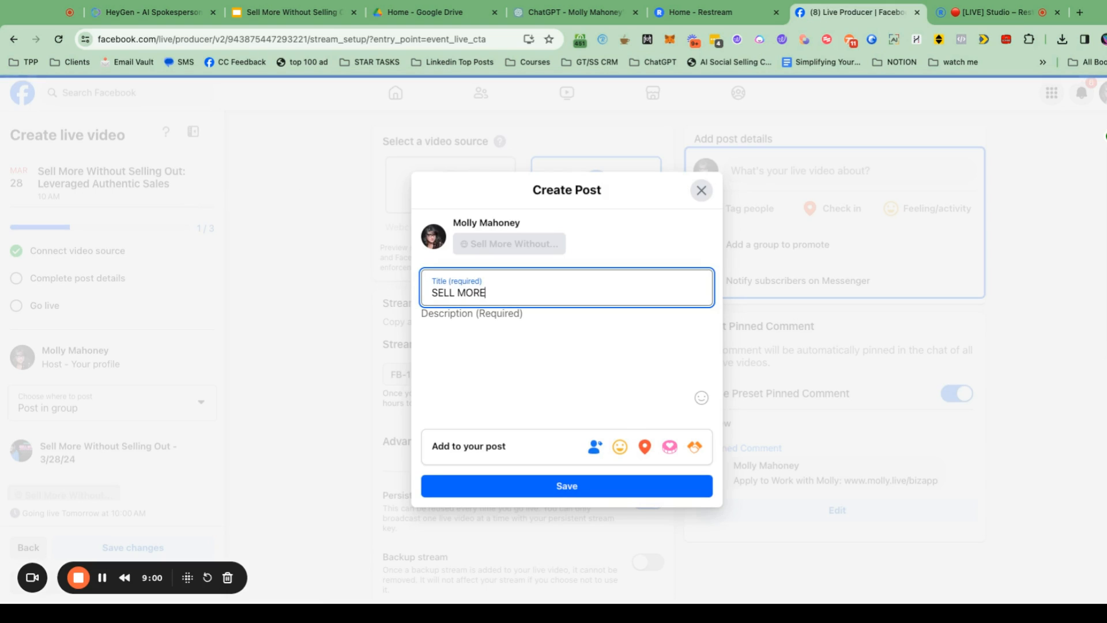
type("WITHOUT S")
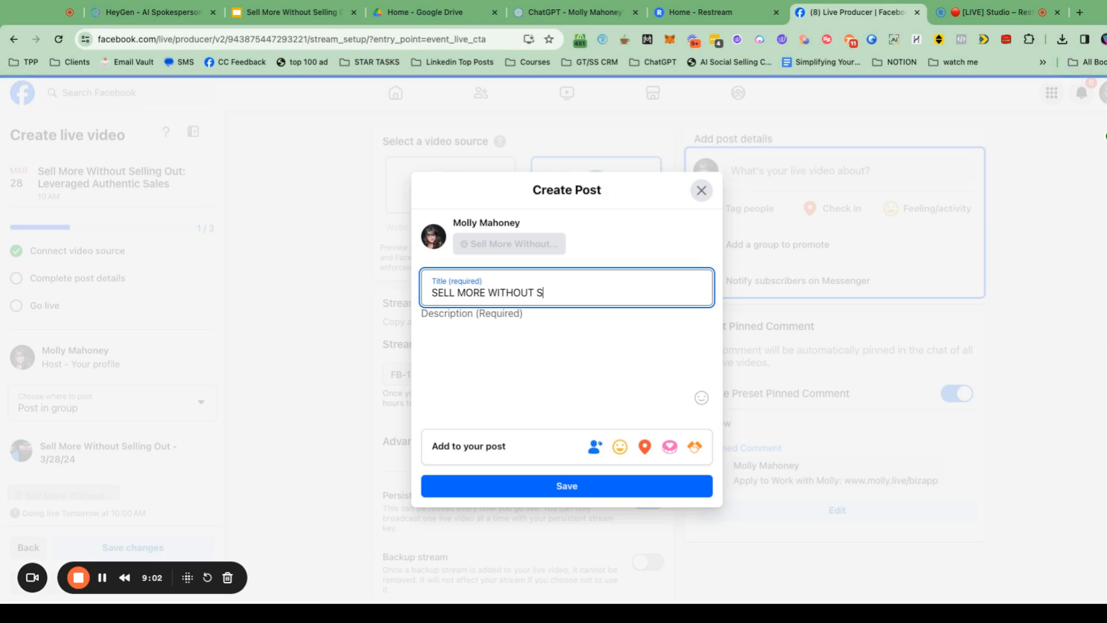
type("ELLING OUT")
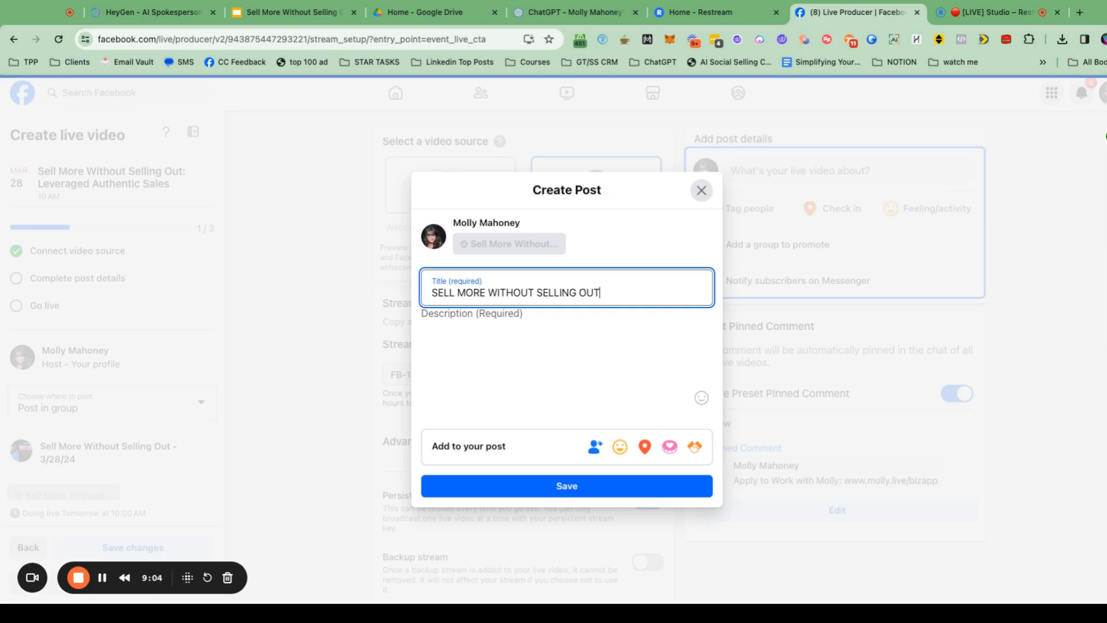
type("!")
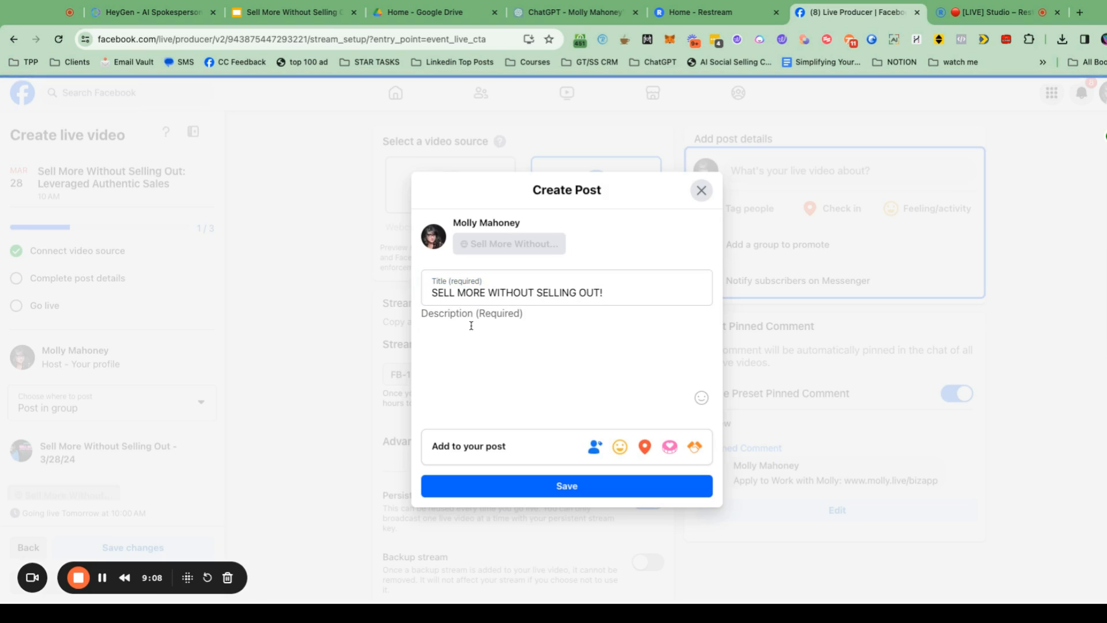
Add the description 'Join us to take your sales to the moooon' and save.
type("Join u")
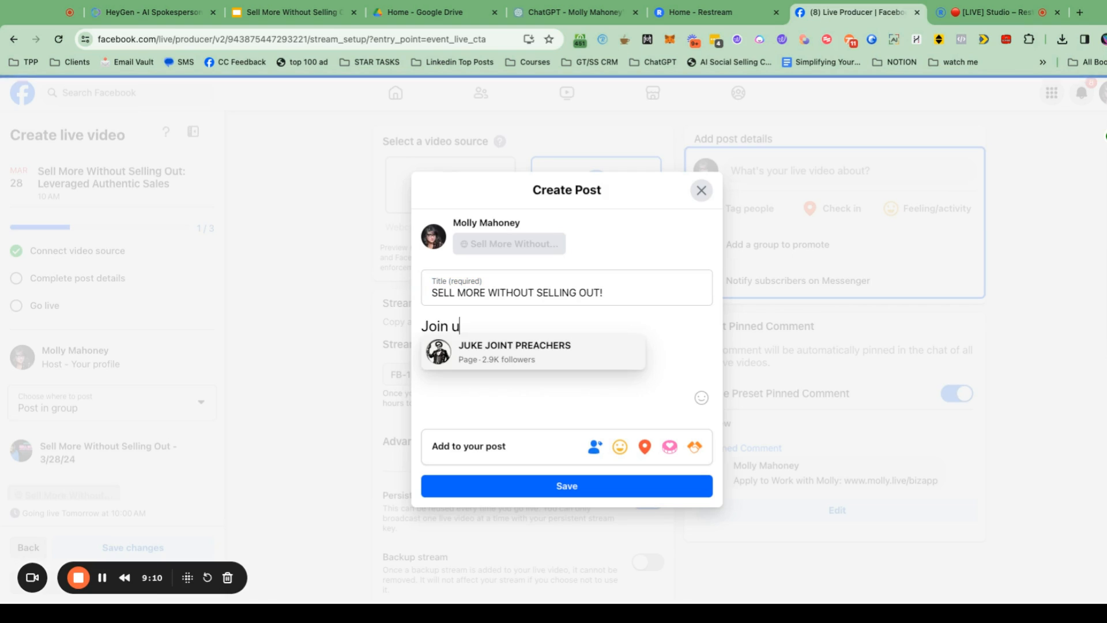
type("s")
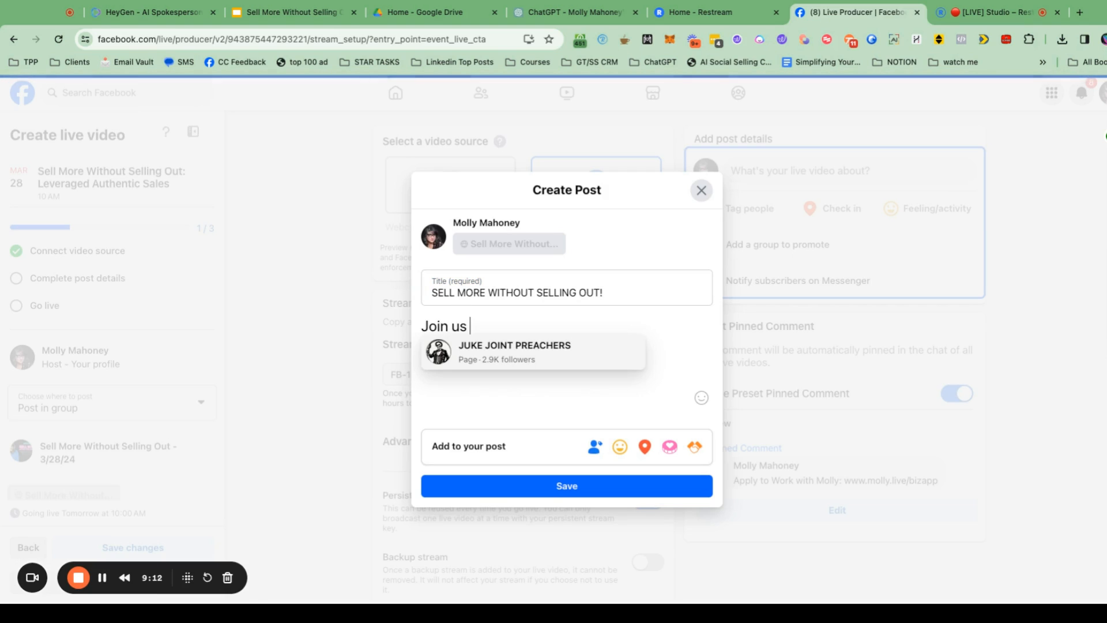
type("to")
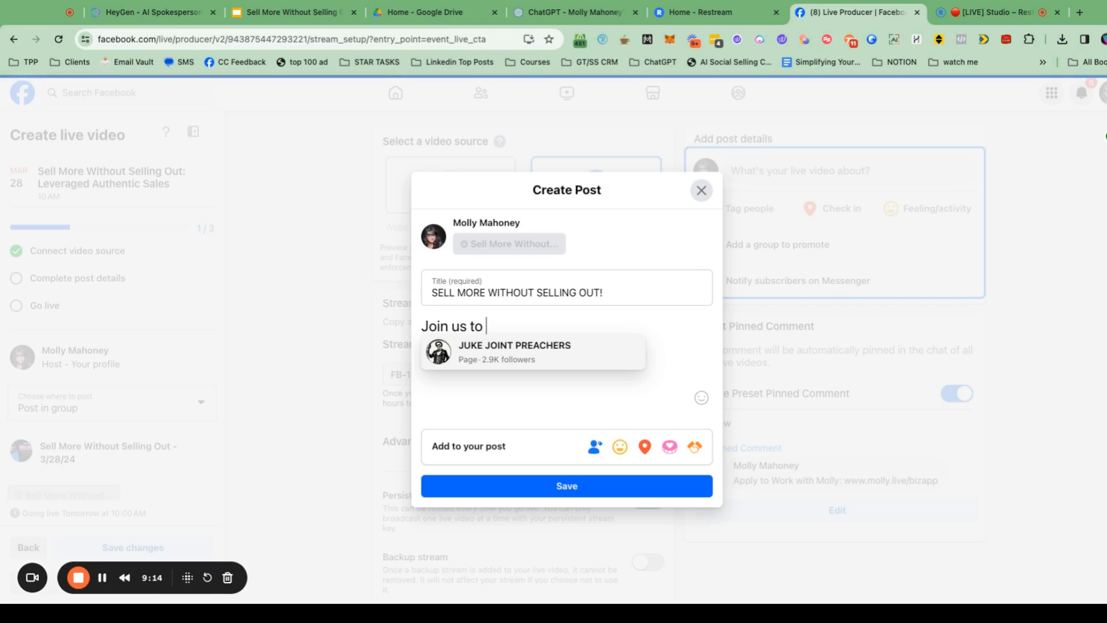
type("take your")
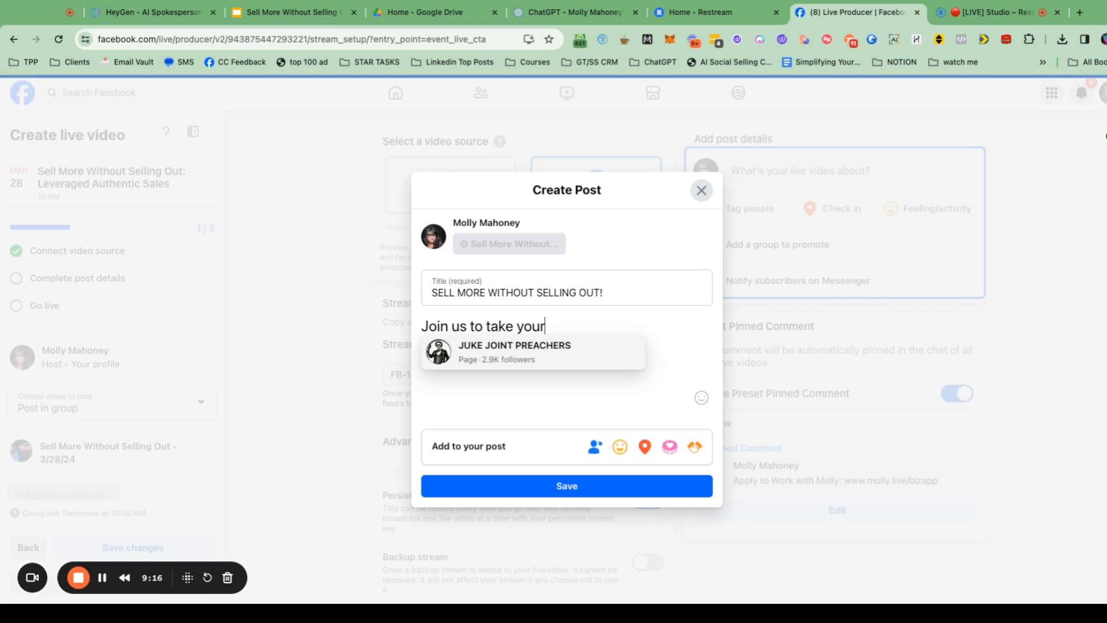
type("sales")
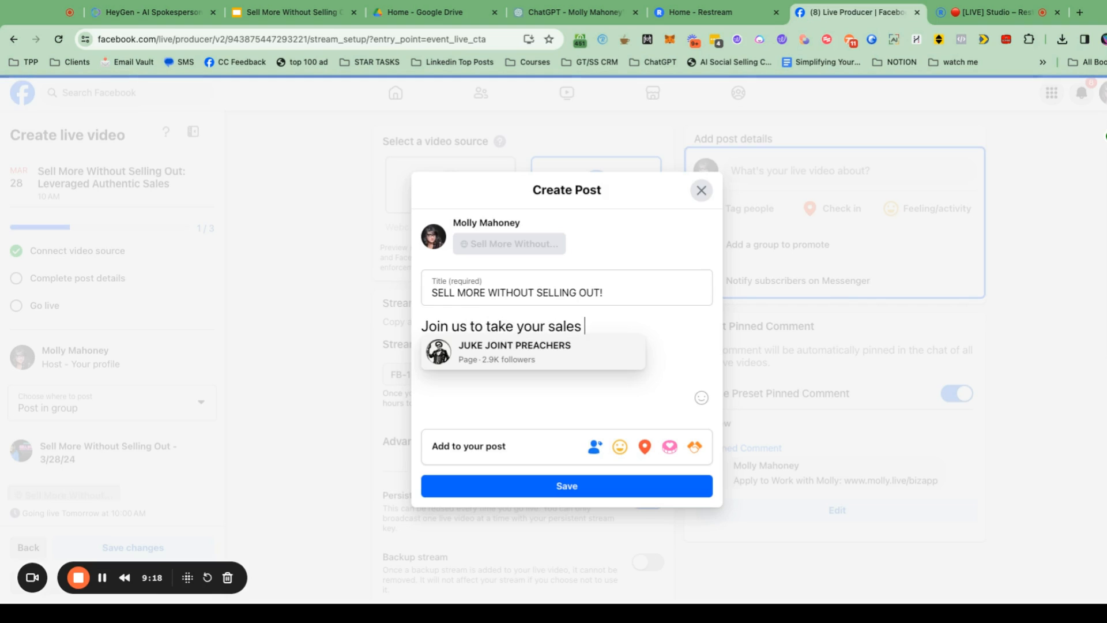
type("to the moooon")
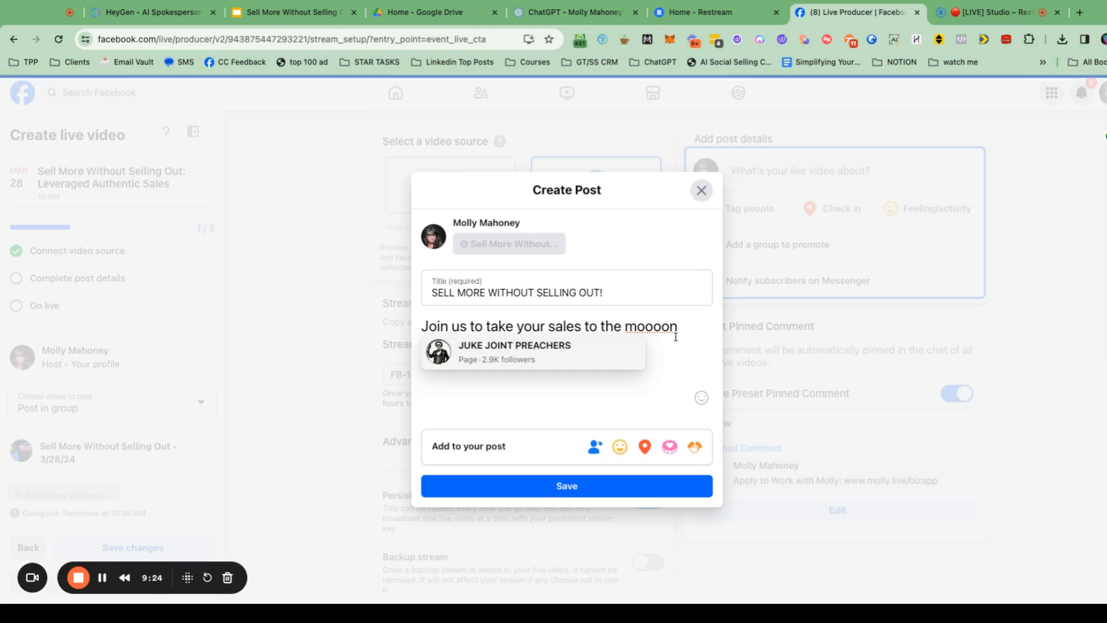
mouse_move(483, 322)
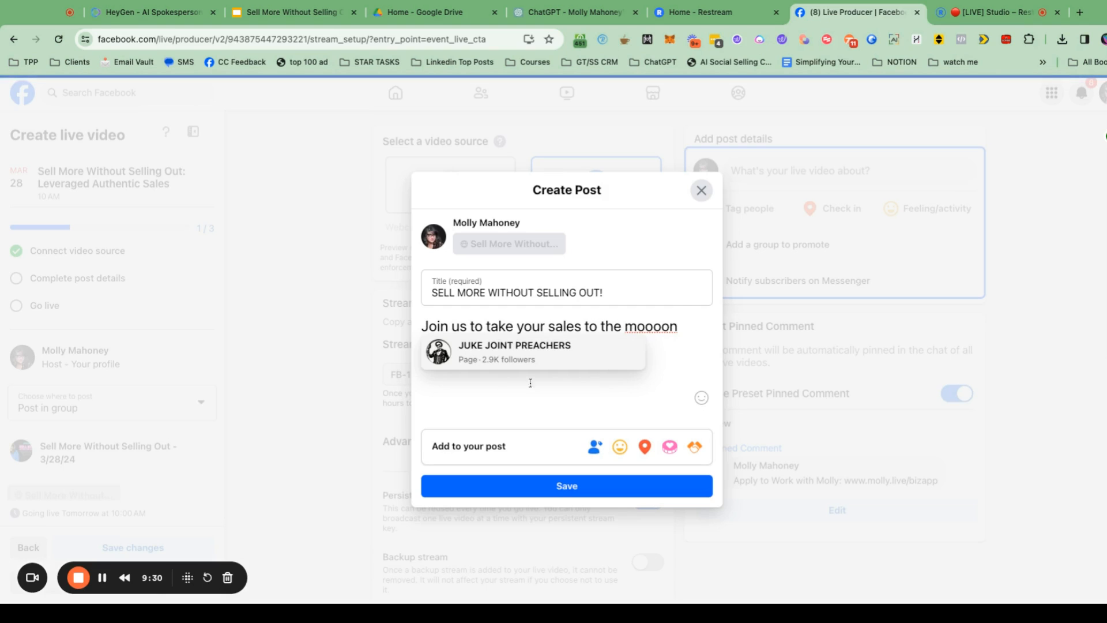
mouse_move(553, 437)
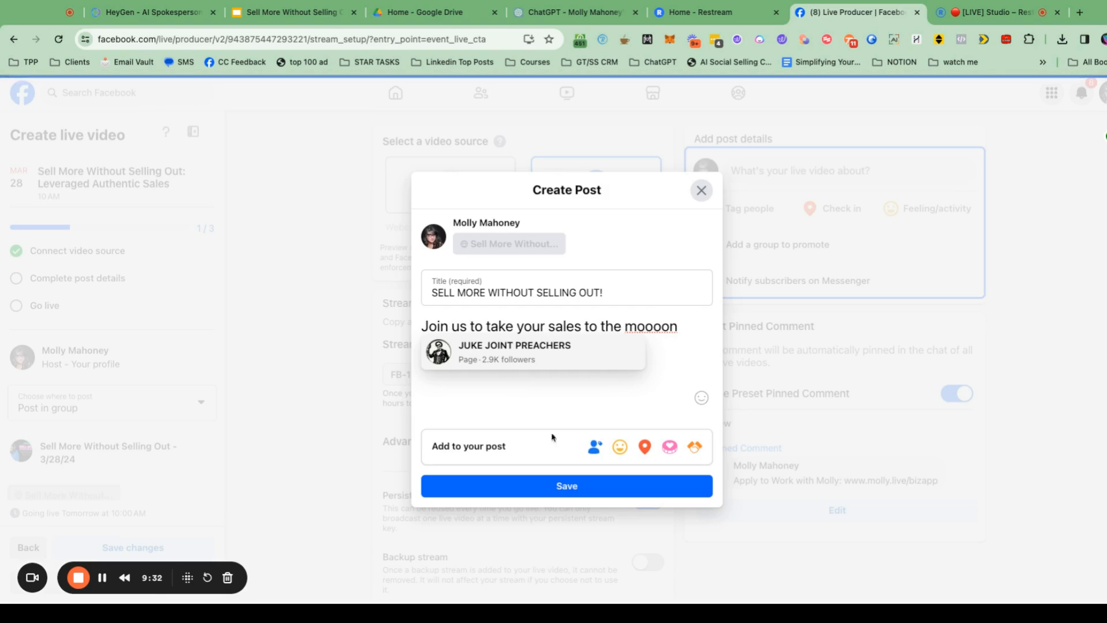
mouse_move(547, 379)
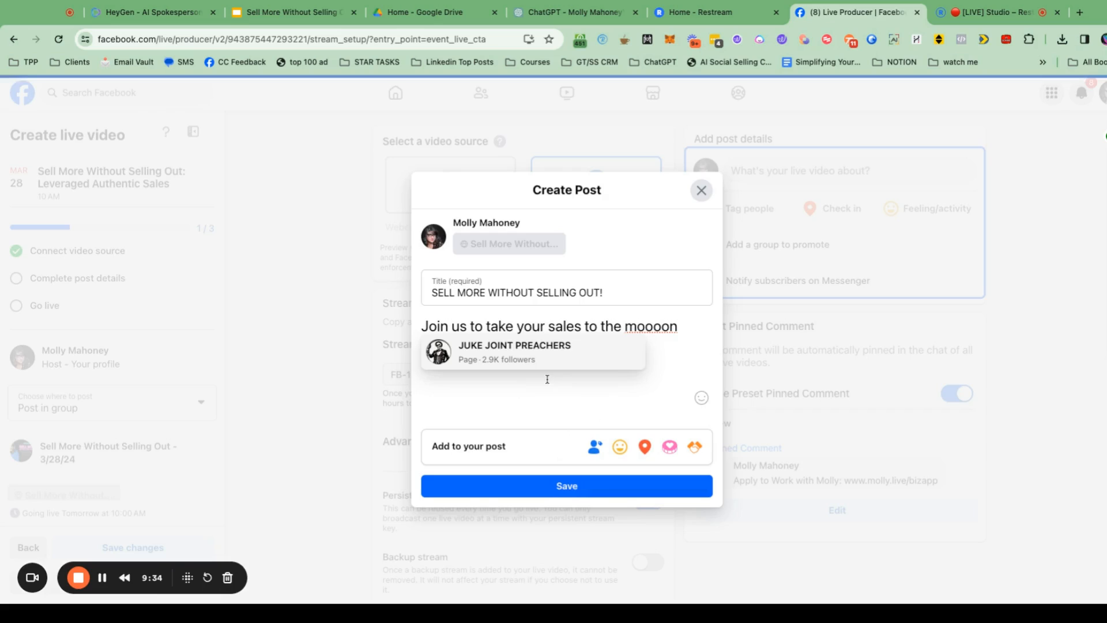
type("wi")
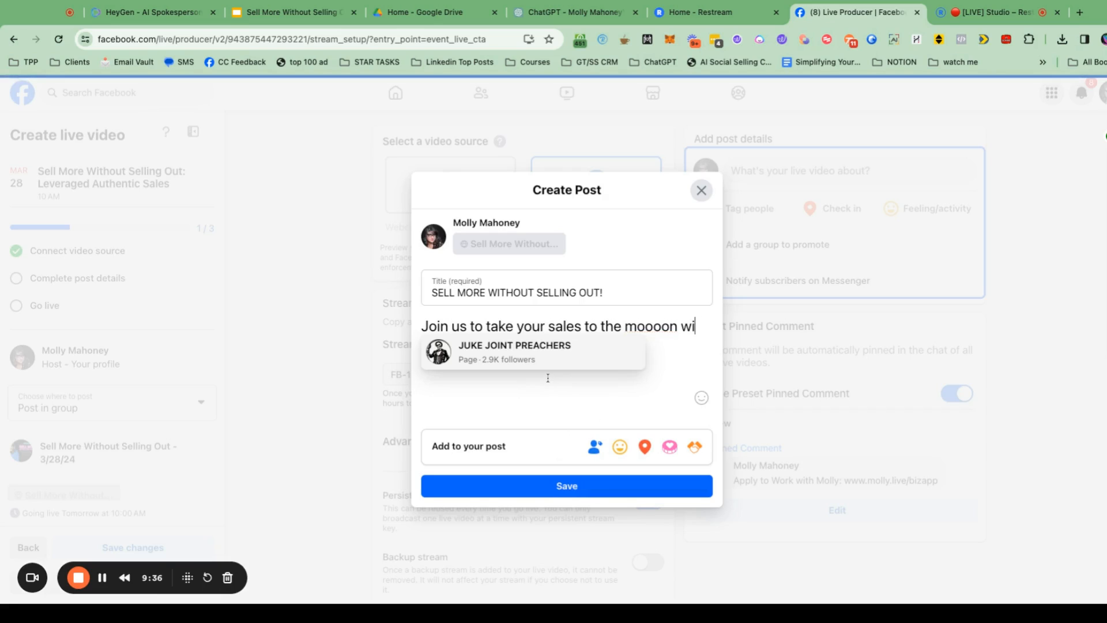
key("Backspace")
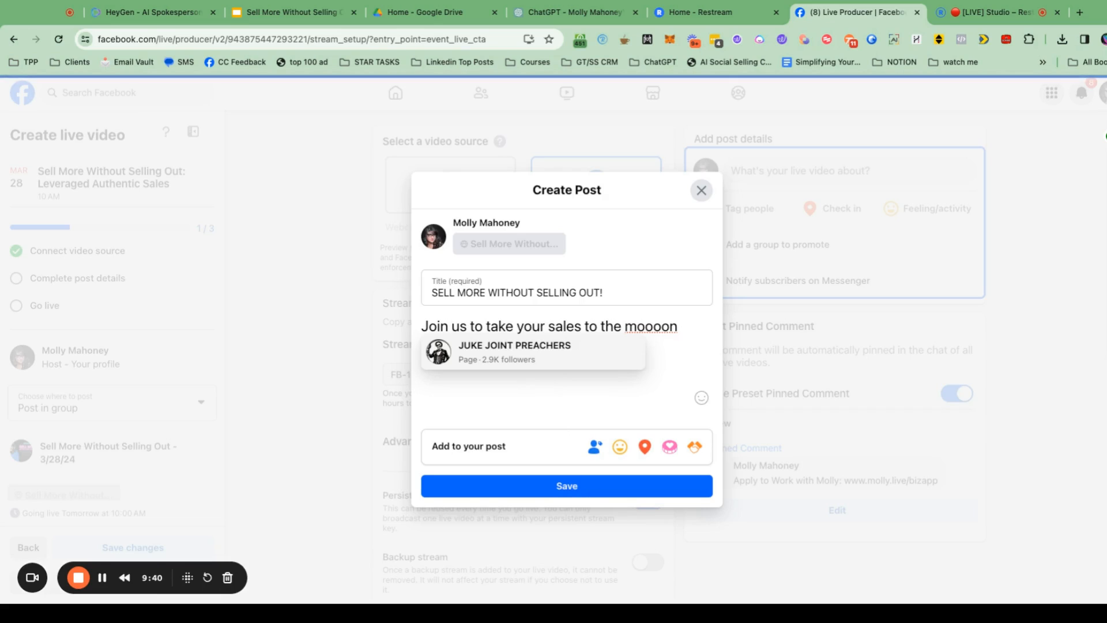
mouse_move(616, 486)
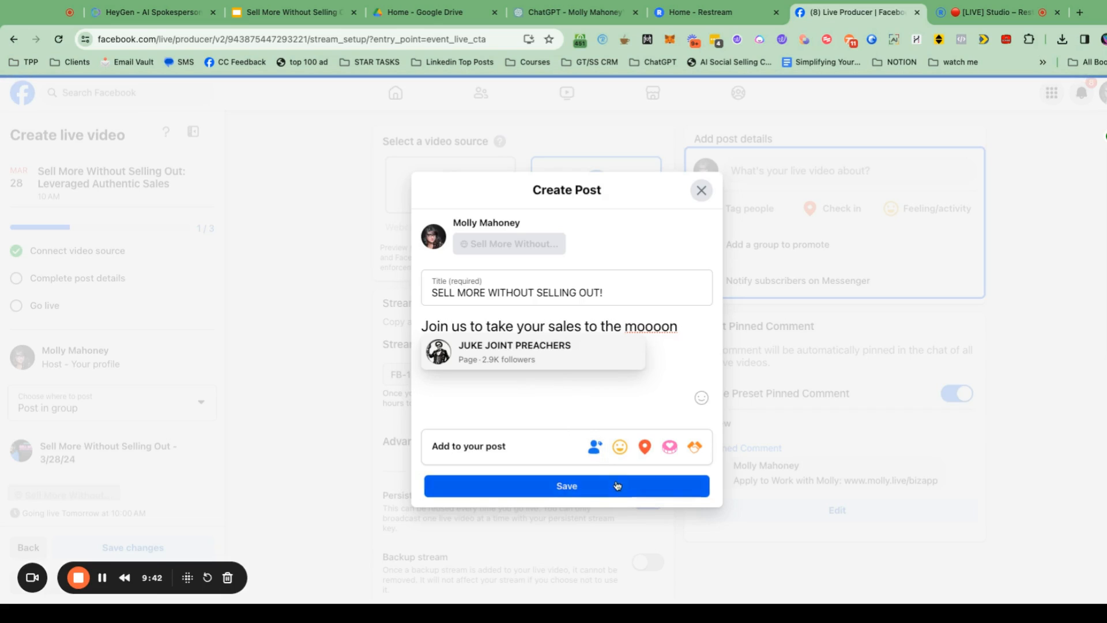
left_click(701, 191)
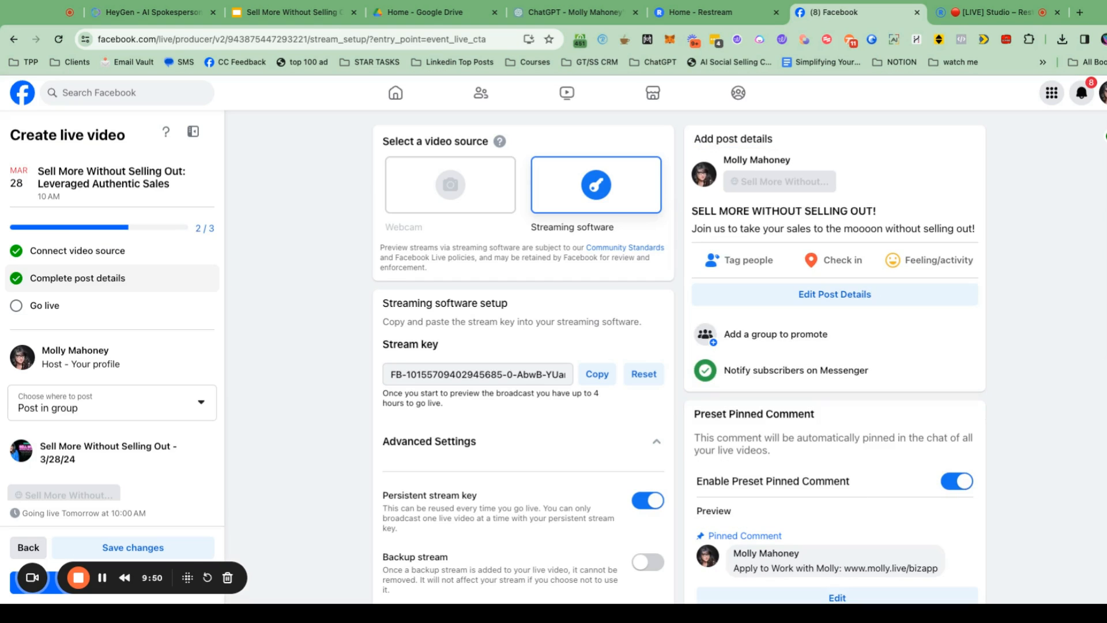
mouse_move(915, 221)
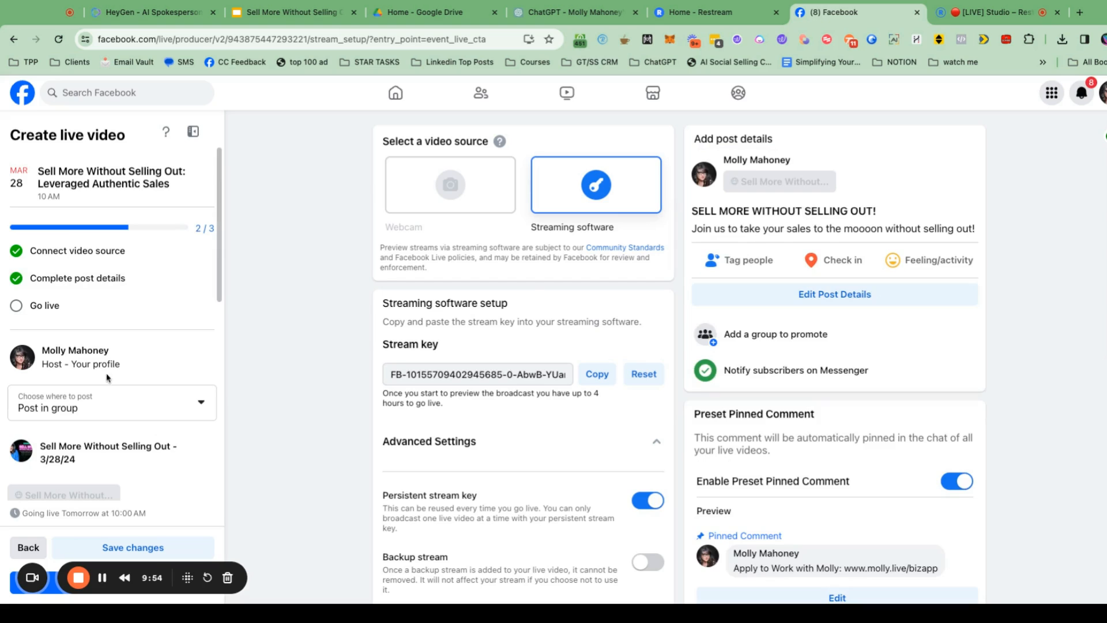
mouse_move(849, 278)
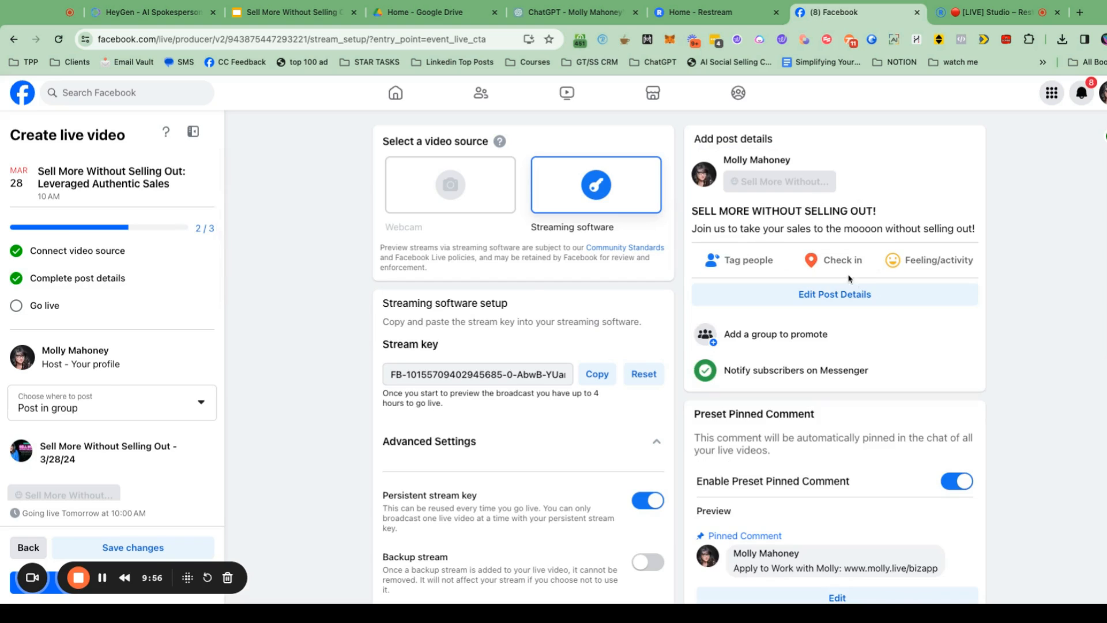
Edit the post description to end with 'without being a salesy weirdo!' and save.
left_click(834, 294)
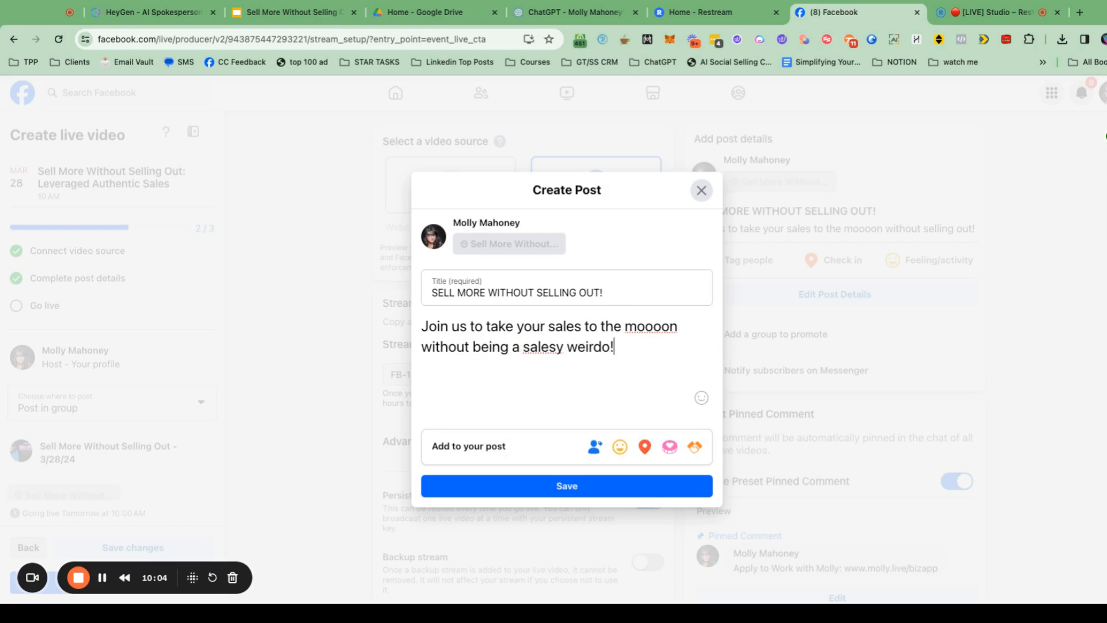
left_click(566, 485)
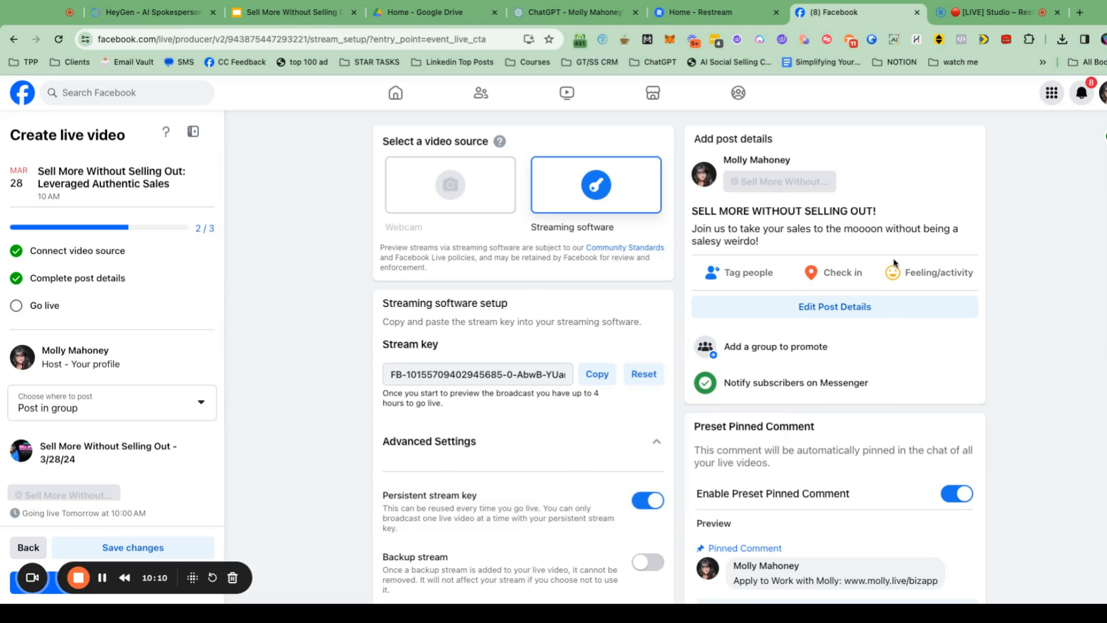
mouse_move(804, 273)
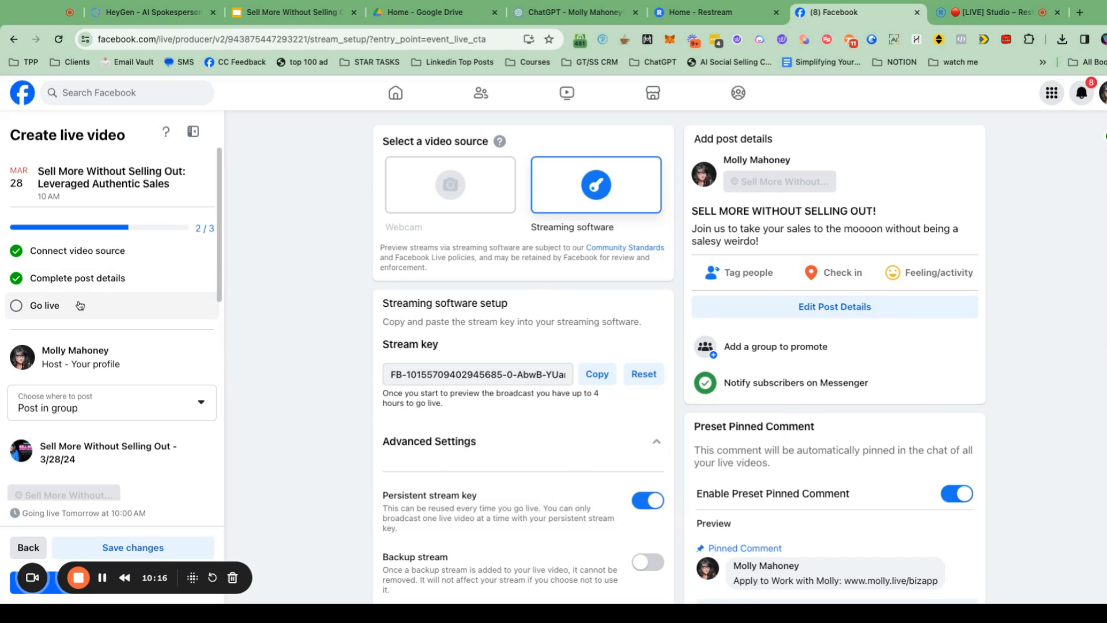
Check Facebook's incoming video preview and Go live now button, then return to Restream Studio.
scroll("down", 3)
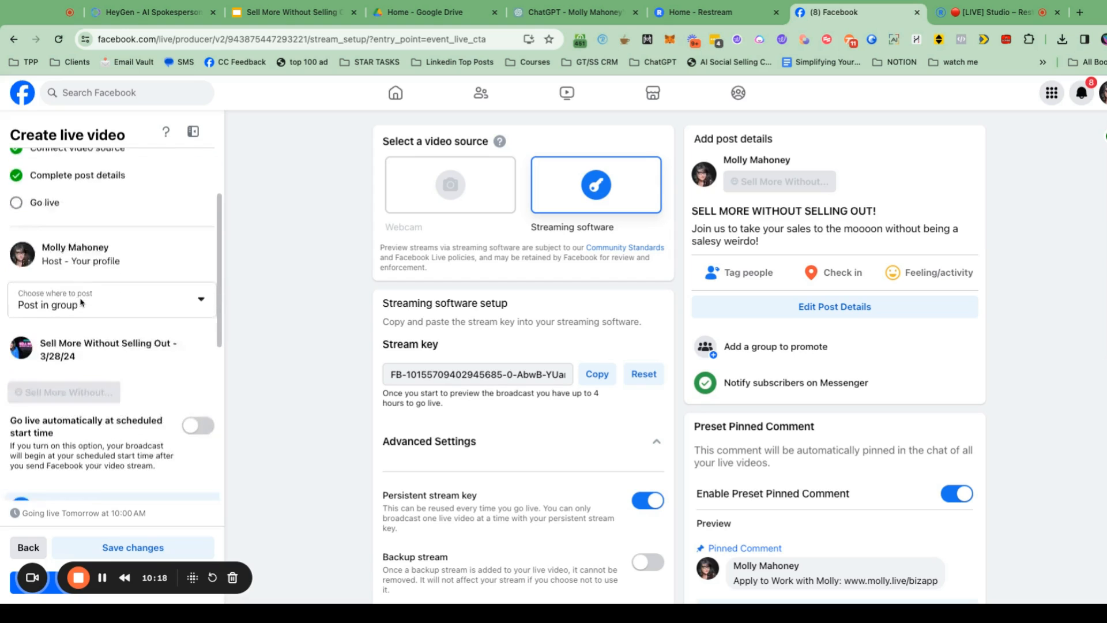
scroll("down", 3)
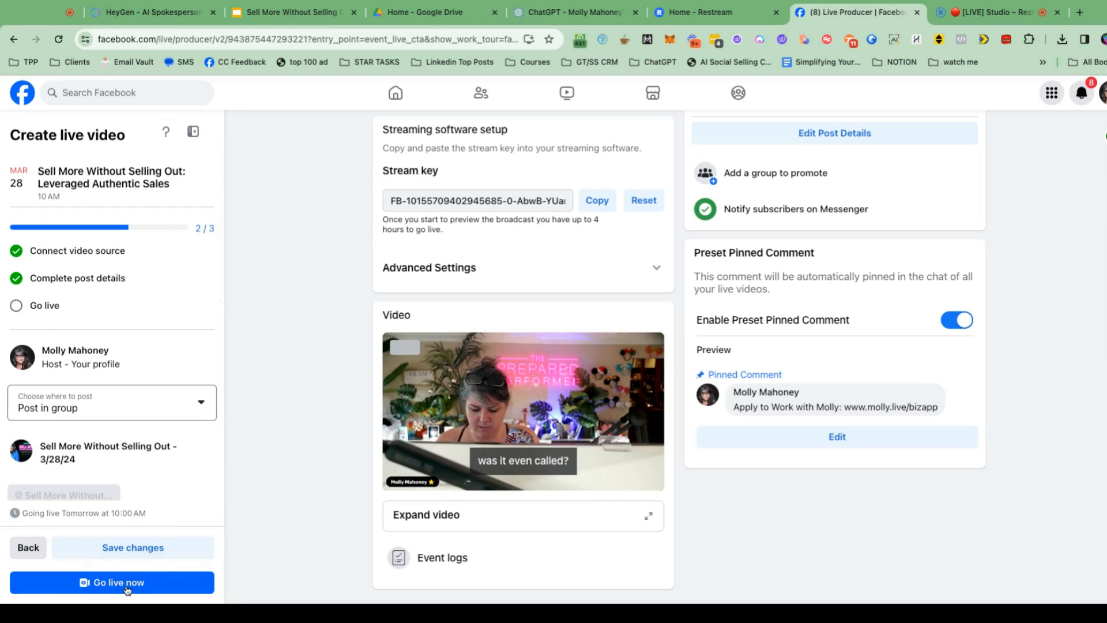
mouse_move(125, 560)
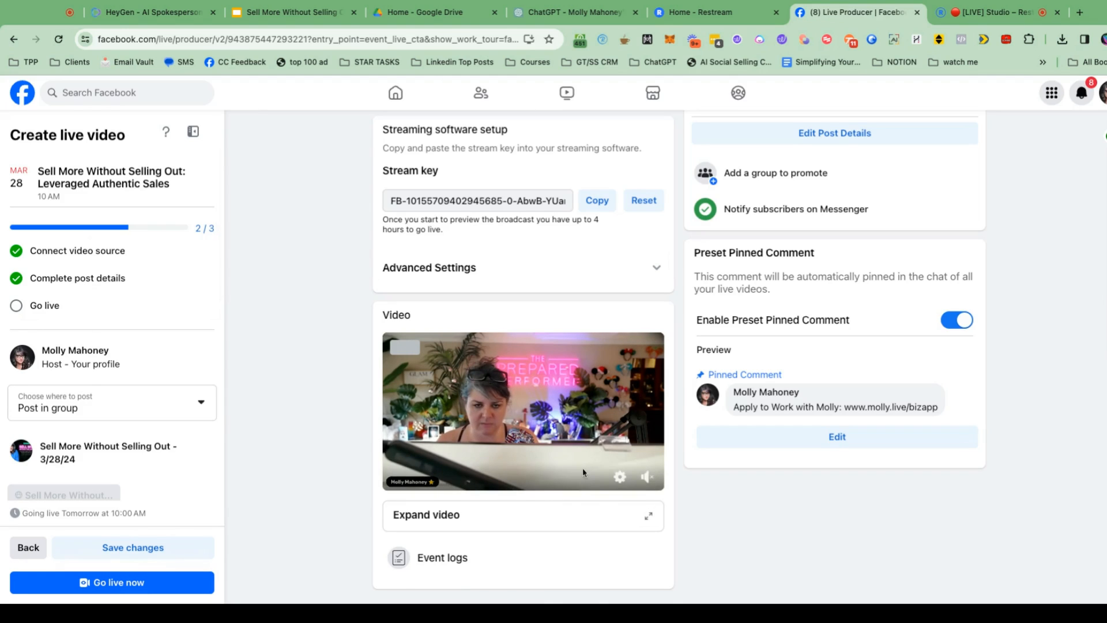
scroll("up", 3)
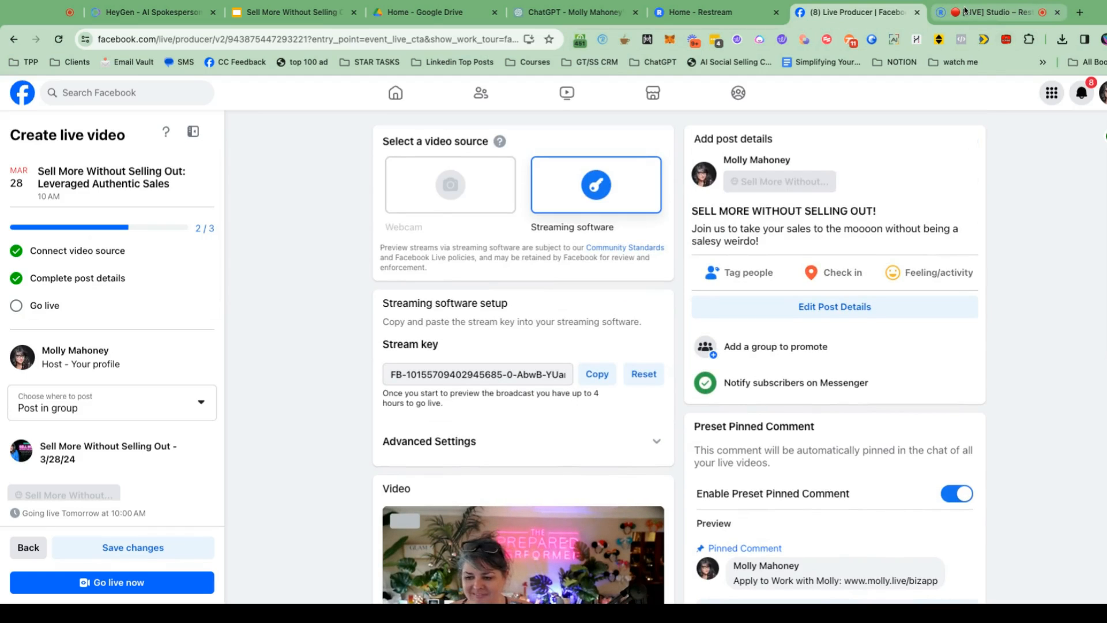
left_click(996, 12)
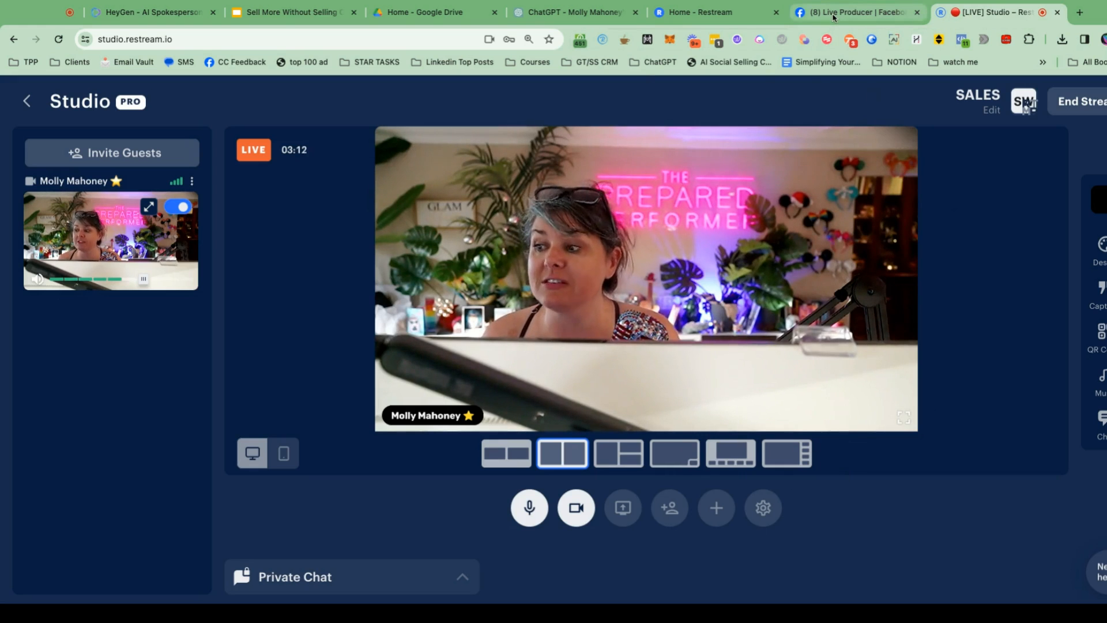
mouse_move(851, 161)
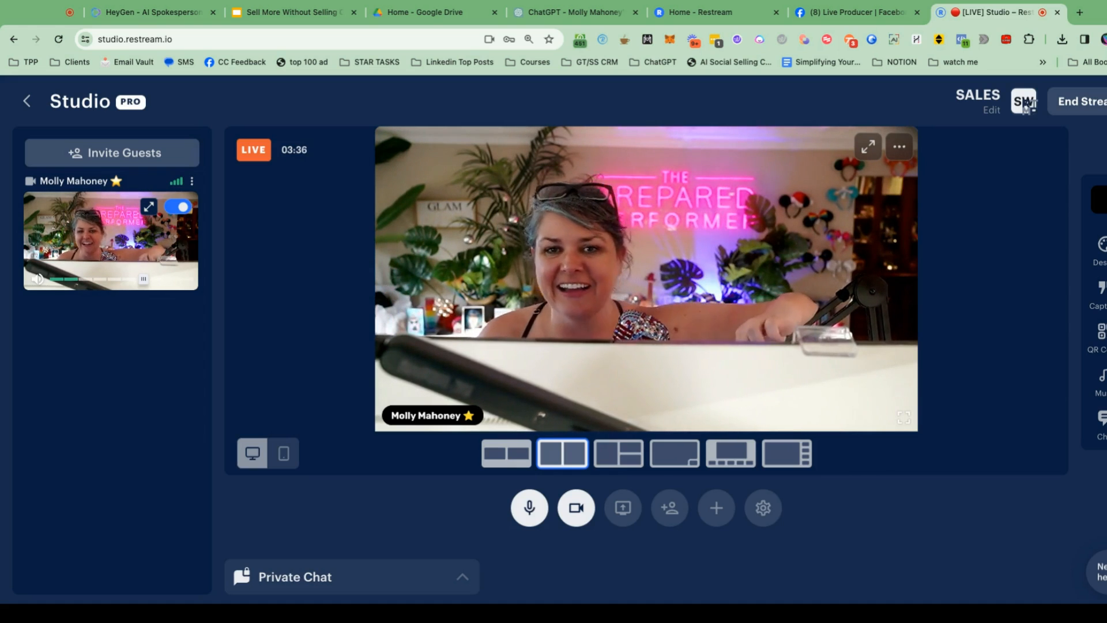
mouse_move(1079, 101)
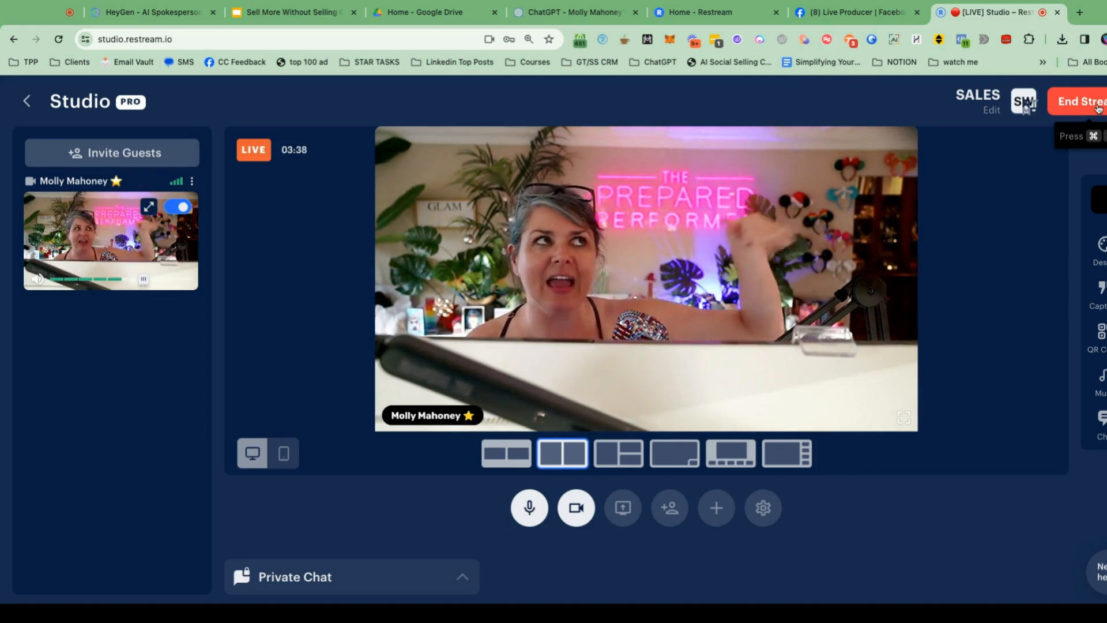